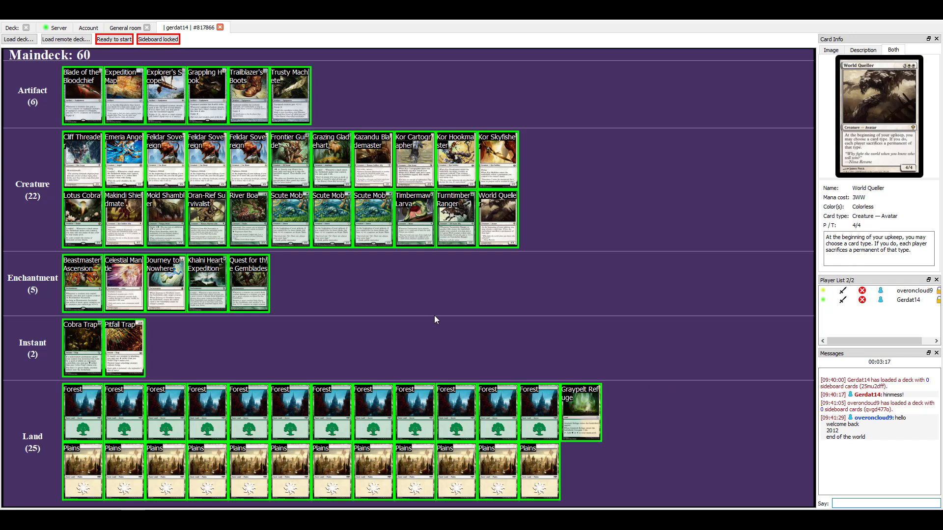
pyautogui.moveTo(559, 281)
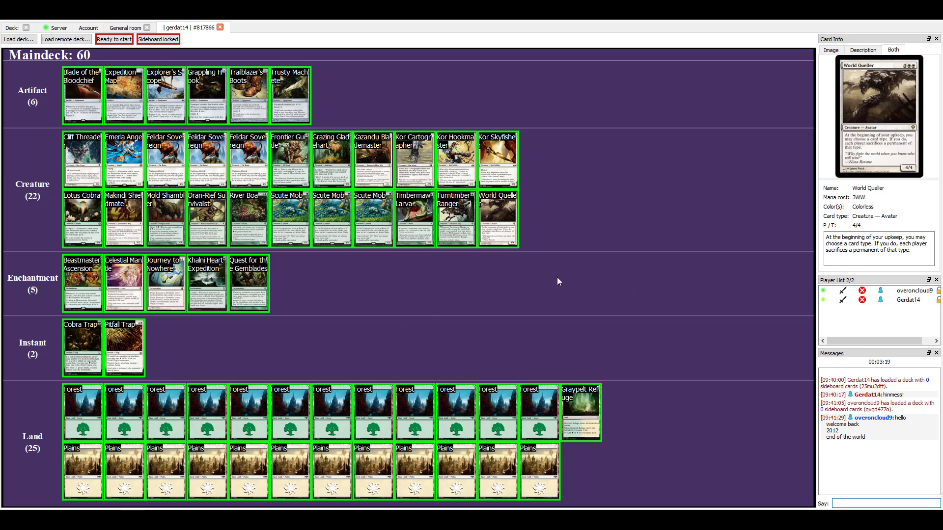
pyautogui.moveTo(55, 155)
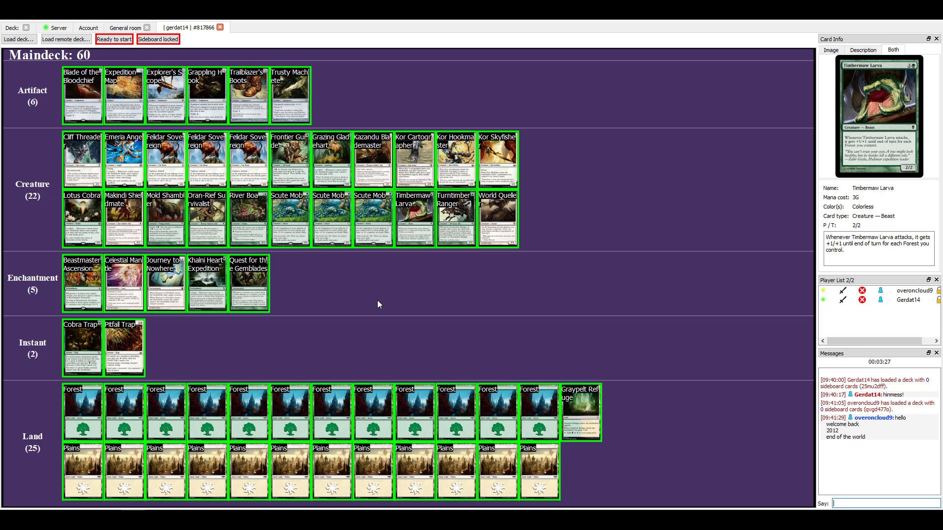
pyautogui.moveTo(340, 278)
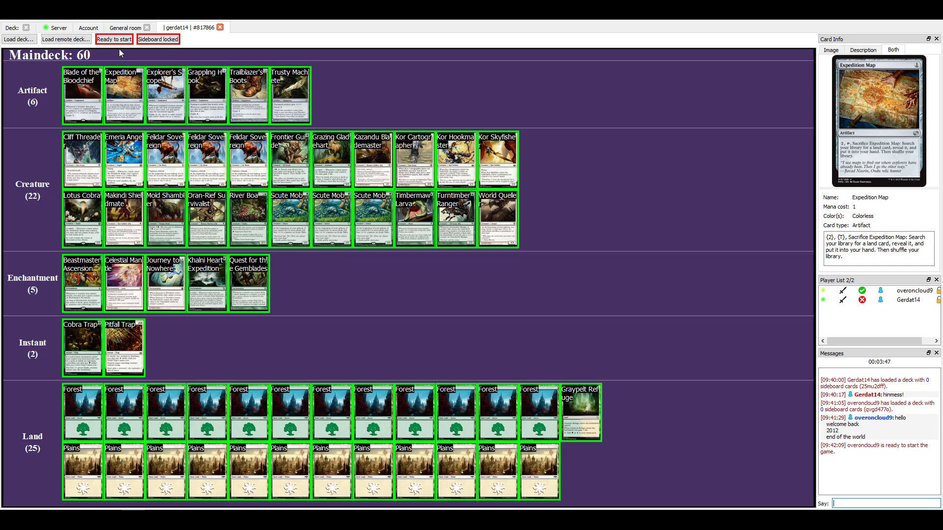
pyautogui.moveTo(483, 245)
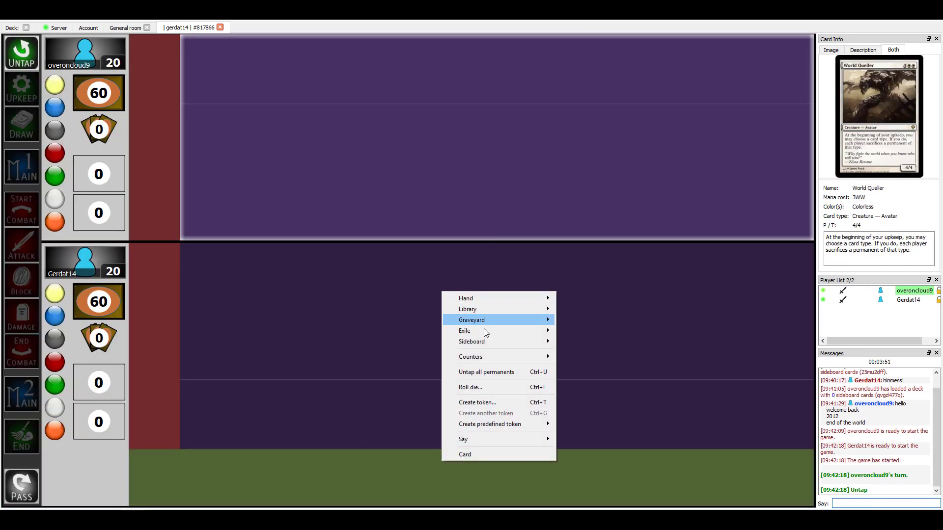
# Roll a d20 for the starting player and draw the seven-card opening hand.
pyautogui.click(587, 375)
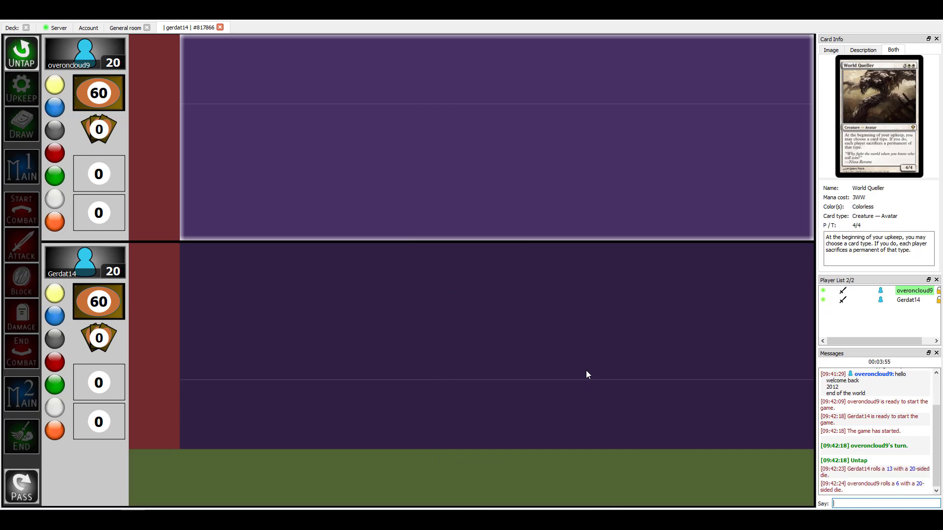
pyautogui.moveTo(529, 334)
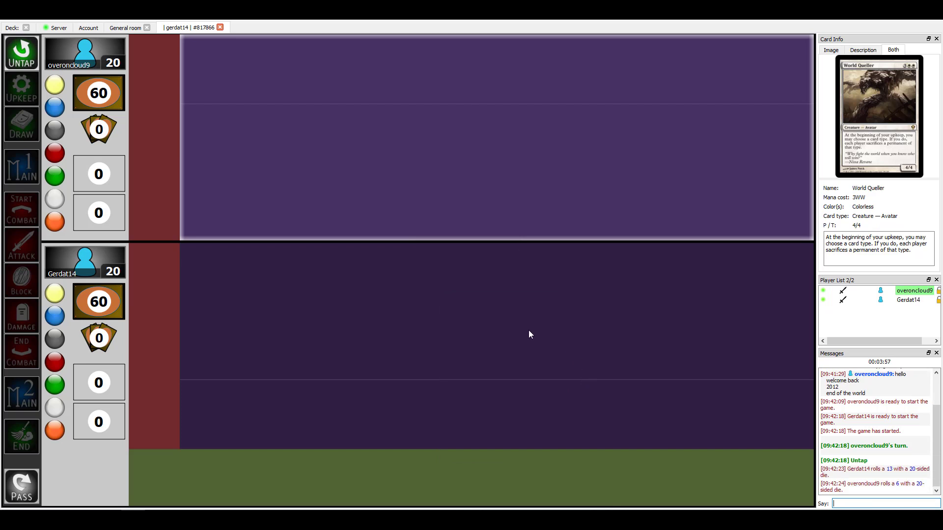
pyautogui.rightClick(528, 334)
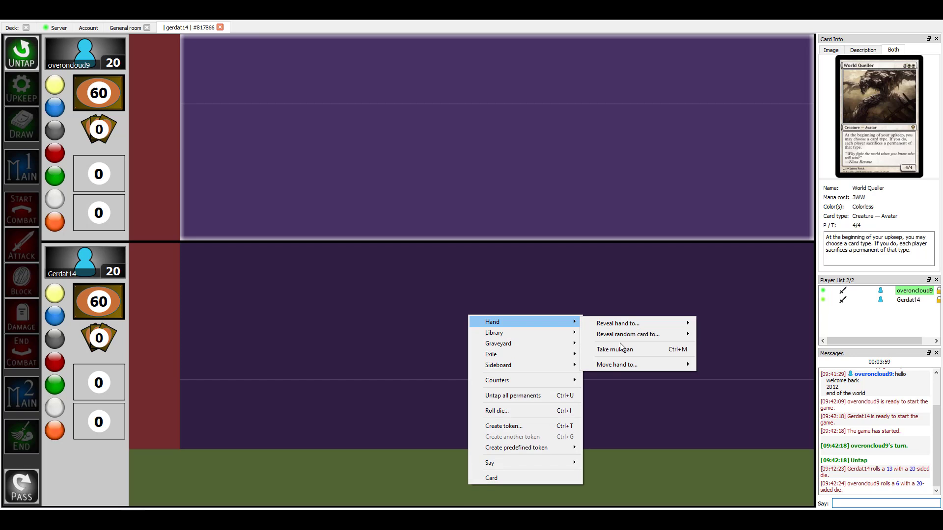
pyautogui.click(449, 344)
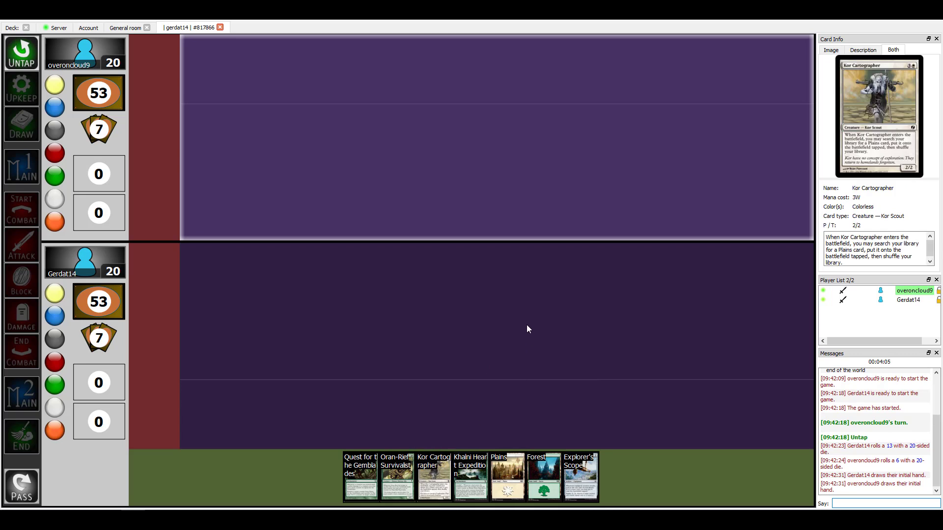
pyautogui.moveTo(398, 473)
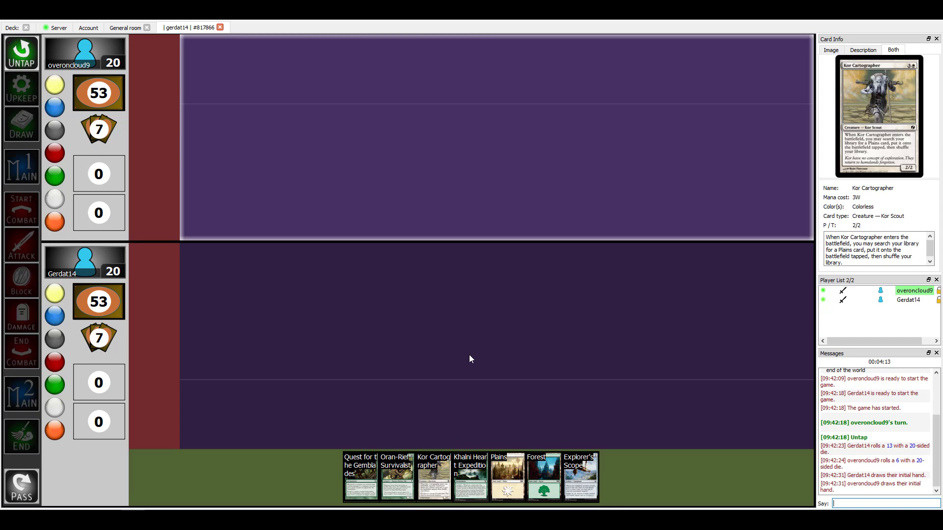
pyautogui.moveTo(351, 470)
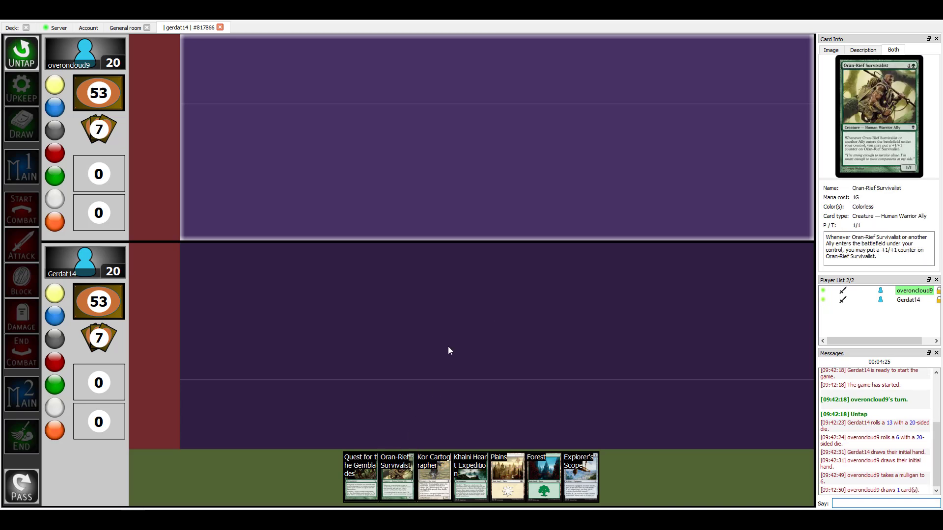
pyautogui.moveTo(475, 369)
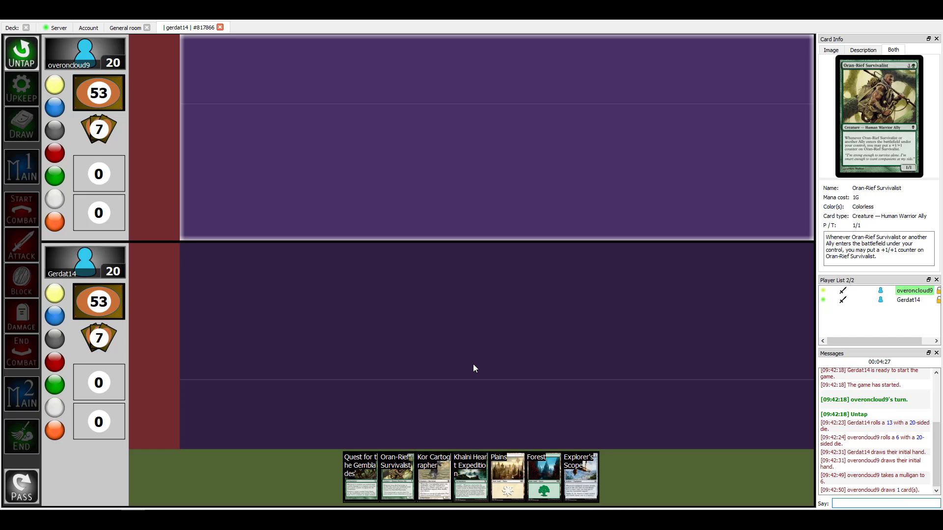
pyautogui.moveTo(527, 391)
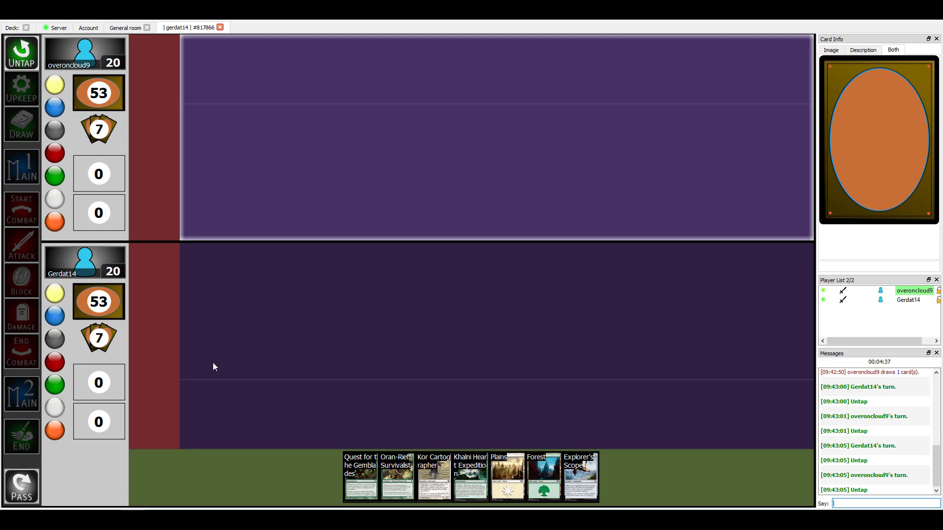
pyautogui.moveTo(230, 394)
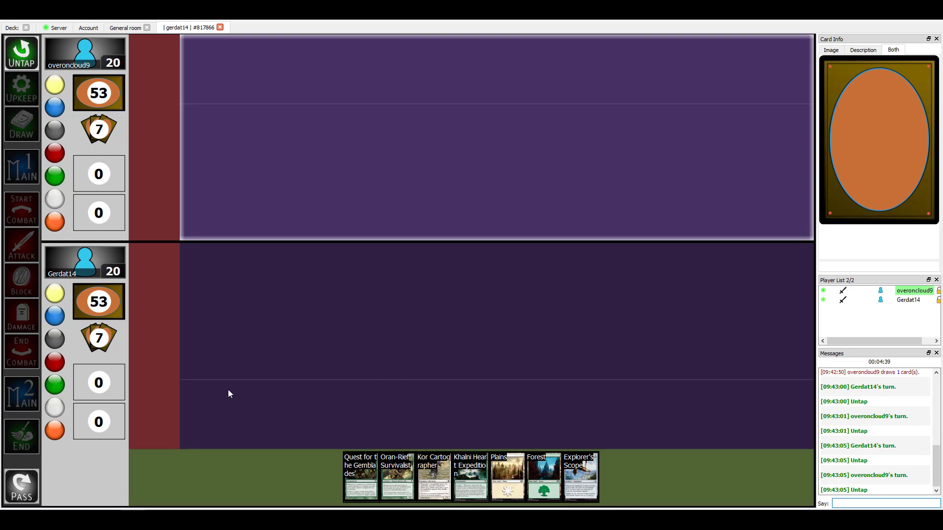
pyautogui.moveTo(422, 349)
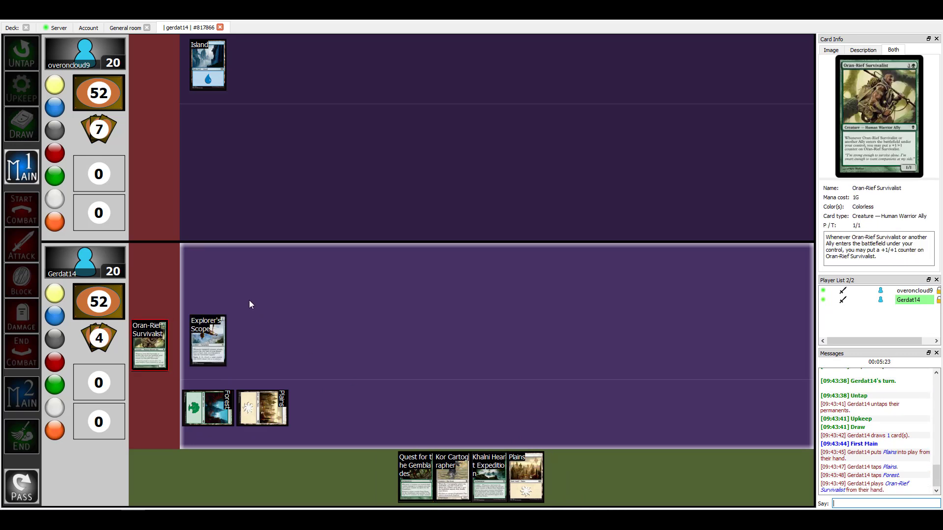
pyautogui.moveTo(223, 280)
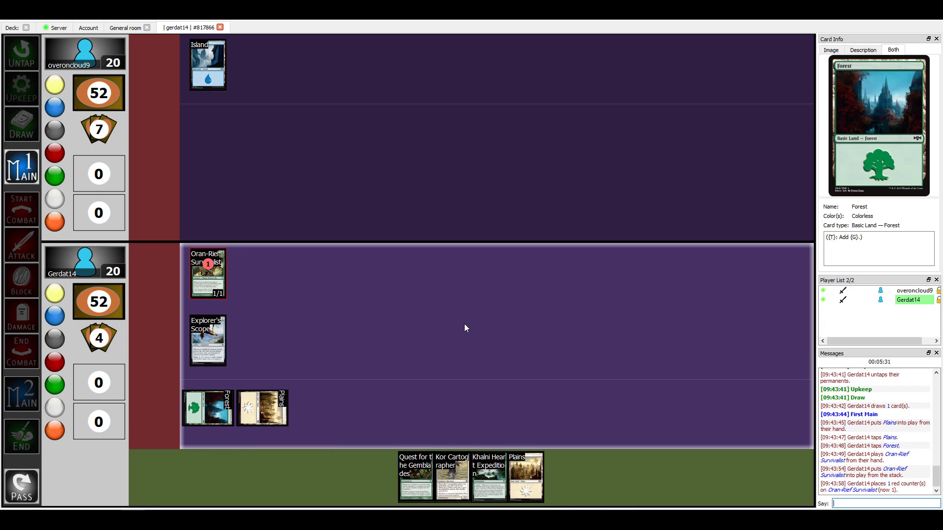
# End the turn and pass priority to the opponent.
pyautogui.click(22, 436)
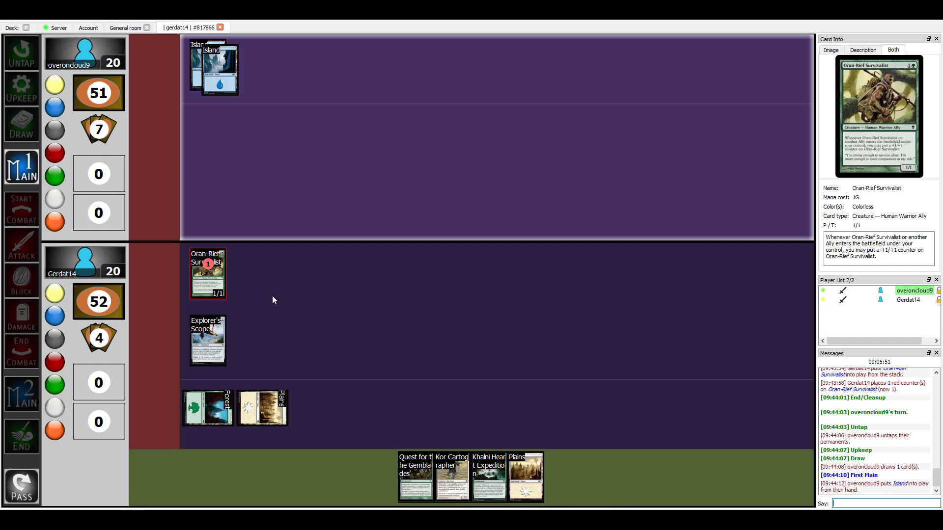
pyautogui.moveTo(327, 301)
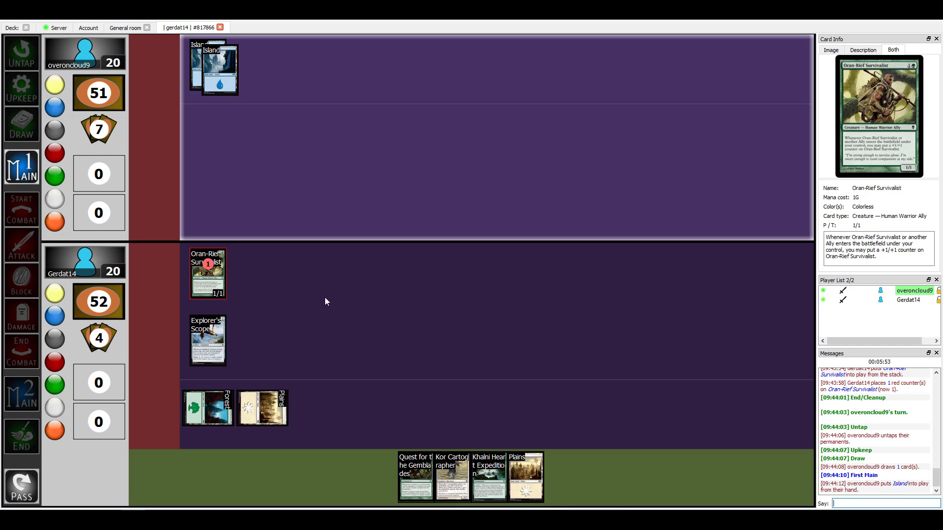
pyautogui.moveTo(332, 289)
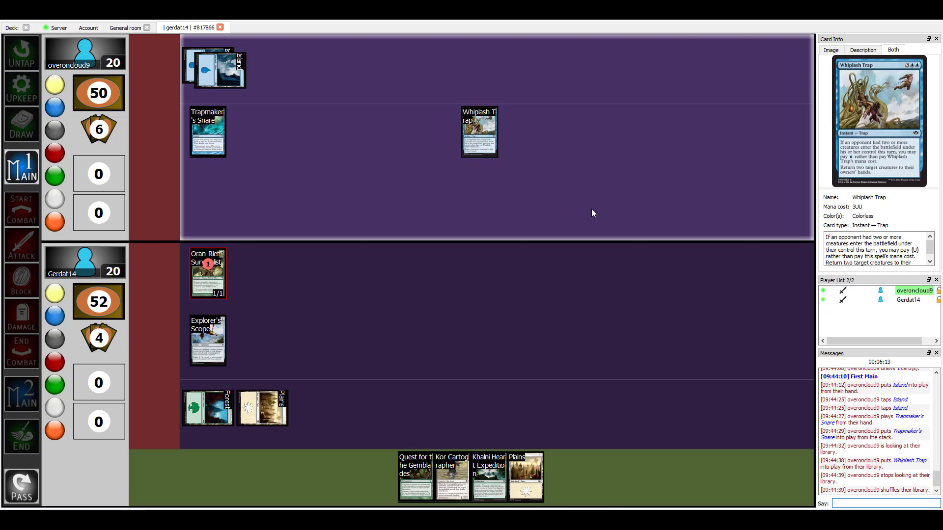
pyautogui.moveTo(581, 197)
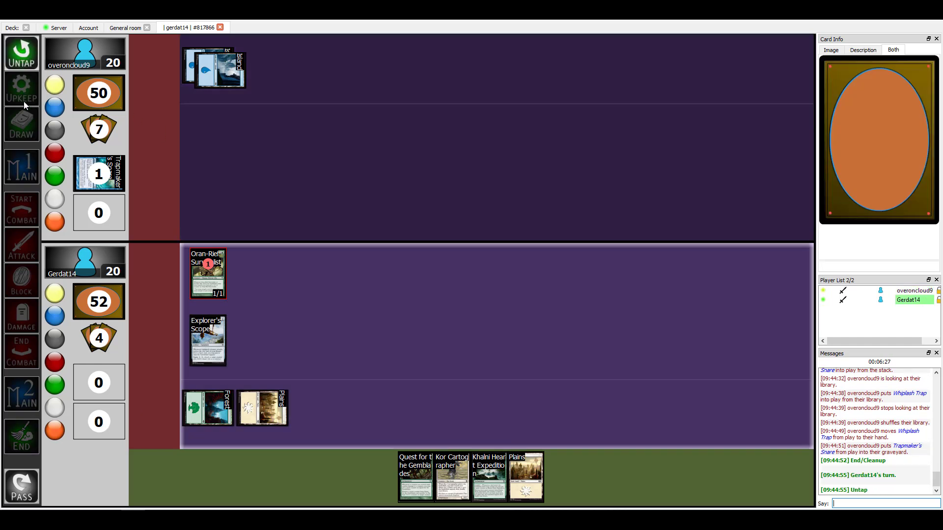
# Untap for the new turn and attach Explorer's Scope to Oran-Rief Survivalist.
pyautogui.click(22, 133)
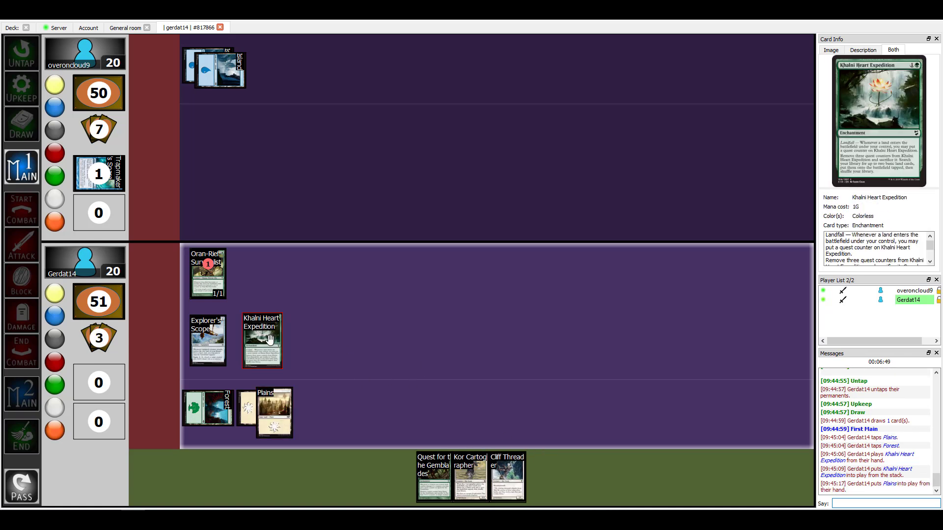
pyautogui.moveTo(324, 302)
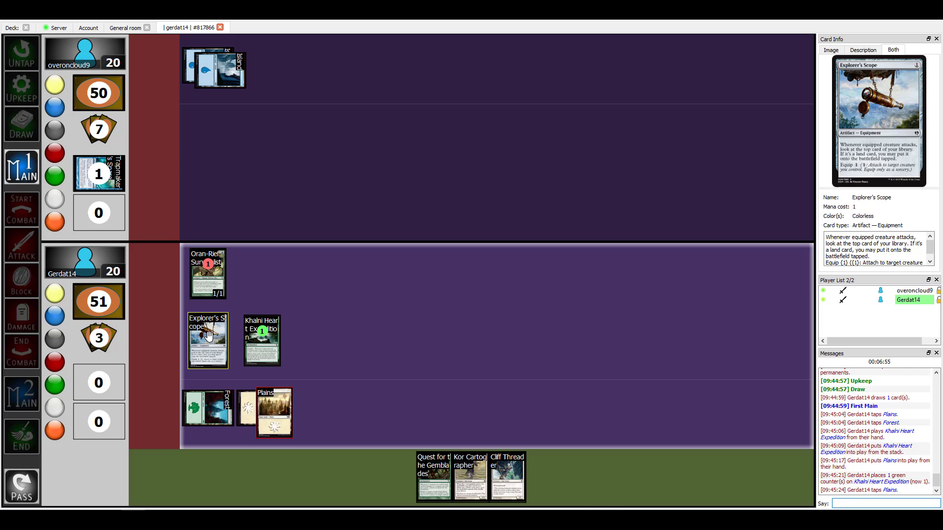
pyautogui.rightClick(208, 334)
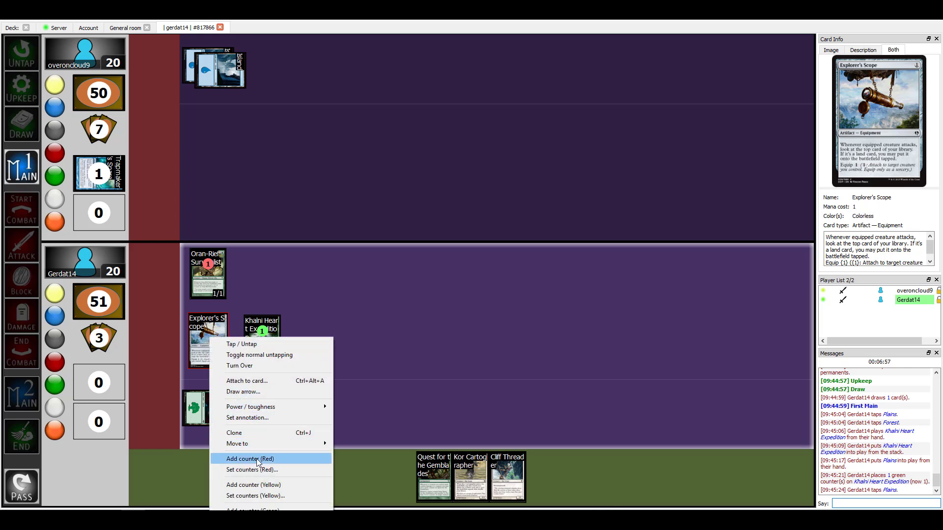
pyautogui.moveTo(254, 382)
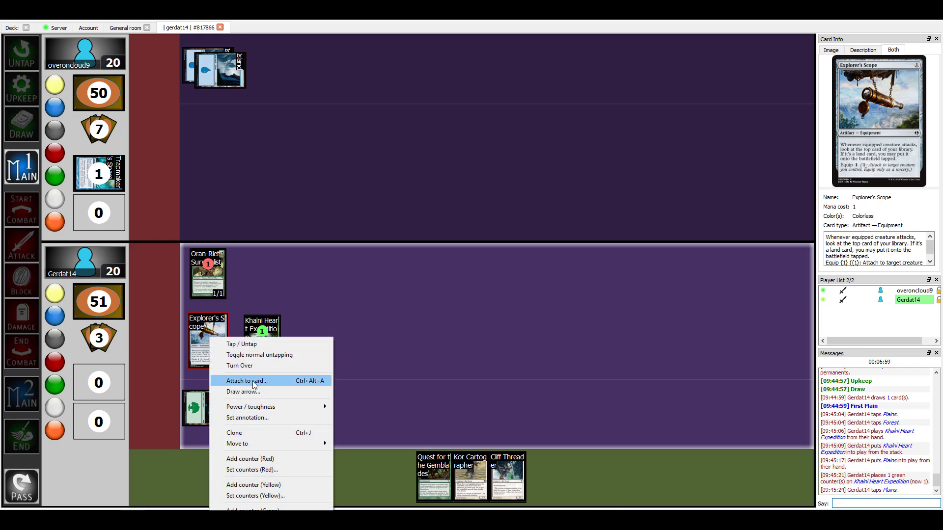
pyautogui.click(246, 381)
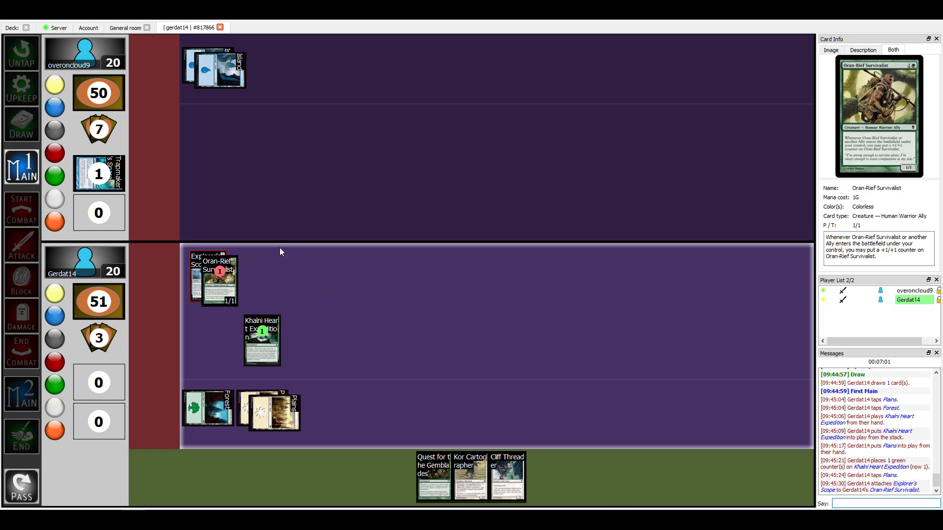
pyautogui.moveTo(205, 277)
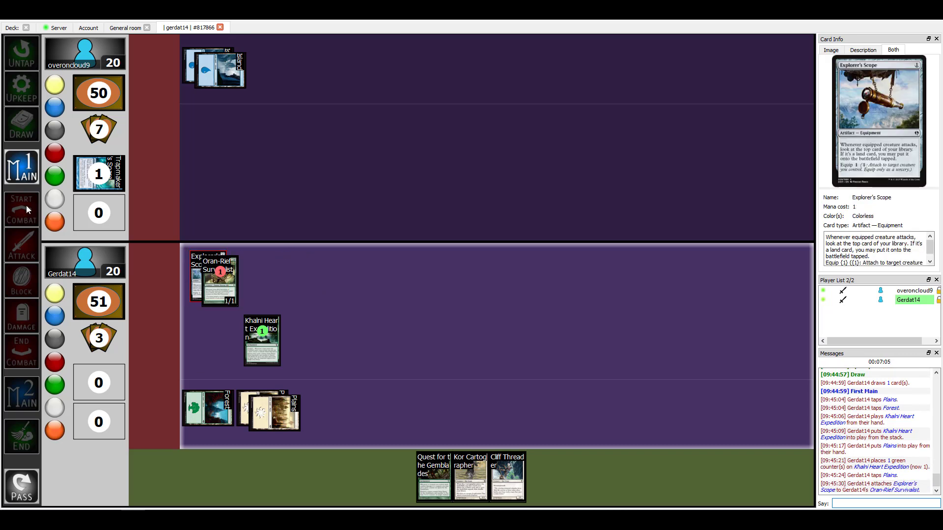
# Attack with Oran-Rief Survivalist, revealing the top library card, then pass to the end step.
pyautogui.click(22, 245)
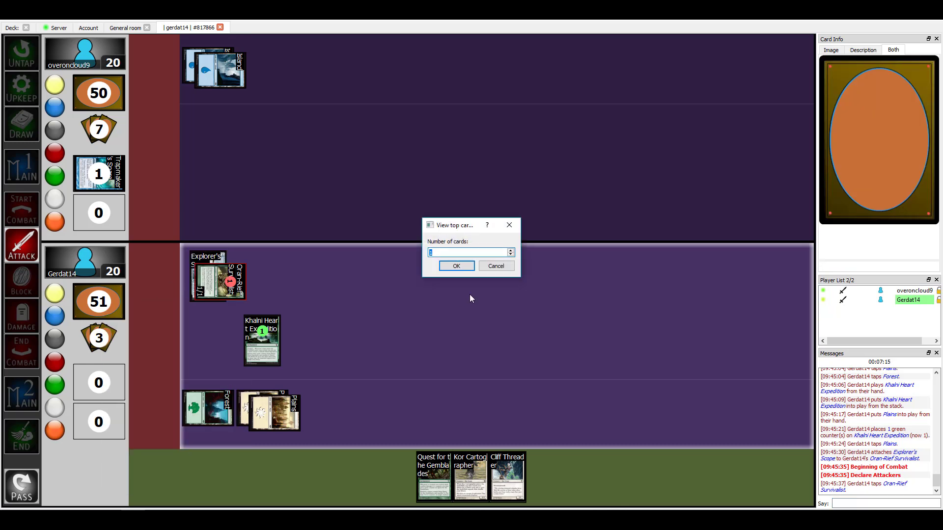
pyautogui.click(456, 265)
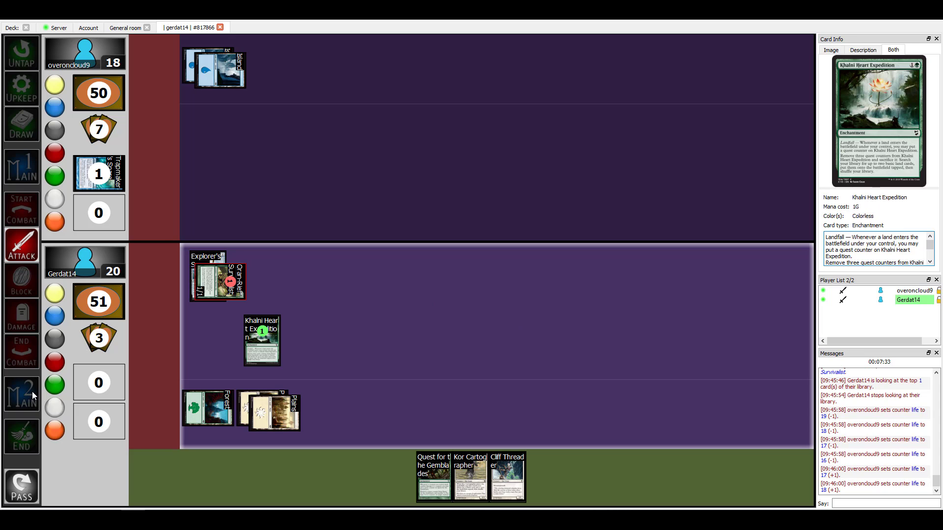
pyautogui.moveTo(277, 277)
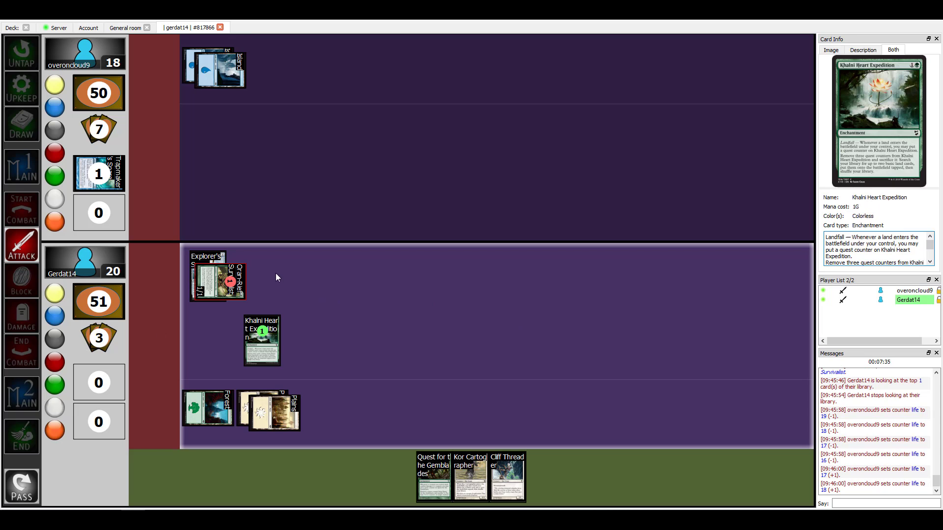
pyautogui.click(22, 395)
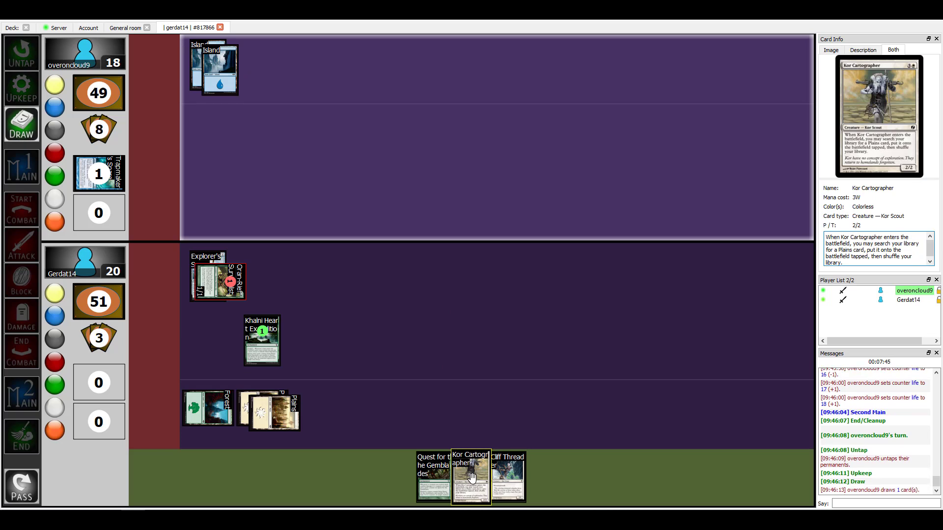
pyautogui.moveTo(463, 327)
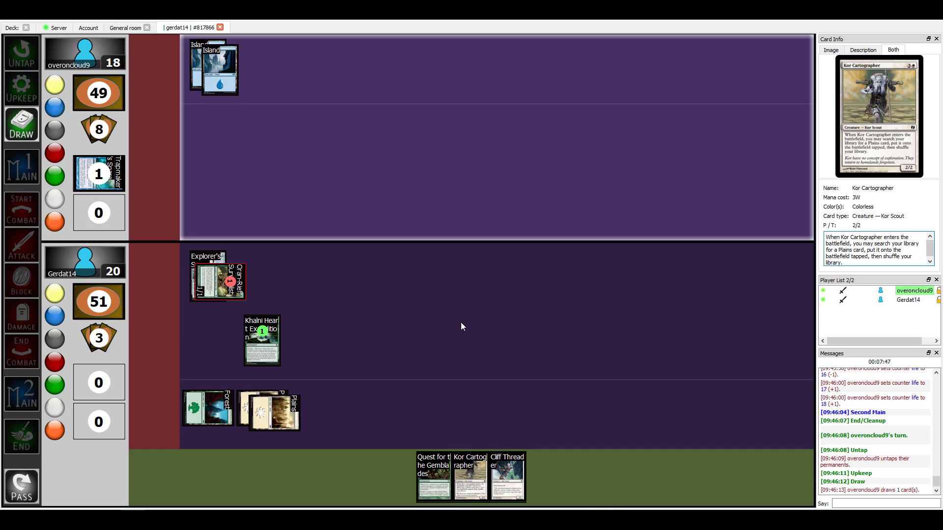
pyautogui.moveTo(364, 284)
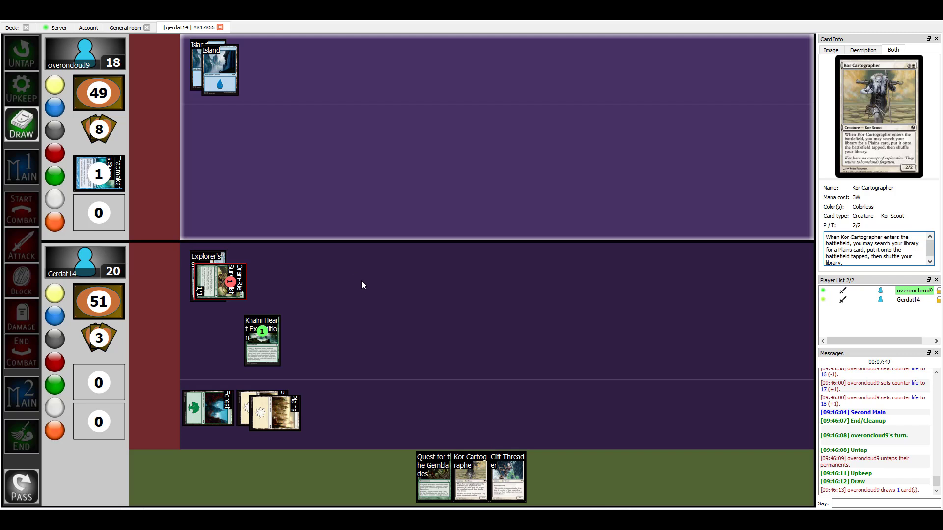
pyautogui.moveTo(261, 340)
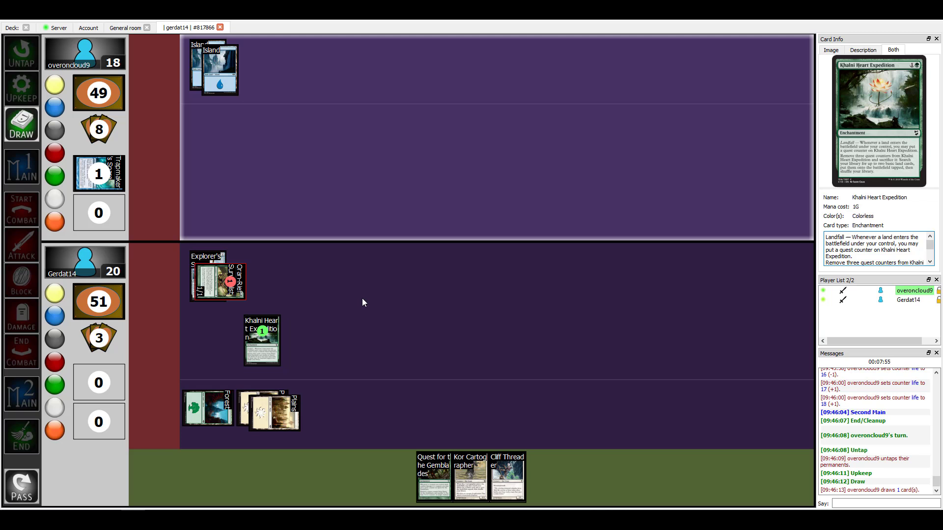
pyautogui.moveTo(373, 282)
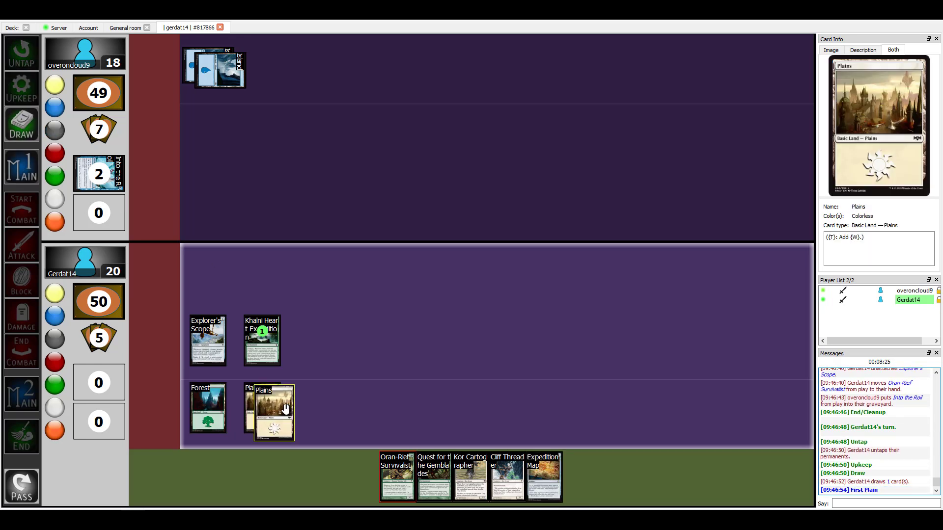
# Tap a Plains, fetch a Plains with Kor Cartographer, and put a second quest counter on Khalni Heart Expedition.
pyautogui.click(274, 413)
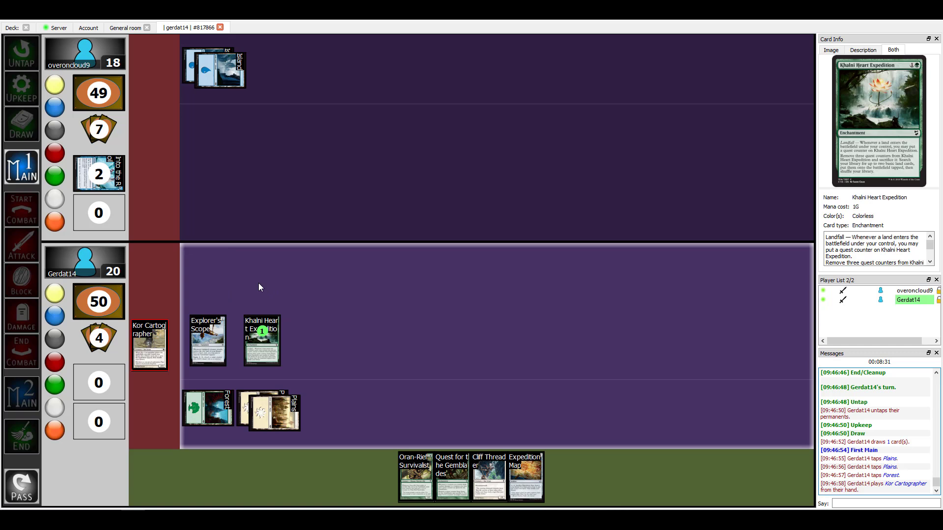
pyautogui.rightClick(99, 302)
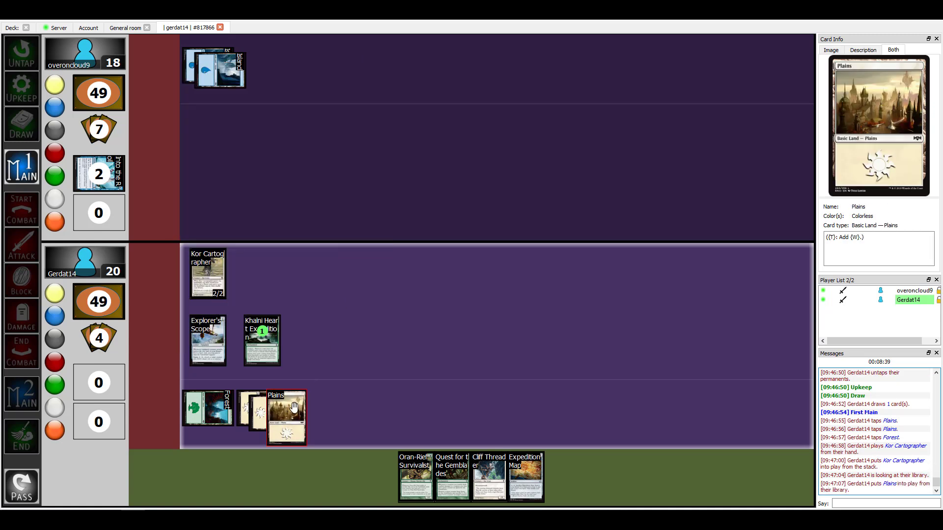
pyautogui.rightClick(262, 340)
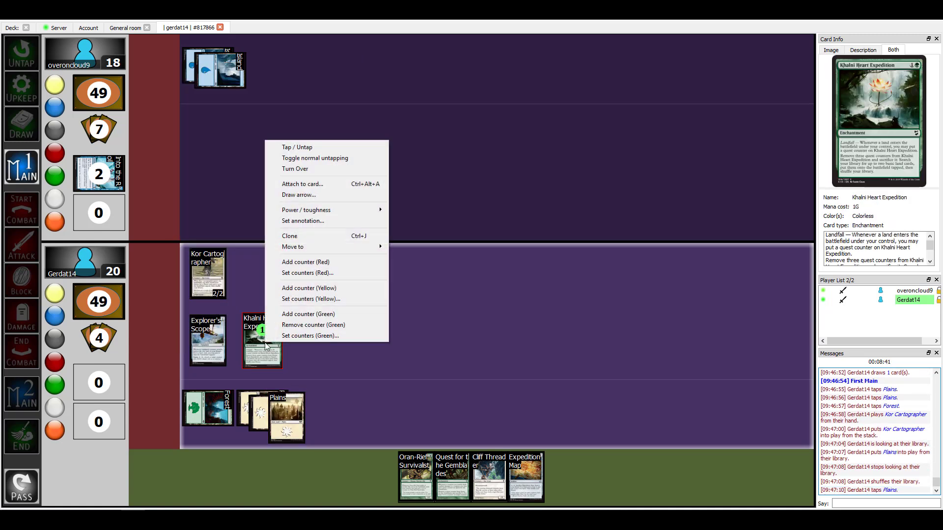
pyautogui.click(428, 291)
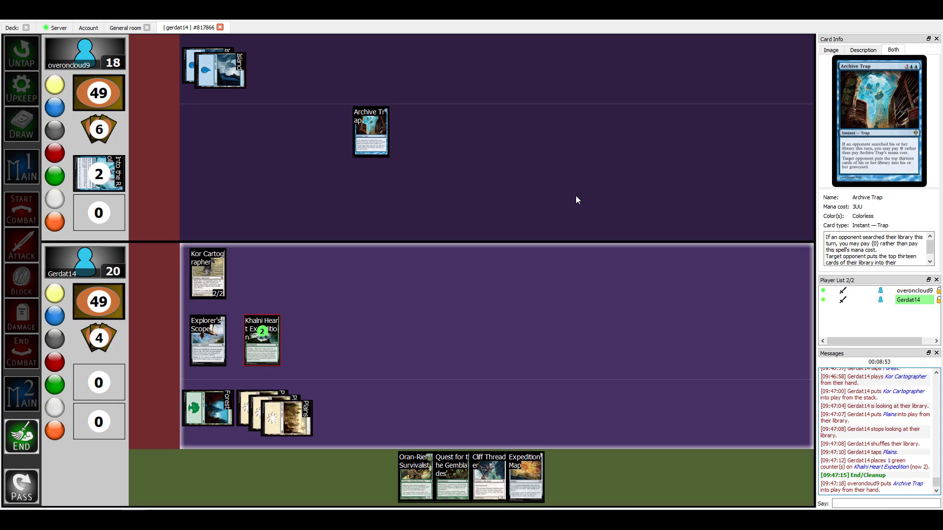
# Mill thirteen cards from the library into the graveyard for Archive Trap.
pyautogui.rightClick(98, 301)
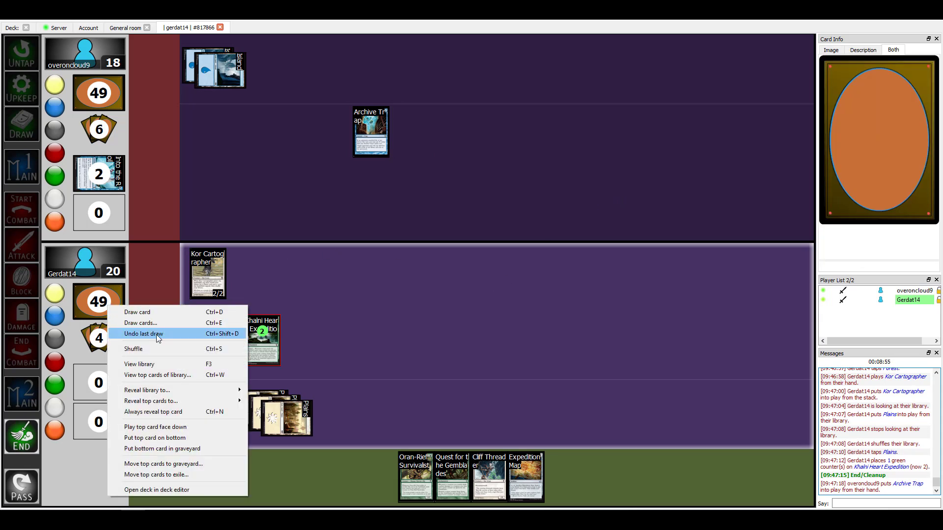
pyautogui.moveTo(158, 429)
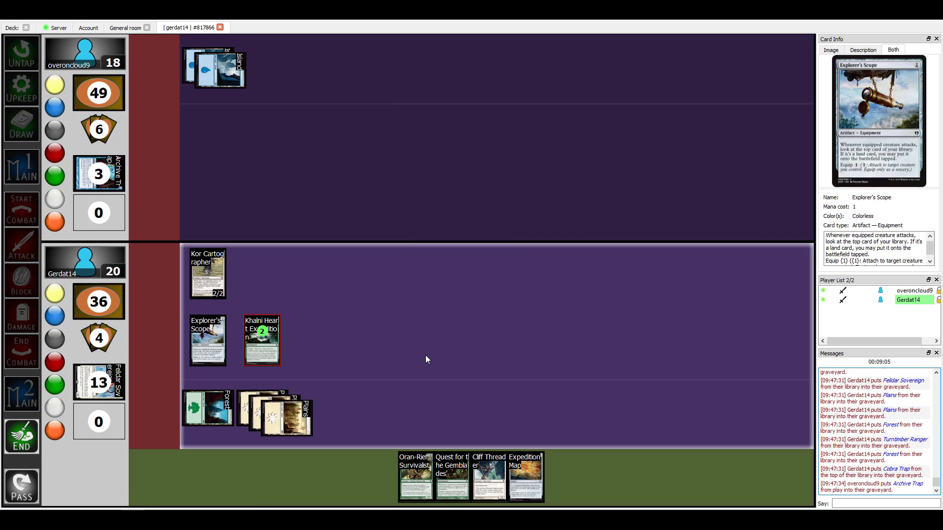
pyautogui.moveTo(393, 286)
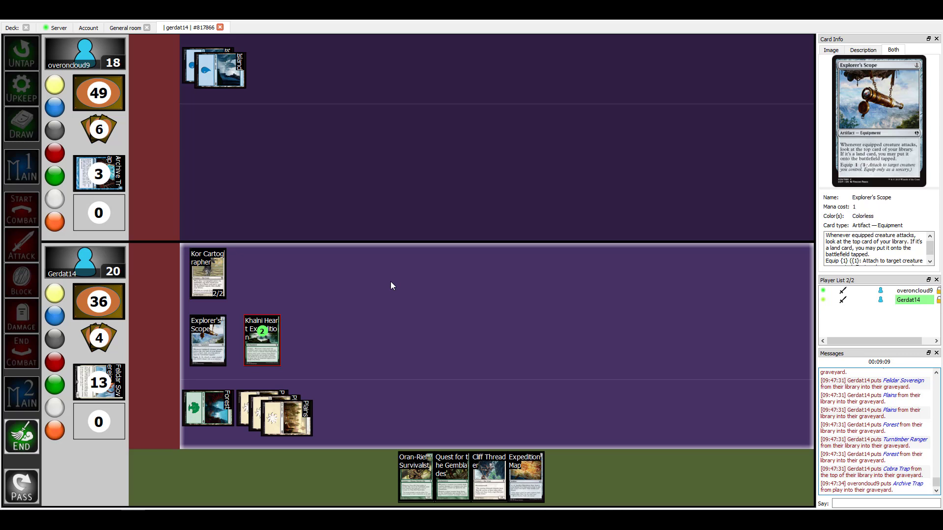
pyautogui.moveTo(351, 293)
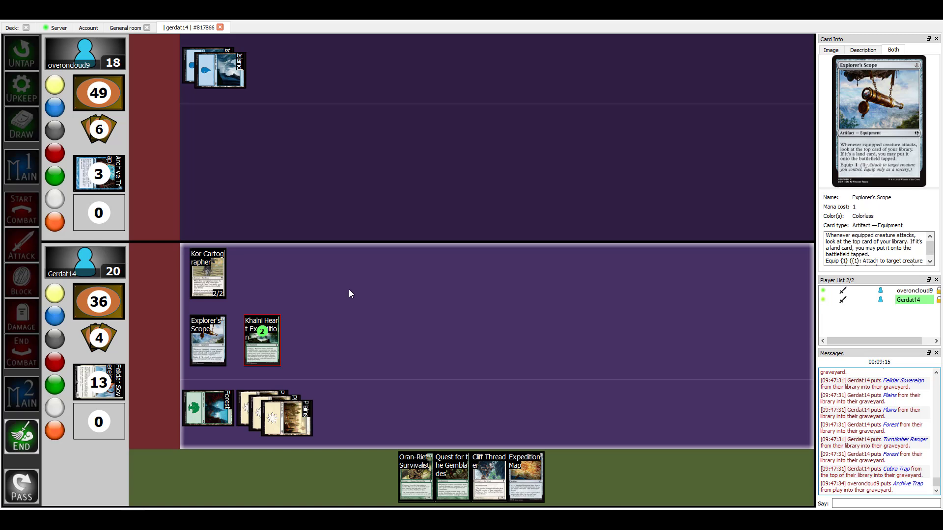
pyautogui.moveTo(431, 260)
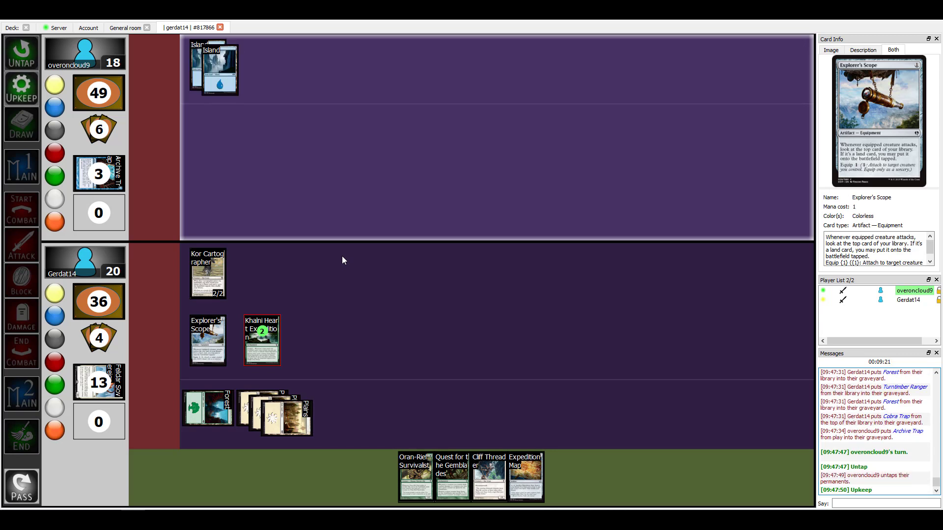
# Untap to begin the turn and advance to the end step after the opponent's Trapmaker's Snare.
pyautogui.click(19, 126)
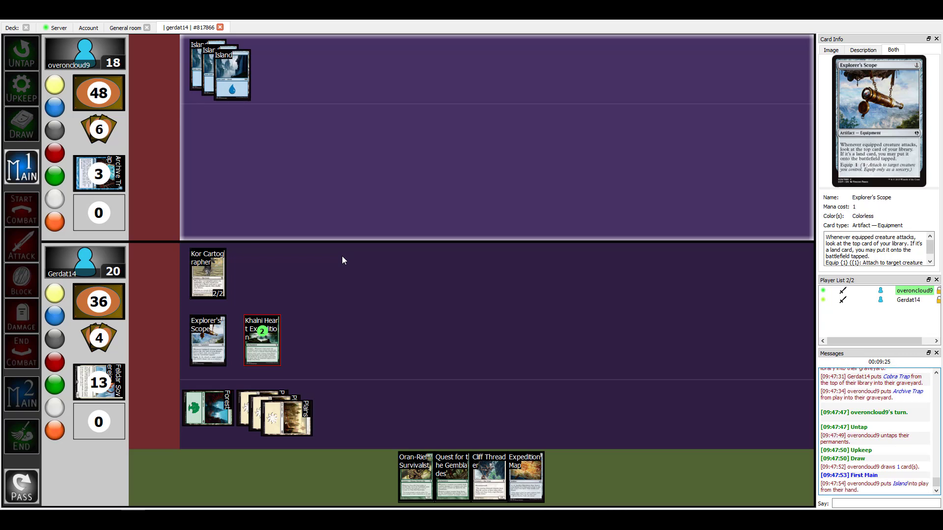
pyautogui.moveTo(291, 185)
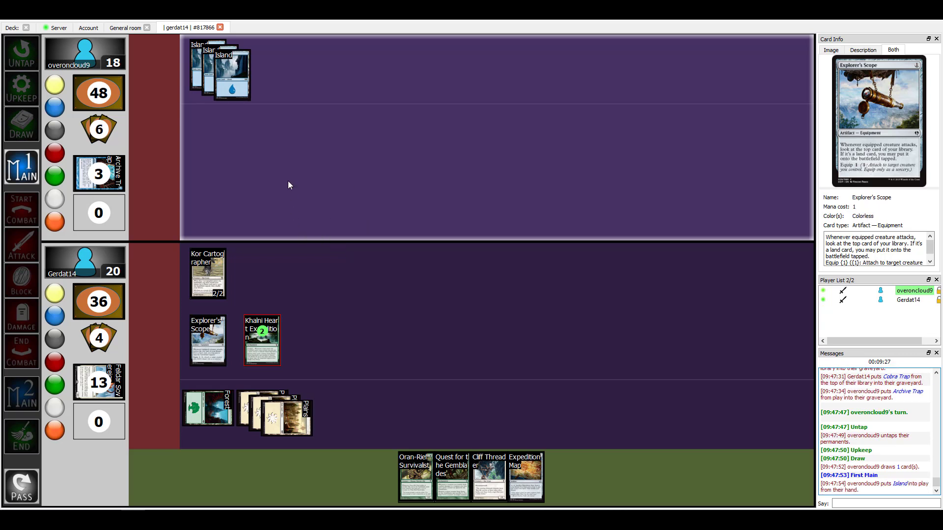
pyautogui.moveTo(251, 182)
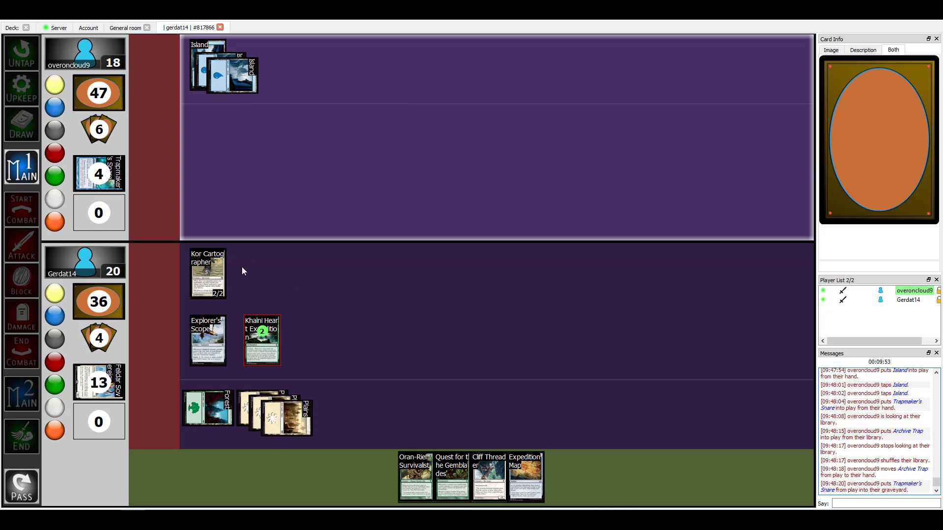
pyautogui.click(22, 437)
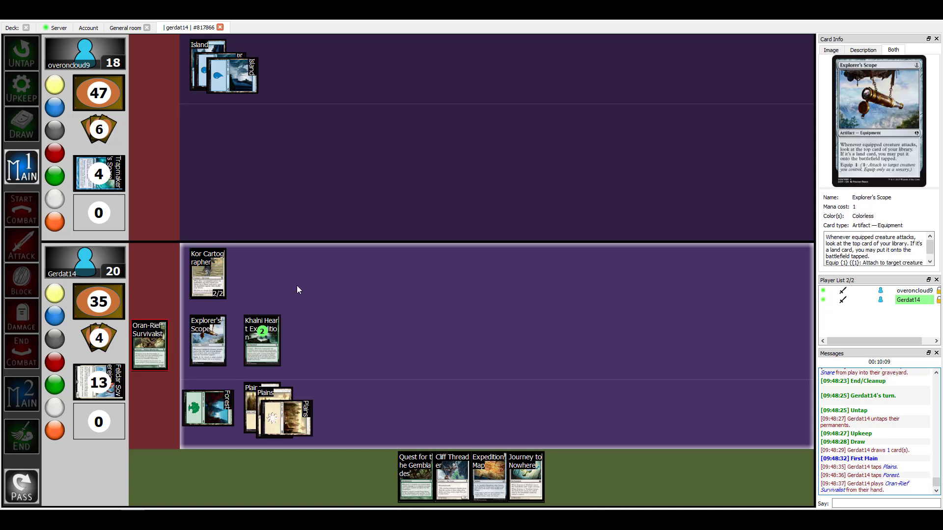
# Put a +1/+1 counter on Oran-Rief Survivalist and move on to the second main phase.
pyautogui.rightClick(261, 274)
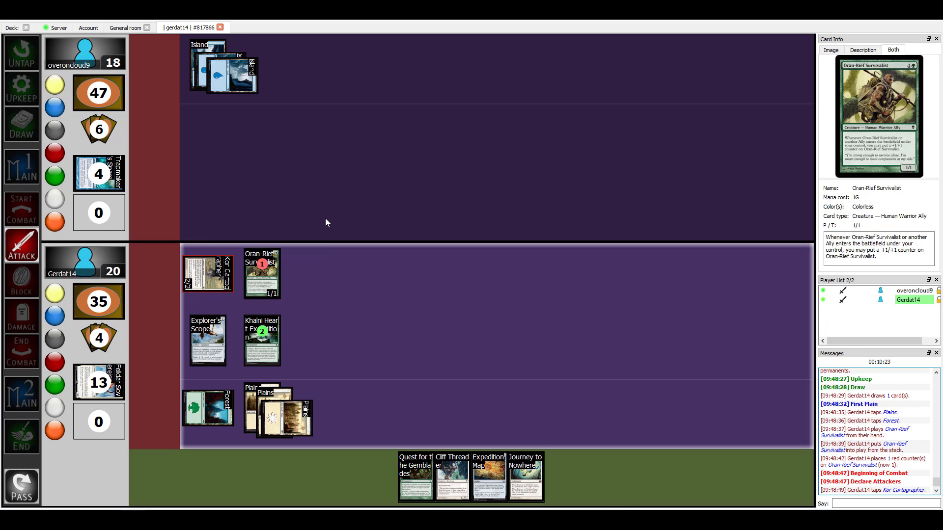
pyautogui.moveTo(22, 283)
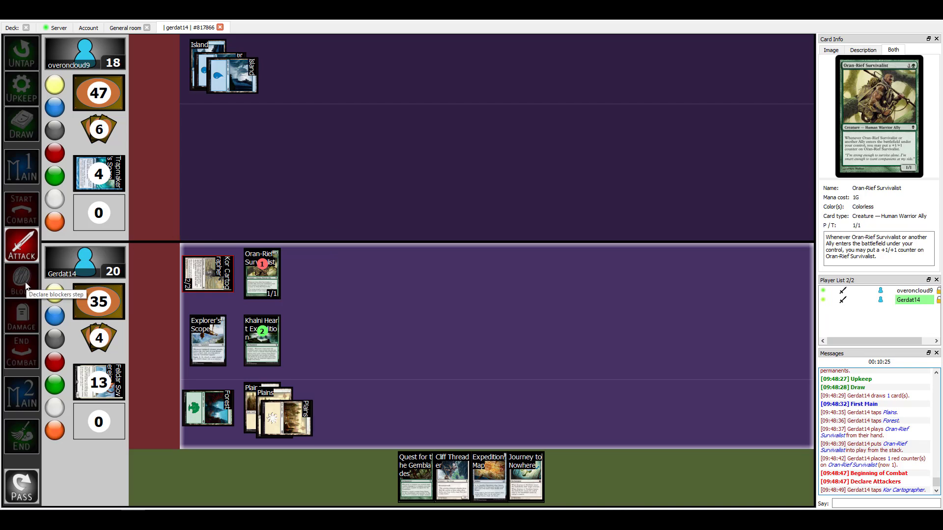
pyautogui.moveTo(38, 316)
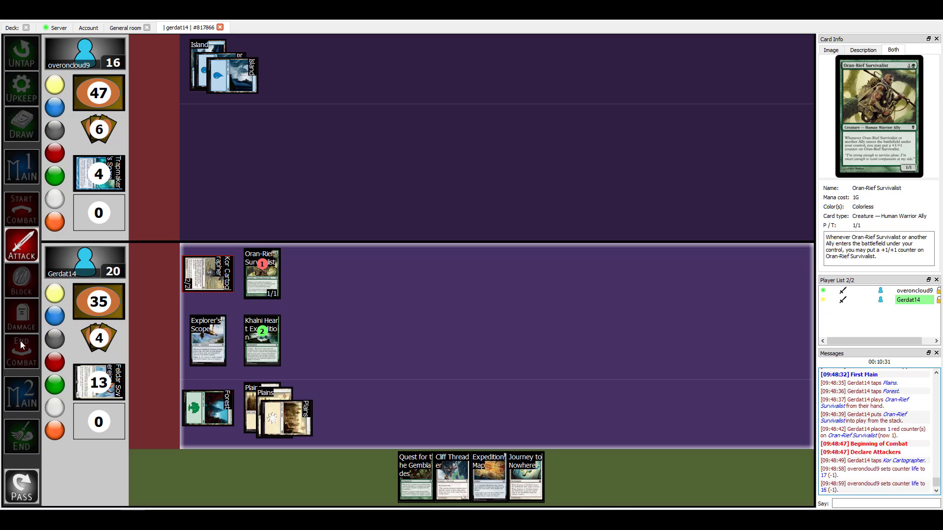
pyautogui.click(22, 394)
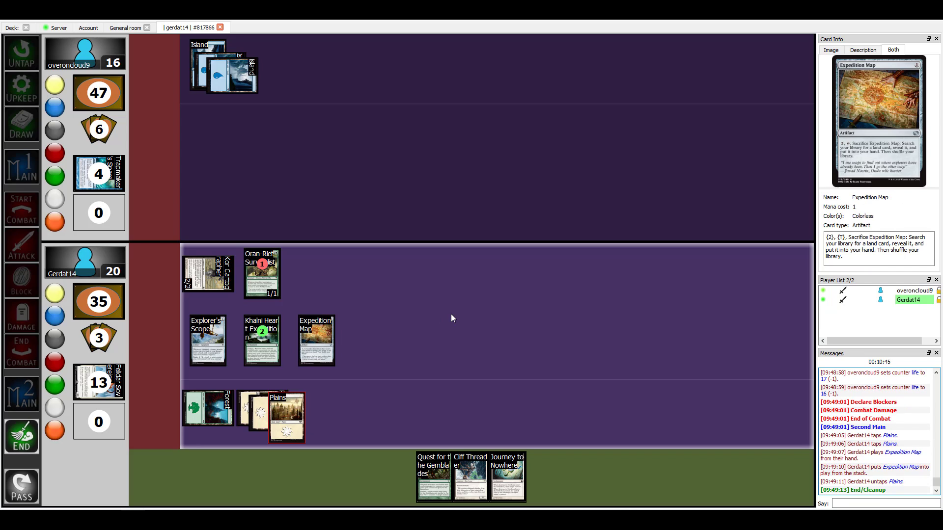
pyautogui.moveTo(365, 267)
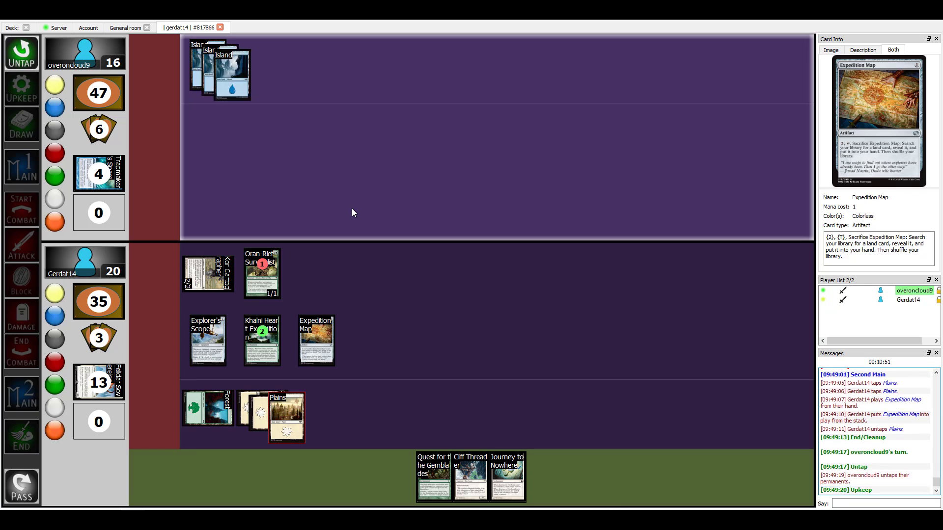
# Begin the new turn at the Untap step after the opponent's Living Tsunami.
pyautogui.click(21, 123)
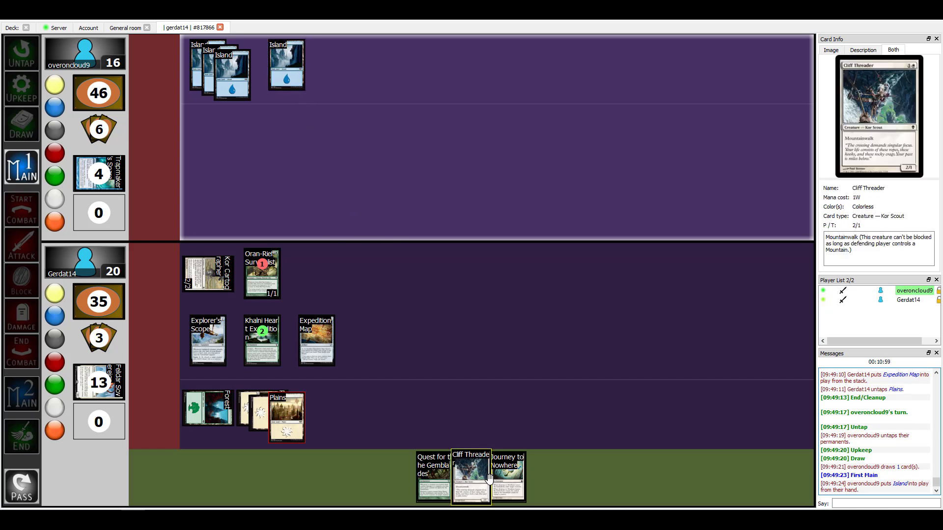
pyautogui.moveTo(507, 477)
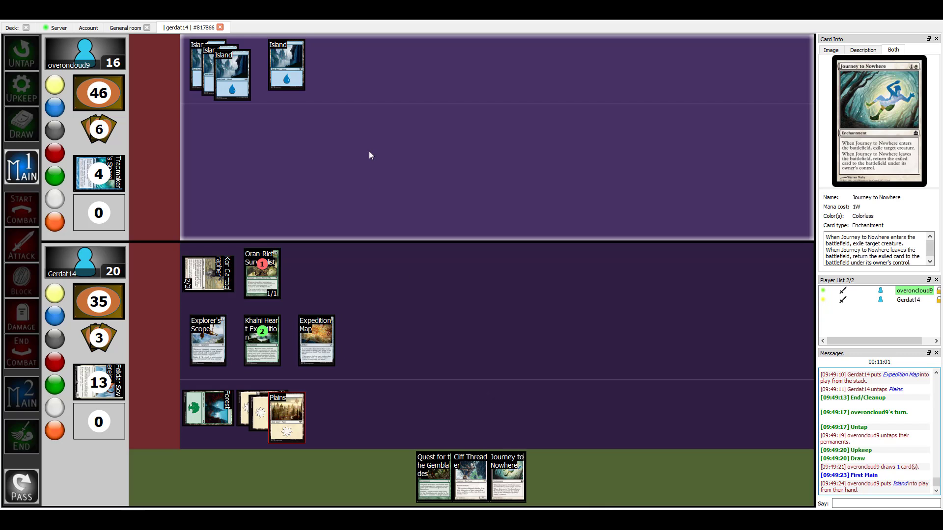
pyautogui.moveTo(359, 196)
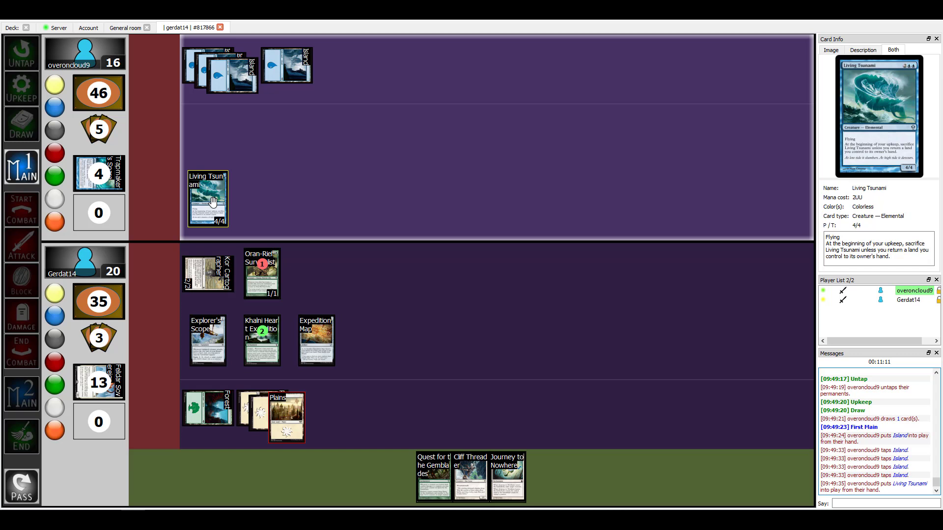
pyautogui.moveTo(334, 191)
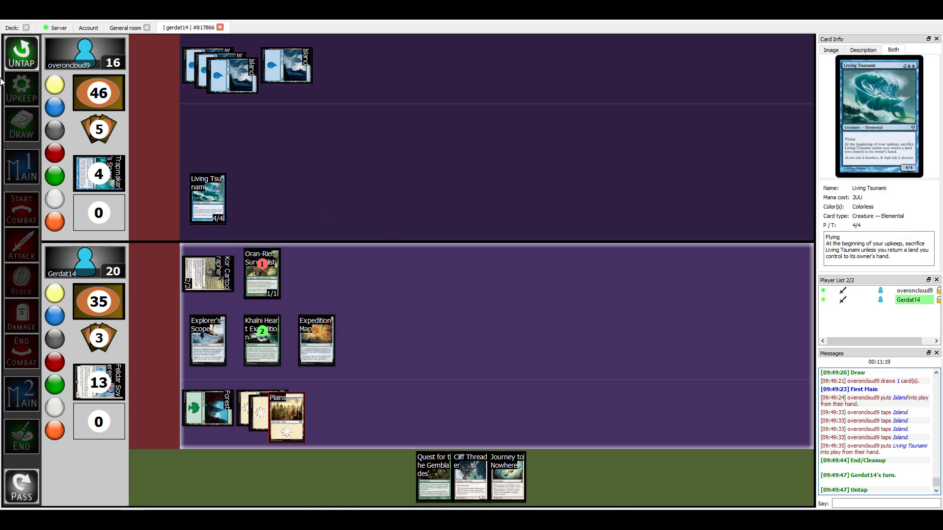
pyautogui.click(21, 52)
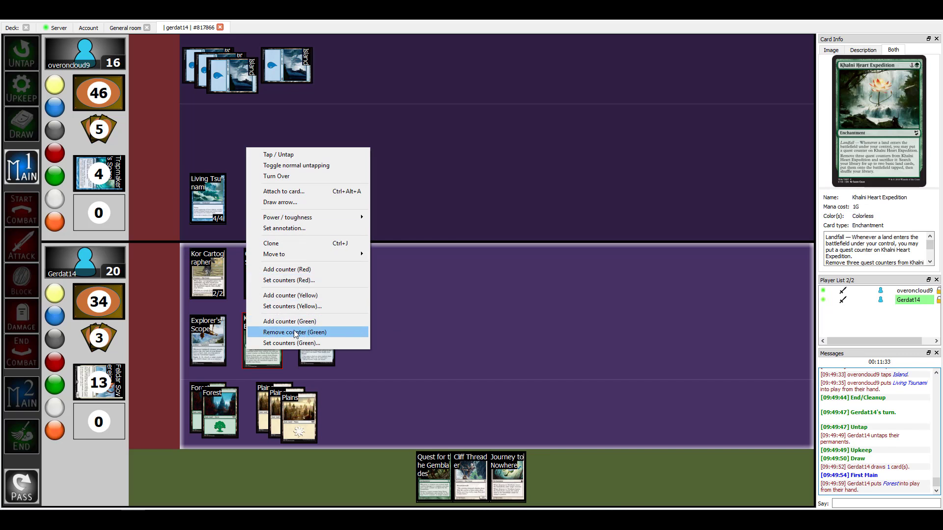
# Add a third quest counter to Khalni Heart Expedition and target Living Tsunami with Journey to Nowhere.
pyautogui.click(294, 332)
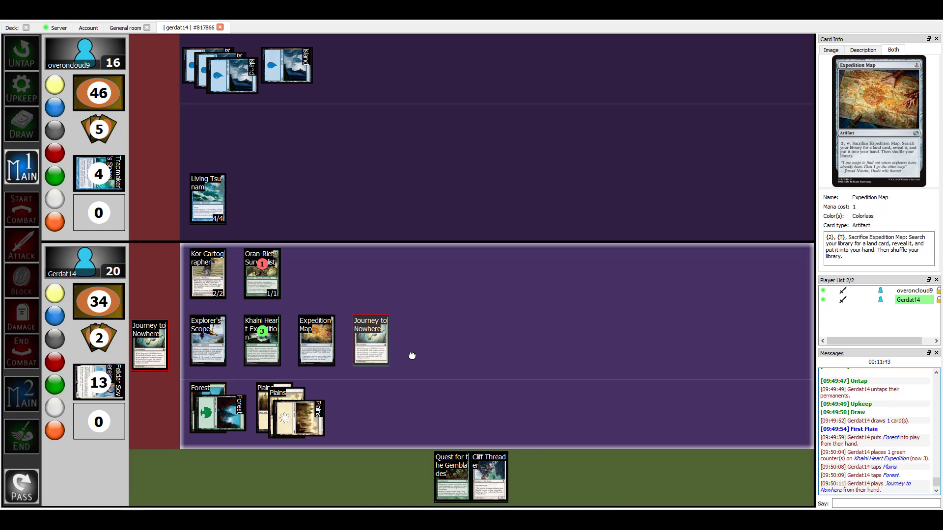
pyautogui.rightClick(372, 339)
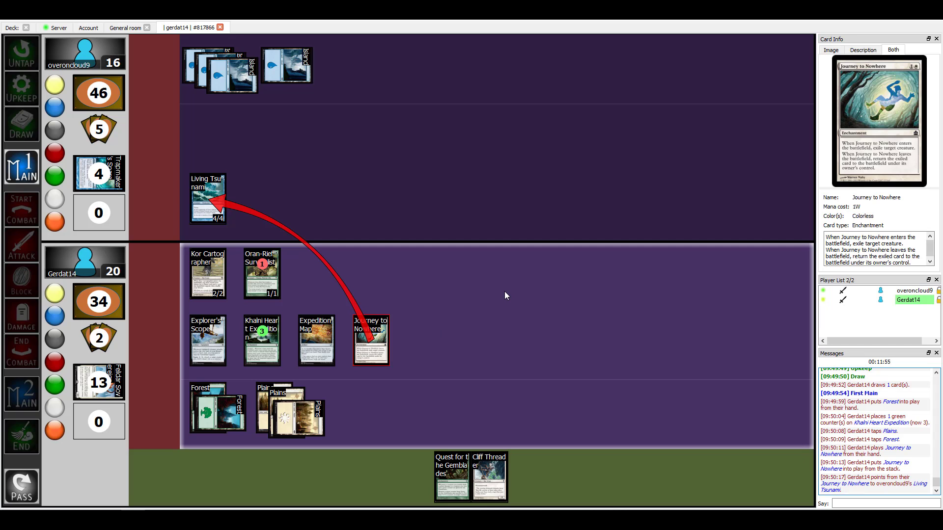
pyautogui.moveTo(300, 230)
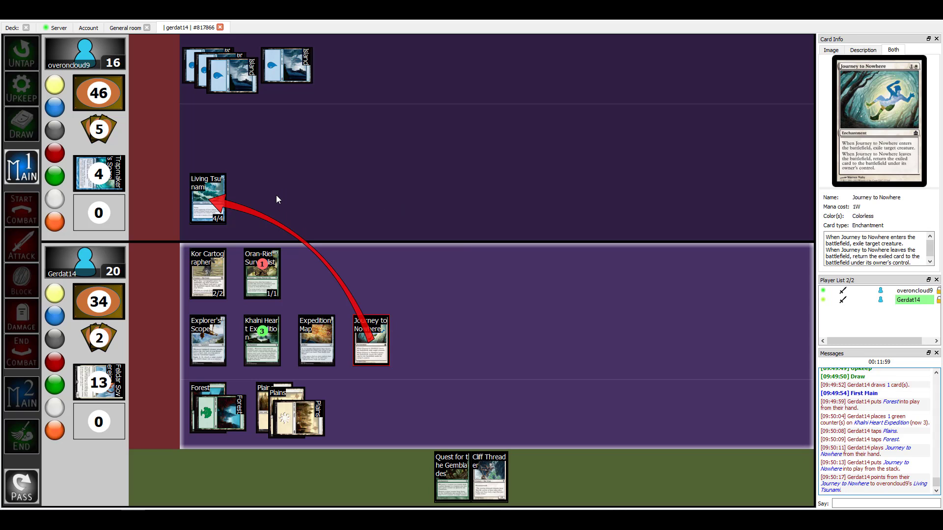
pyautogui.moveTo(323, 212)
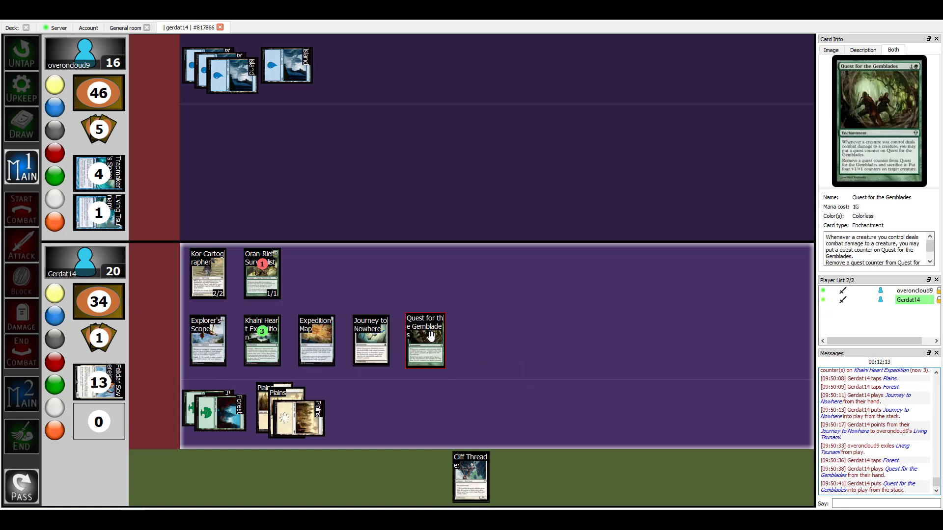
pyautogui.moveTo(291, 396)
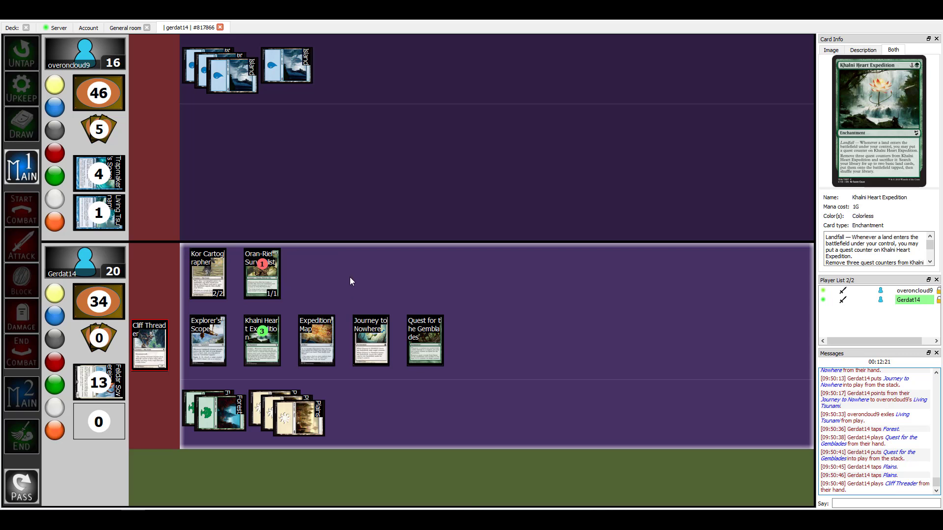
# Put Cliff Threader onto the battlefield before Mindbreak Trap exiles it.
pyautogui.click(149, 344)
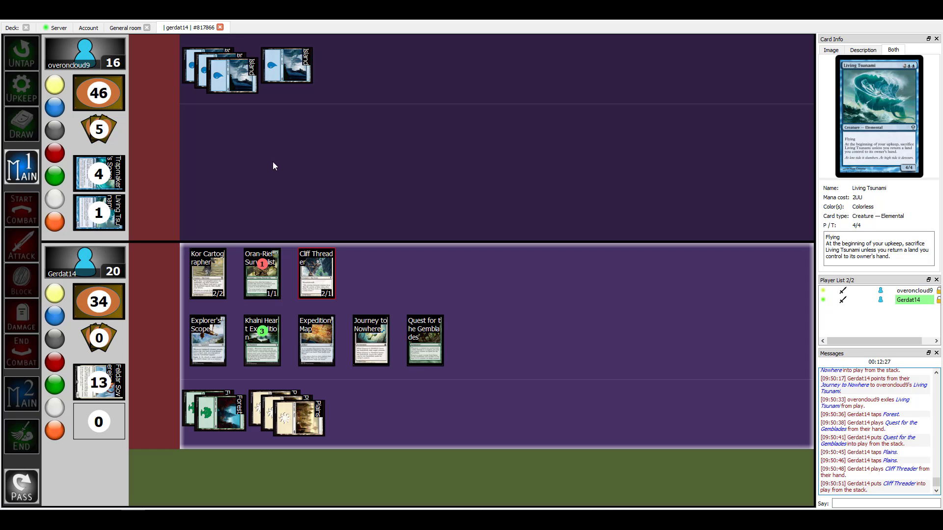
pyautogui.click(316, 132)
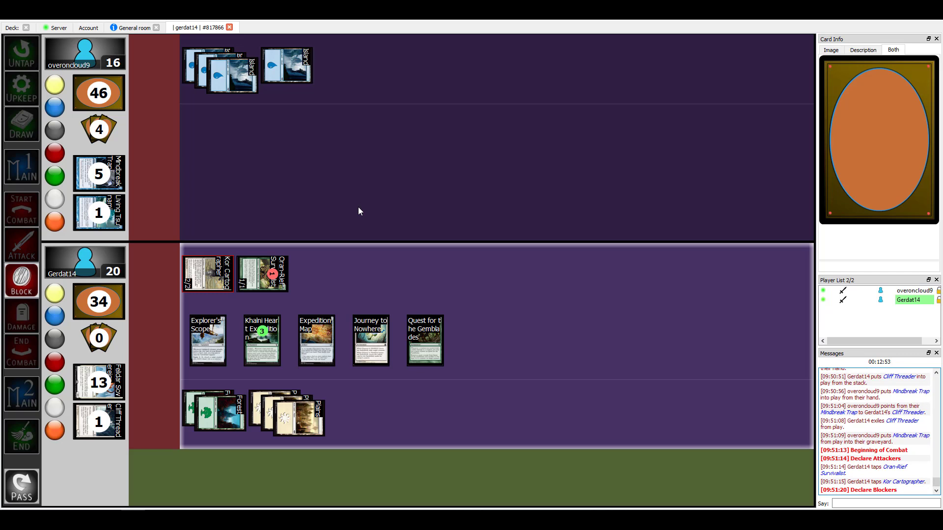
pyautogui.moveTo(431, 350)
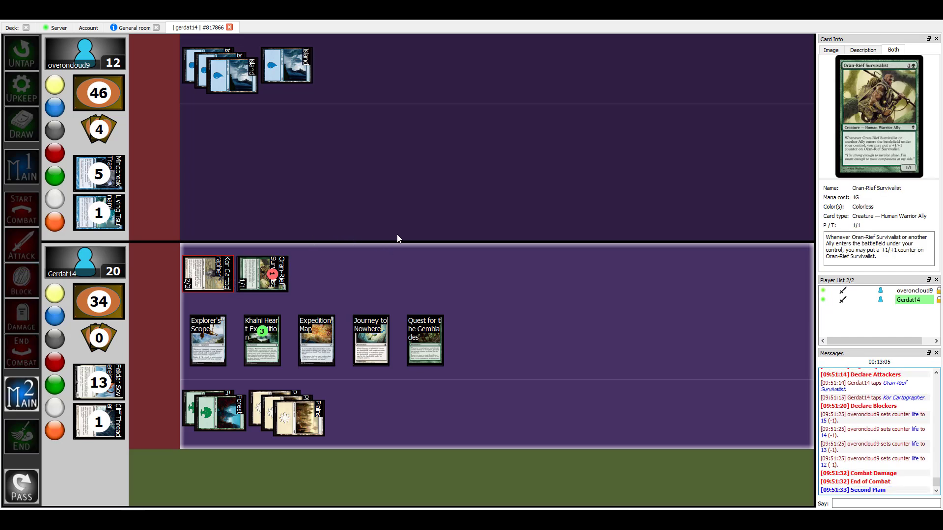
pyautogui.moveTo(384, 291)
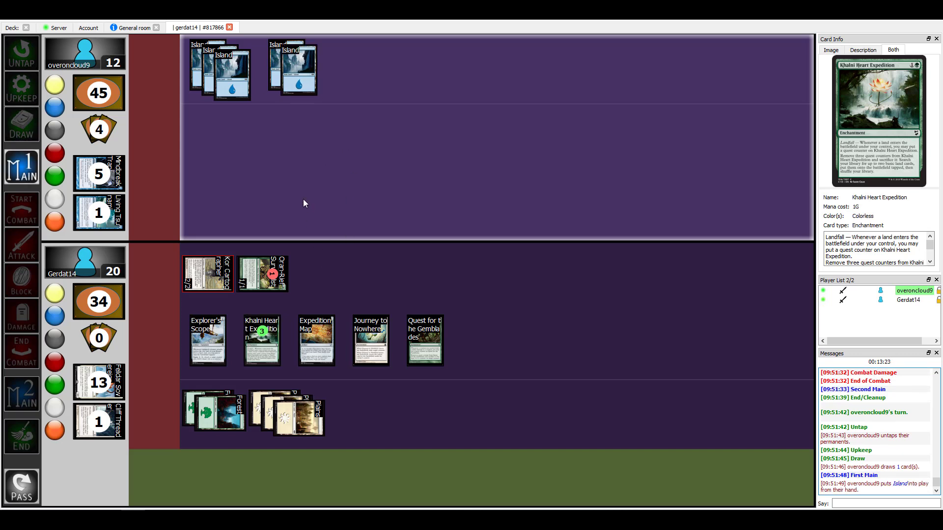
pyautogui.moveTo(338, 228)
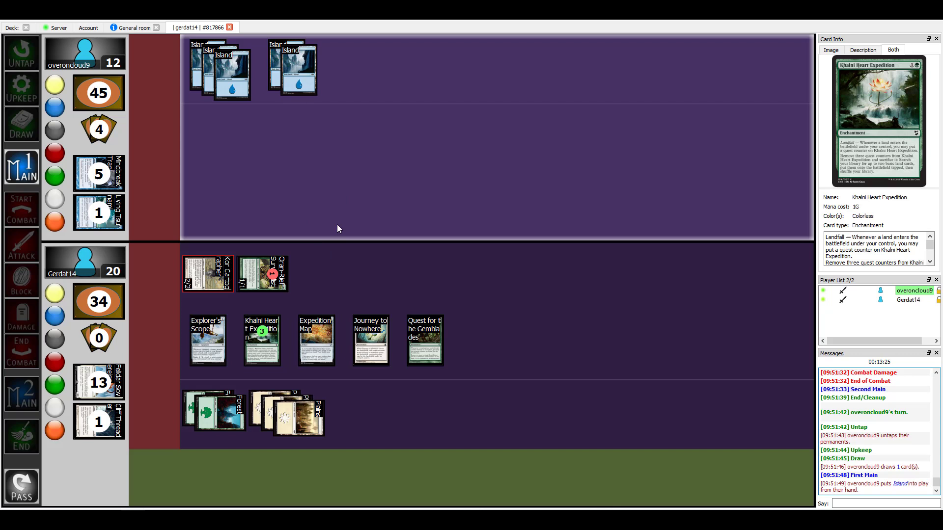
pyautogui.moveTo(358, 263)
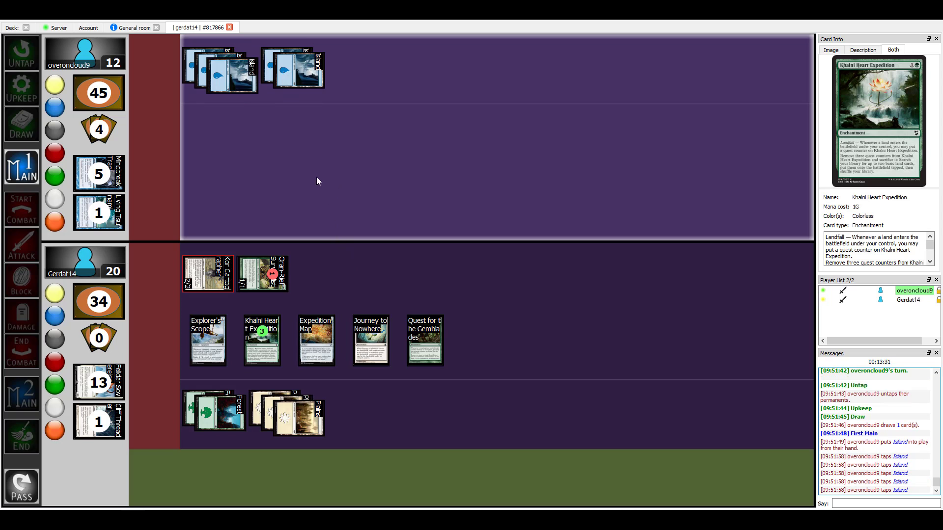
# Wait through the opponent's turn as Island and Aether Figment are played.
pyautogui.click(207, 197)
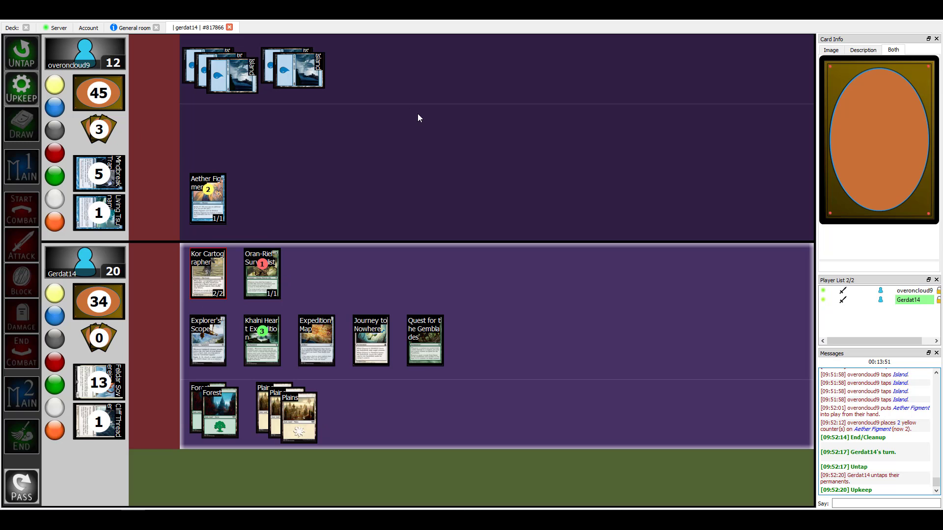
# Draw for the turn and attack with Kor Cartographer and Oran-Rief Survivalist.
pyautogui.click(21, 126)
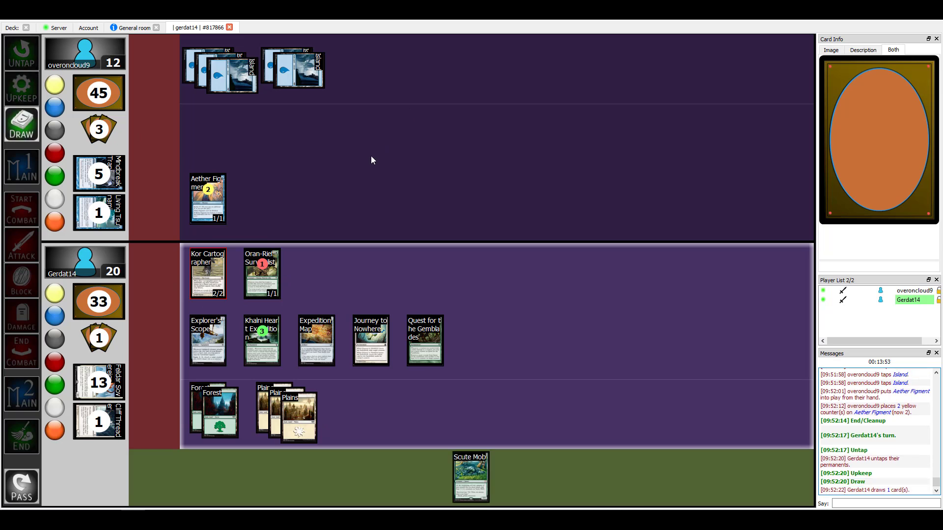
pyautogui.moveTo(98, 173)
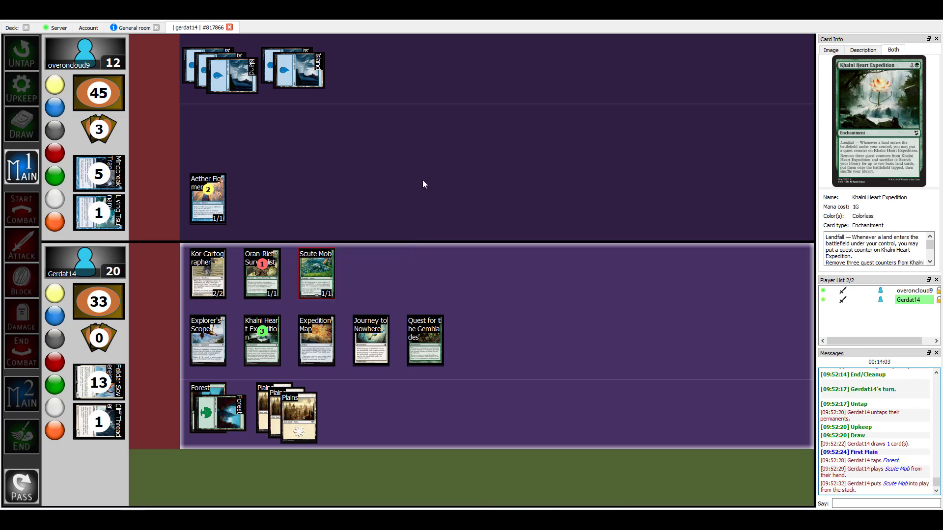
pyautogui.moveTo(397, 165)
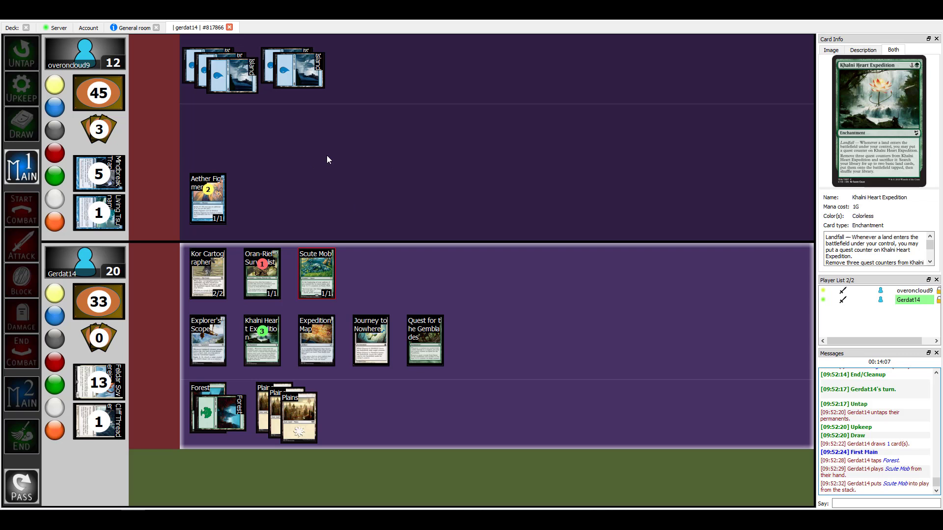
pyautogui.moveTo(288, 213)
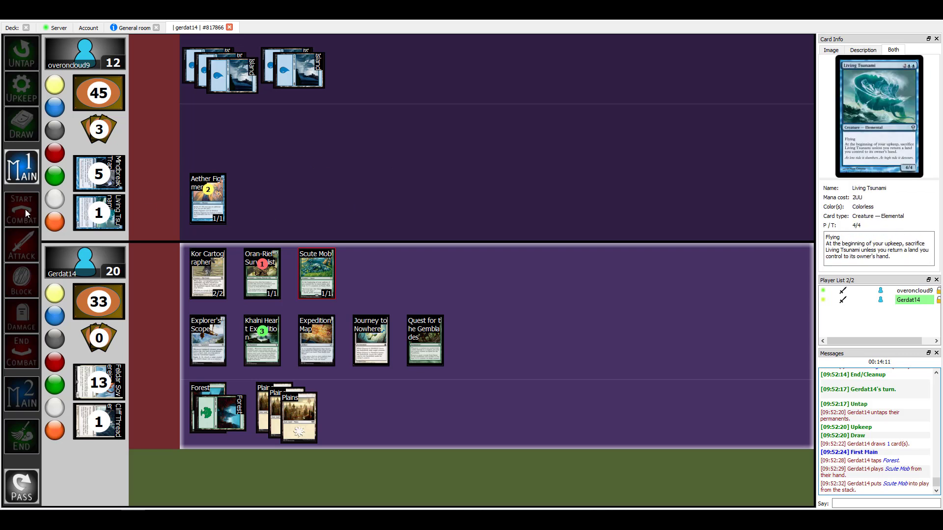
pyautogui.moveTo(316, 273)
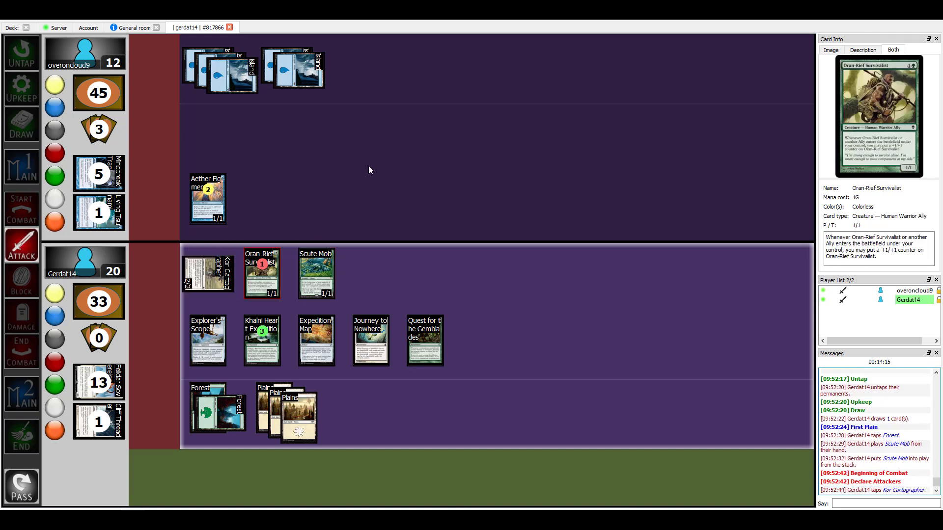
pyautogui.click(261, 273)
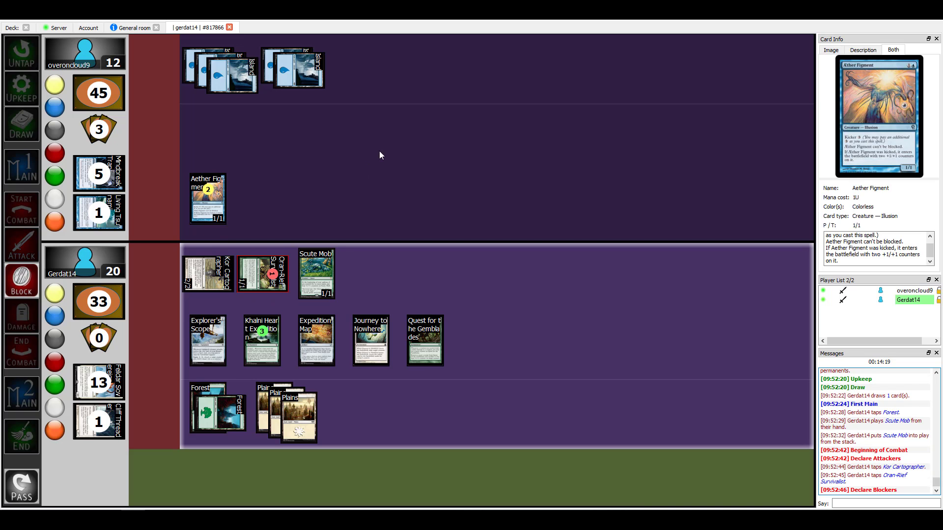
pyautogui.moveTo(271, 195)
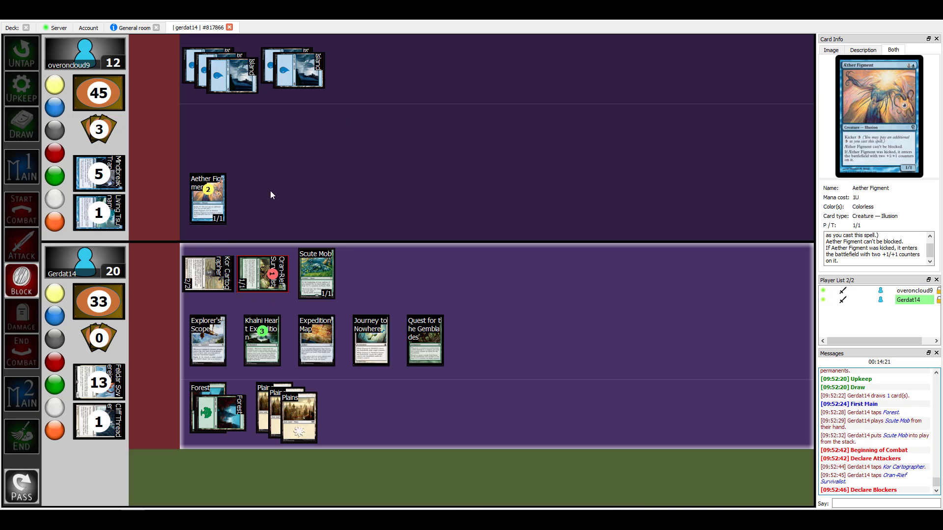
pyautogui.moveTo(277, 172)
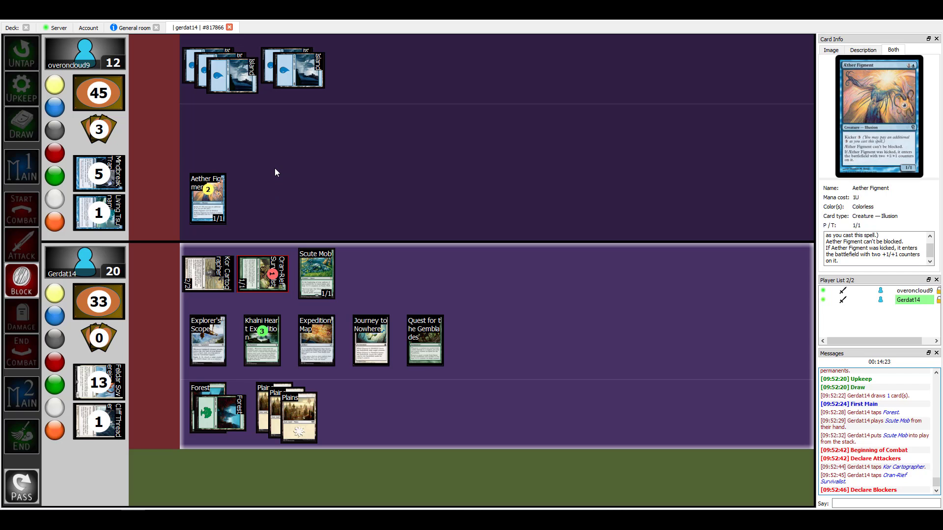
pyautogui.moveTo(282, 193)
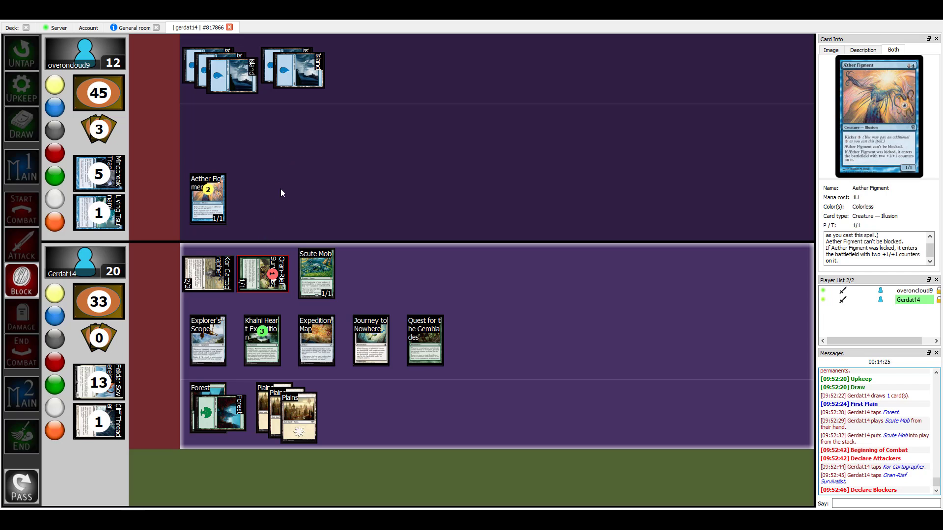
pyautogui.moveTo(350, 236)
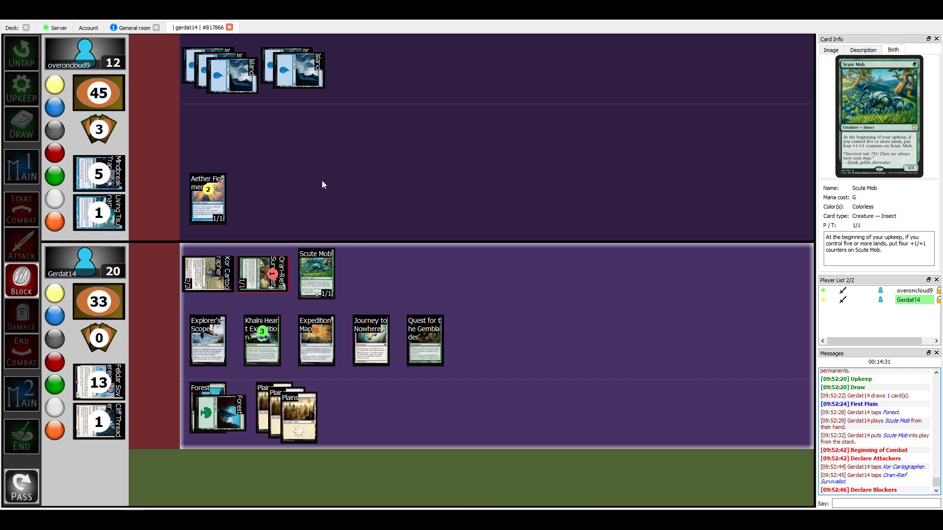
pyautogui.moveTo(358, 228)
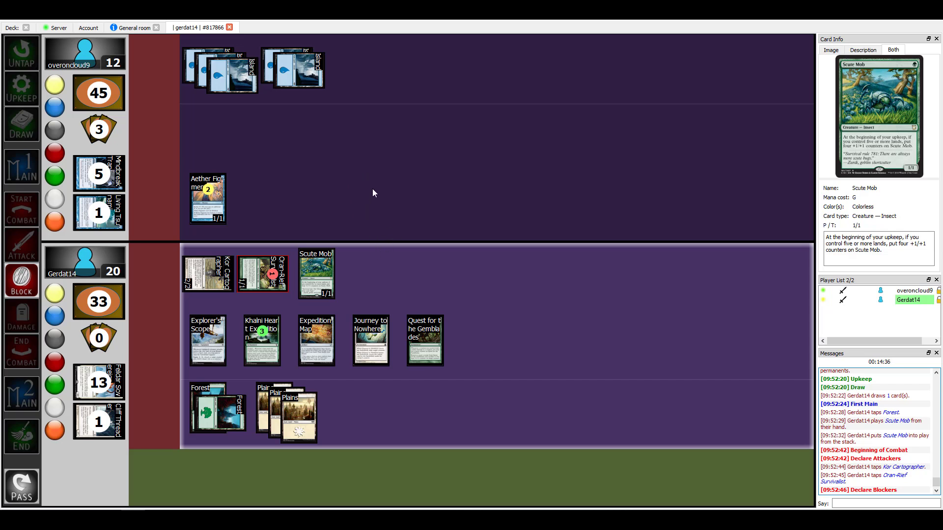
pyautogui.moveTo(350, 172)
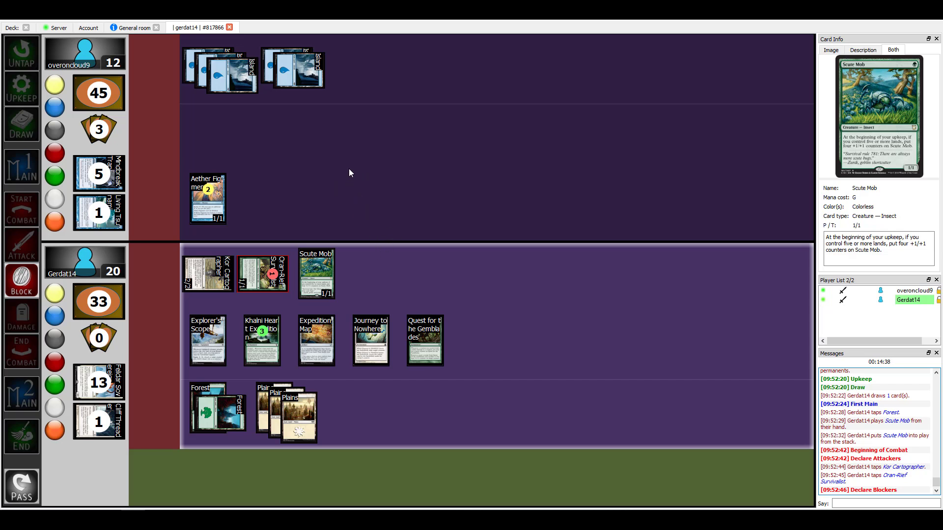
pyautogui.moveTo(334, 179)
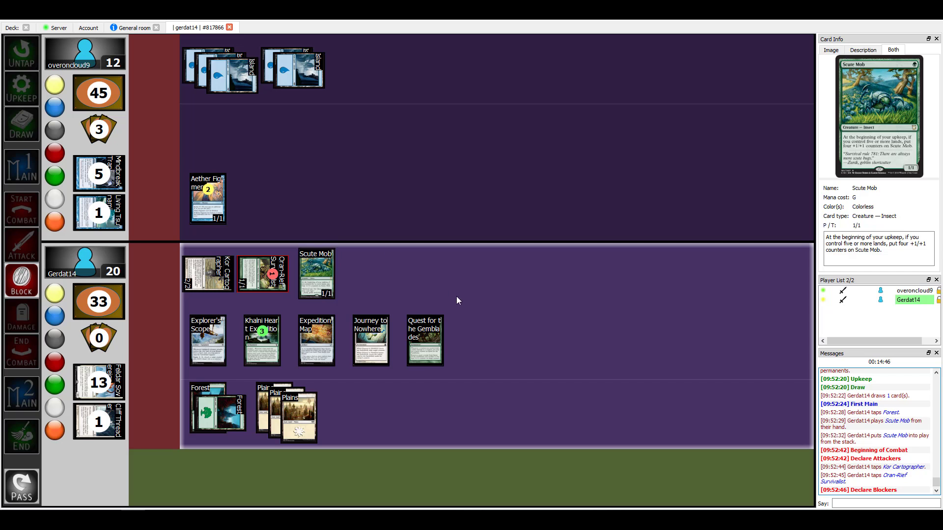
pyautogui.moveTo(427, 346)
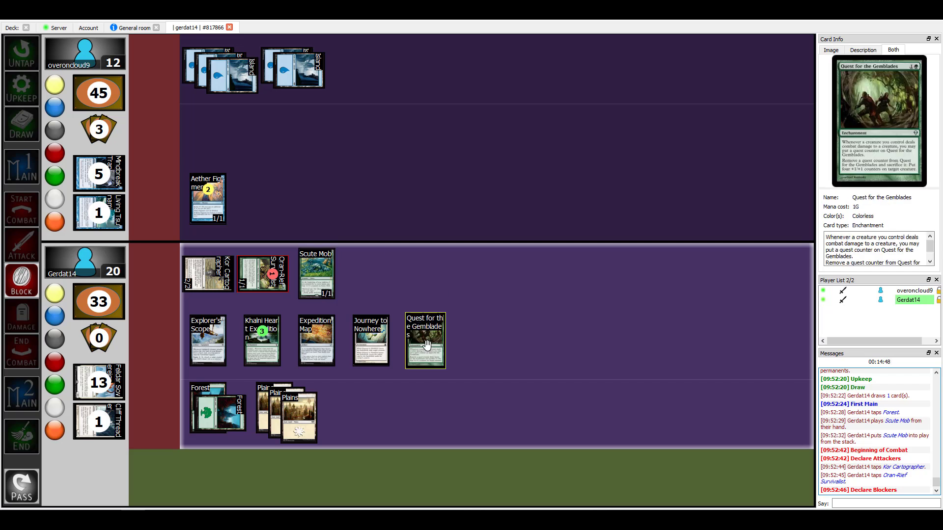
pyautogui.moveTo(310, 157)
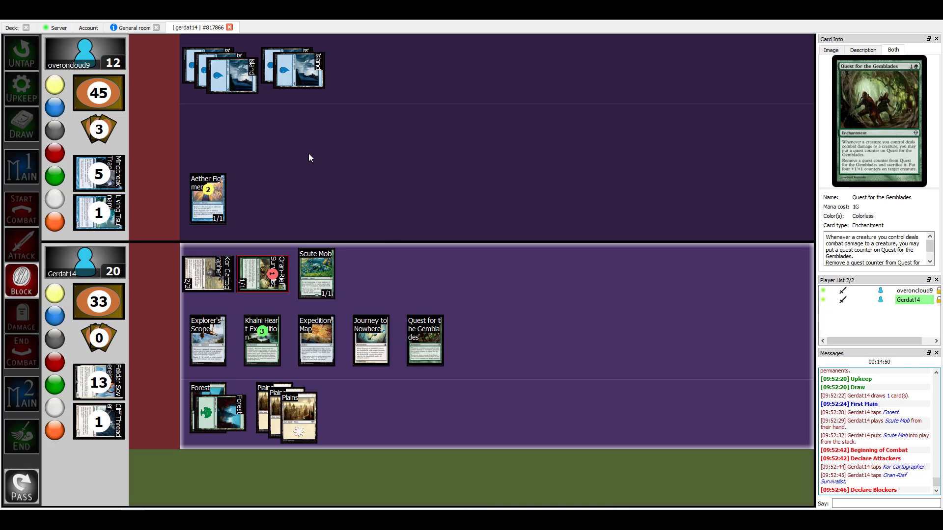
pyautogui.moveTo(273, 152)
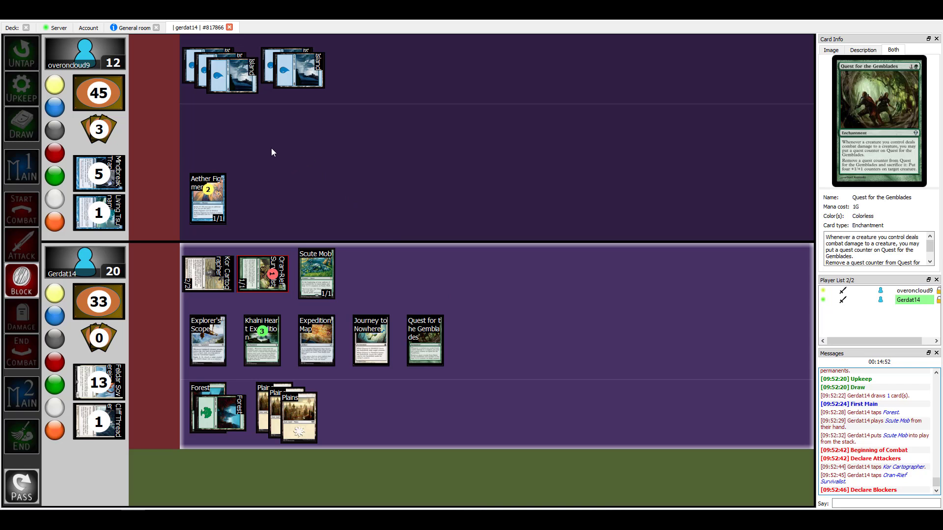
pyautogui.moveTo(336, 152)
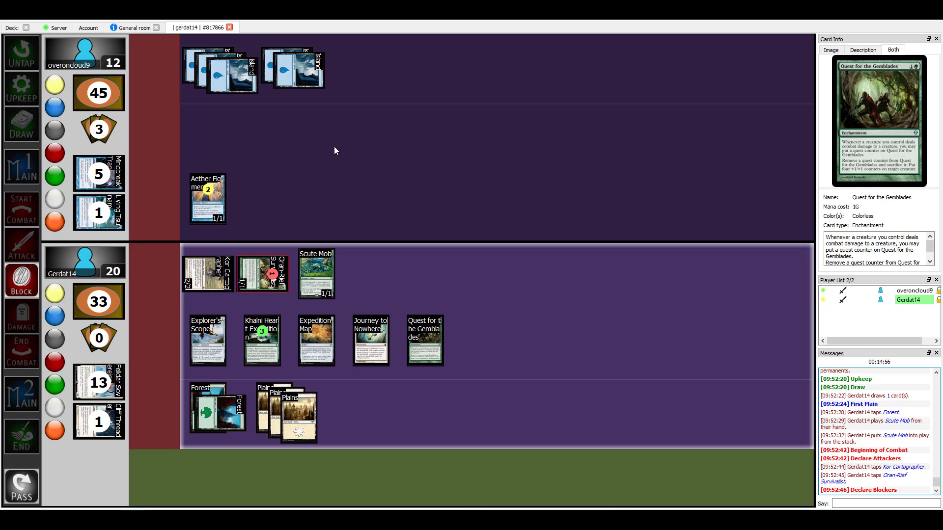
pyautogui.moveTo(260, 209)
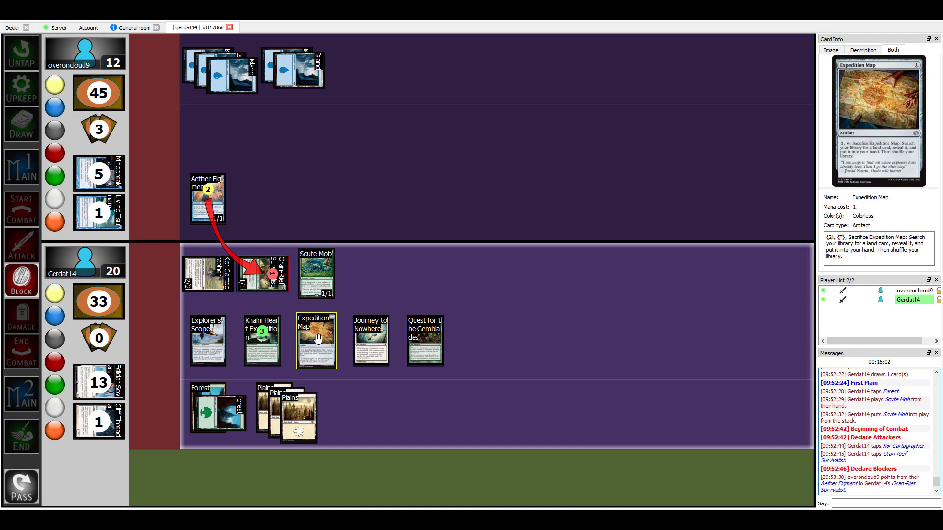
pyautogui.moveTo(424, 340)
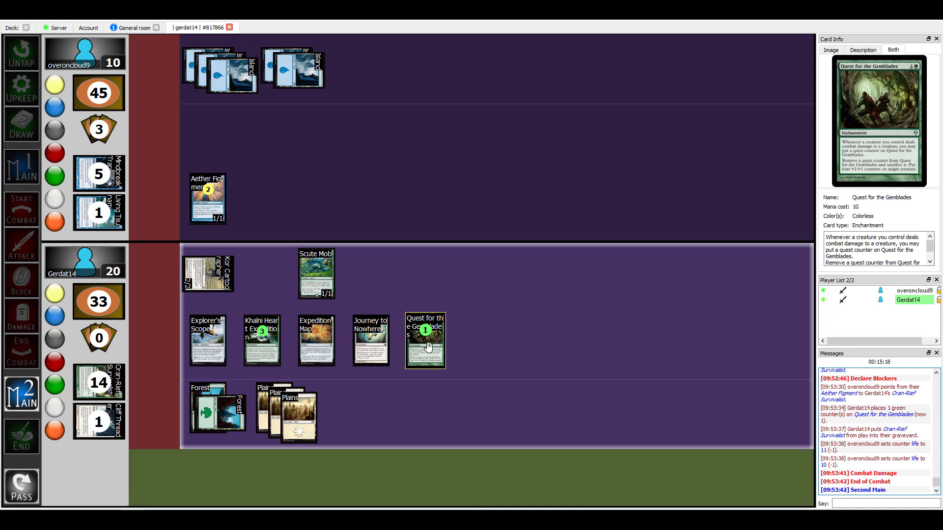
pyautogui.moveTo(377, 342)
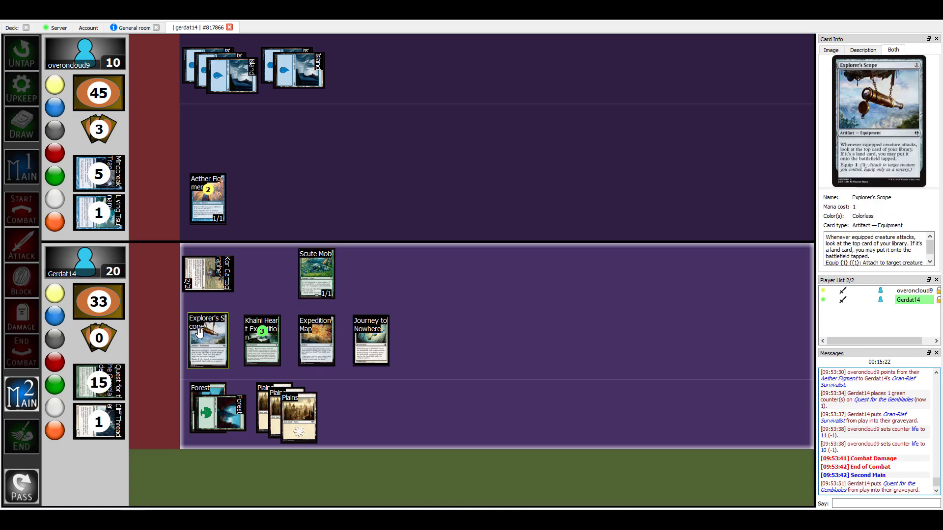
# Set Scute Mob's red counters to 4.
pyautogui.rightClick(317, 273)
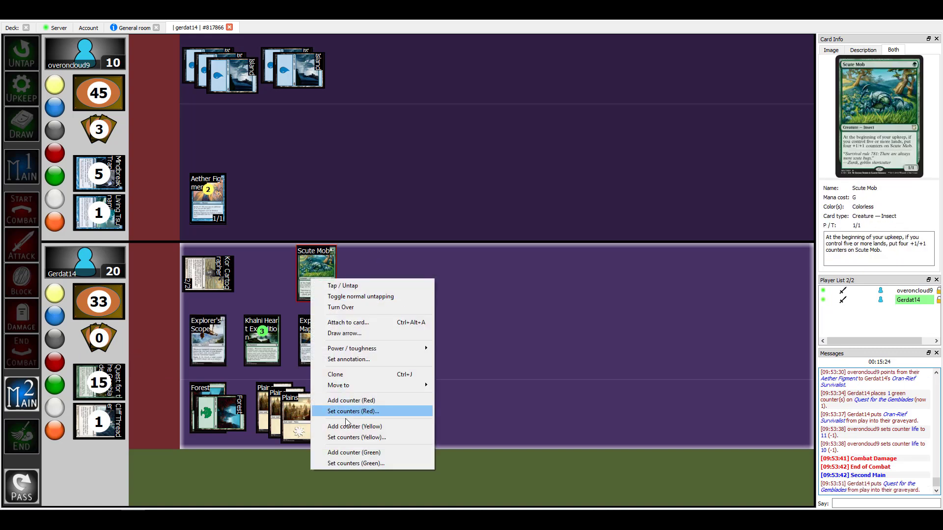
pyautogui.click(354, 410)
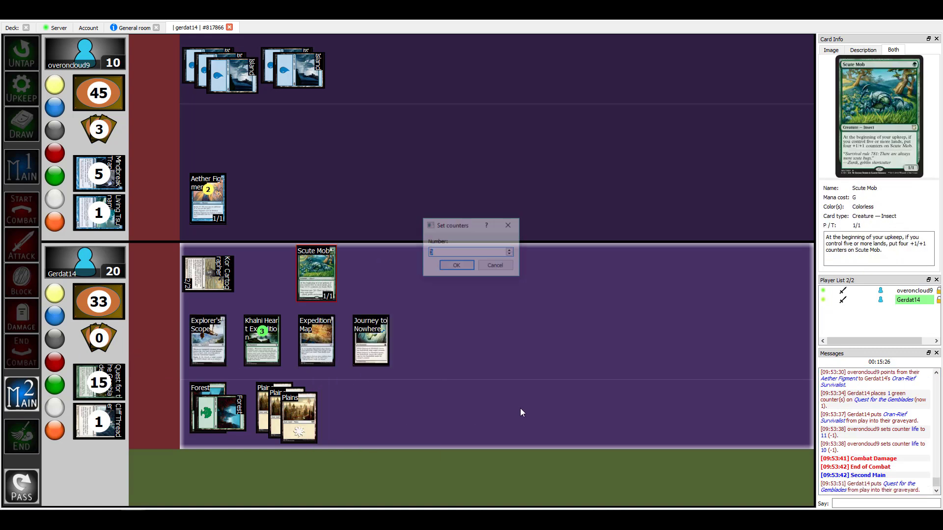
pyautogui.click(456, 265)
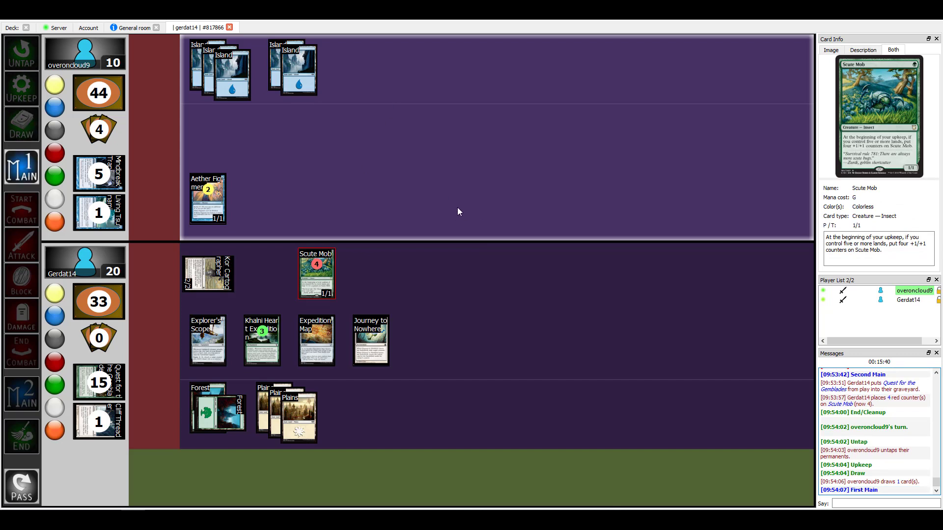
pyautogui.moveTo(391, 201)
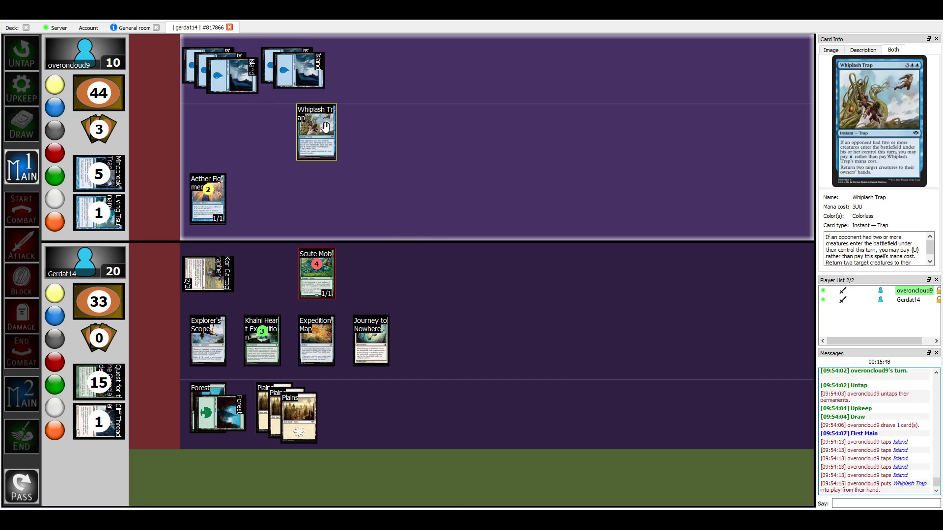
pyautogui.moveTo(216, 281)
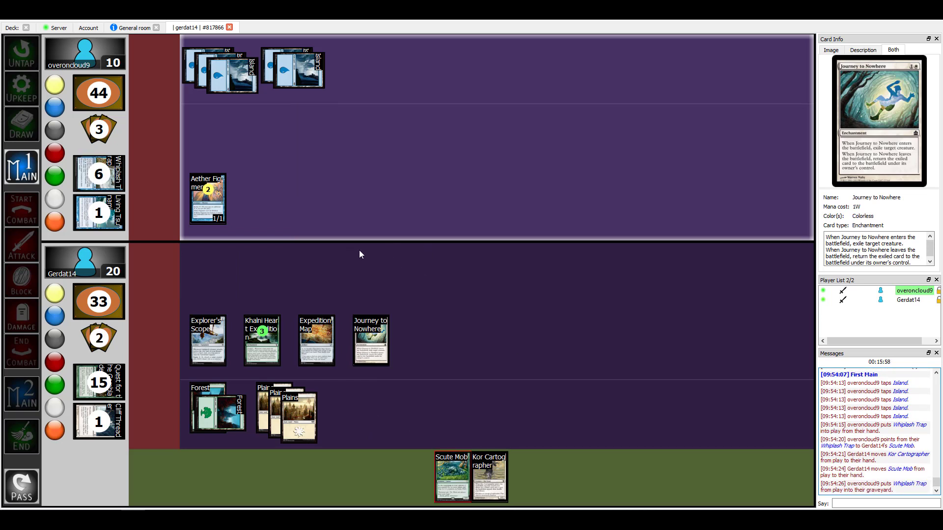
# Let the opponent's Whiplash Trap bounce Scute Mob and Kor Cartographer to hand.
pyautogui.click(22, 244)
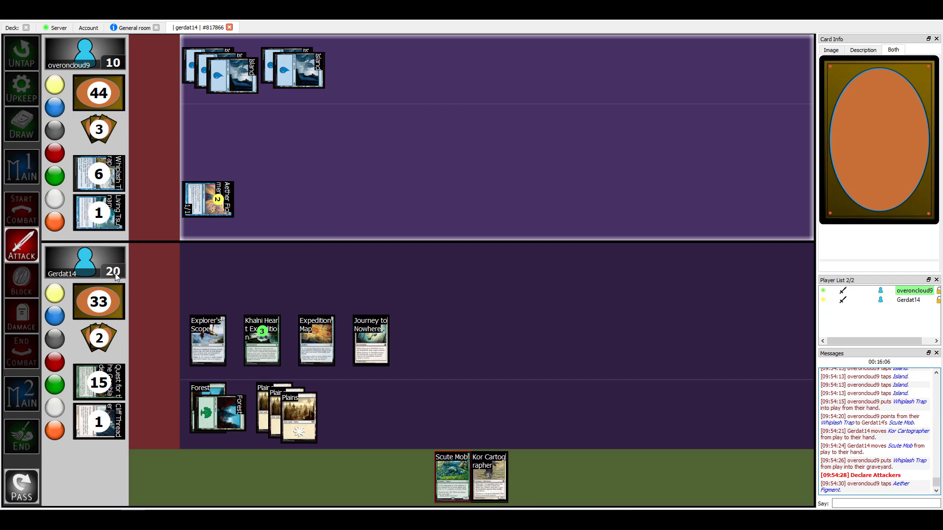
# Lower life to 17 after Aether Figment's damage and tap two Plains.
pyautogui.rightClick(316, 251)
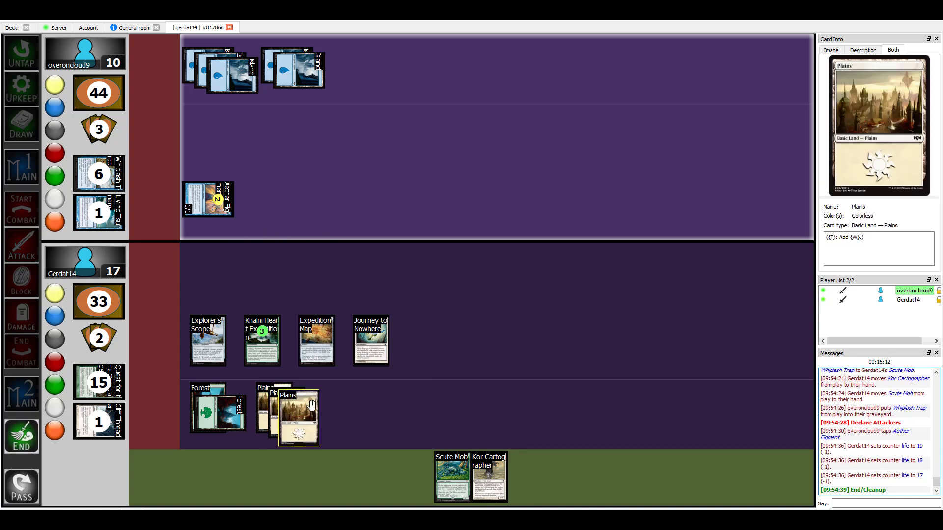
pyautogui.click(299, 415)
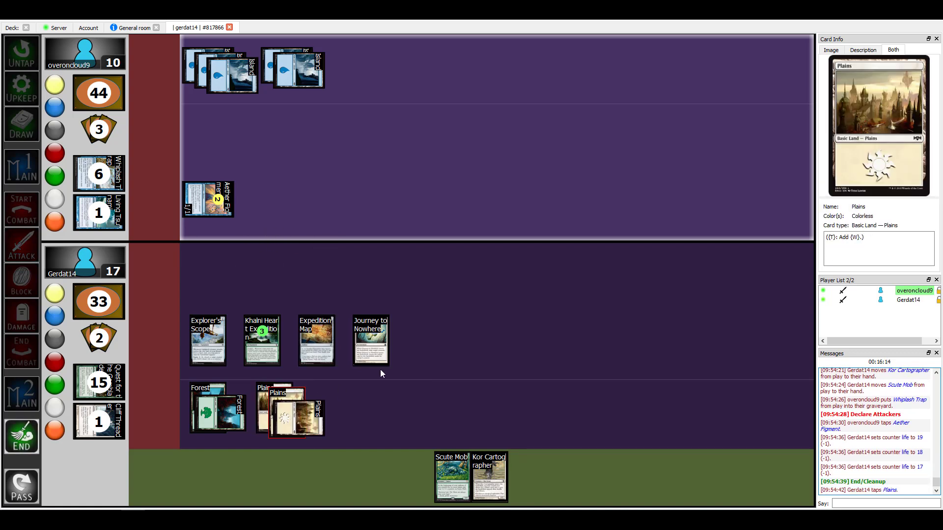
pyautogui.click(316, 339)
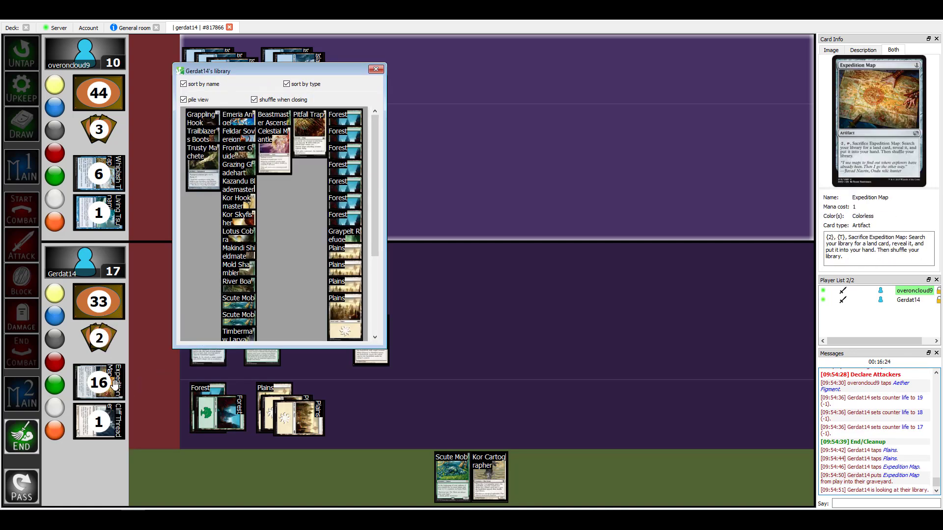
# Bring Graypelt Refuge into play tapped from the library and close the library view.
pyautogui.scroll(-3)
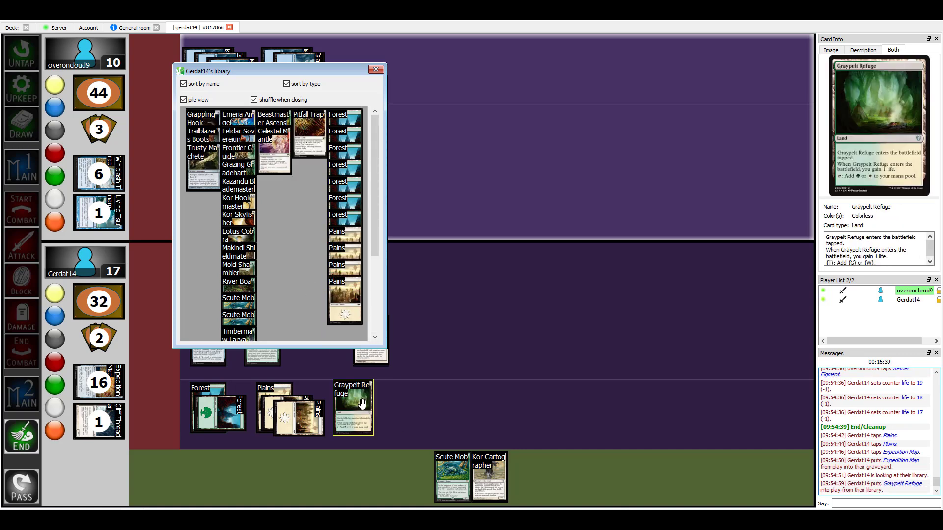
pyautogui.click(354, 407)
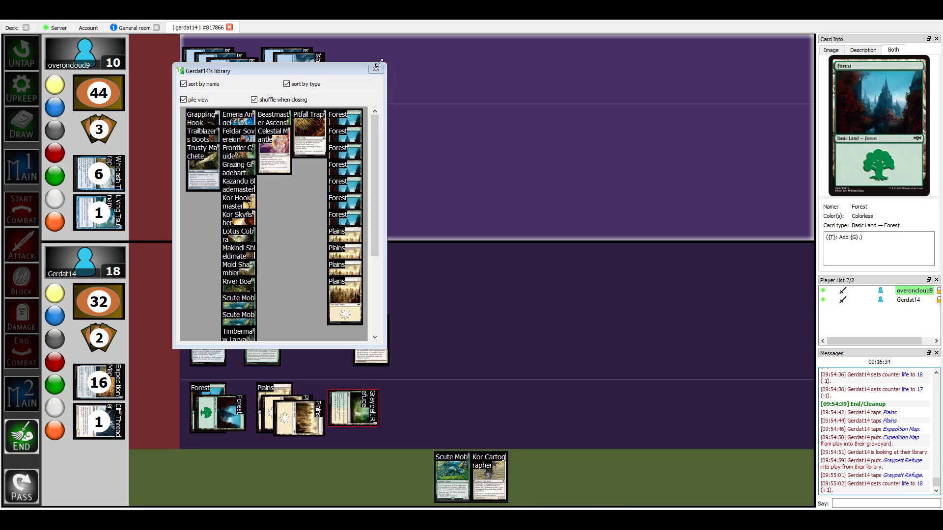
pyautogui.click(376, 69)
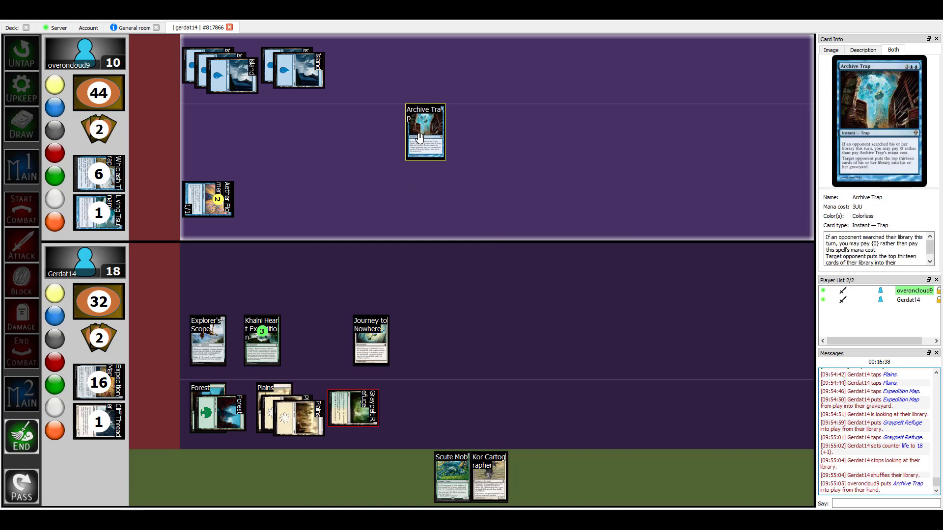
# Mill the top thirteen cards of the library to the graveyard for Archive Trap.
pyautogui.rightClick(98, 302)
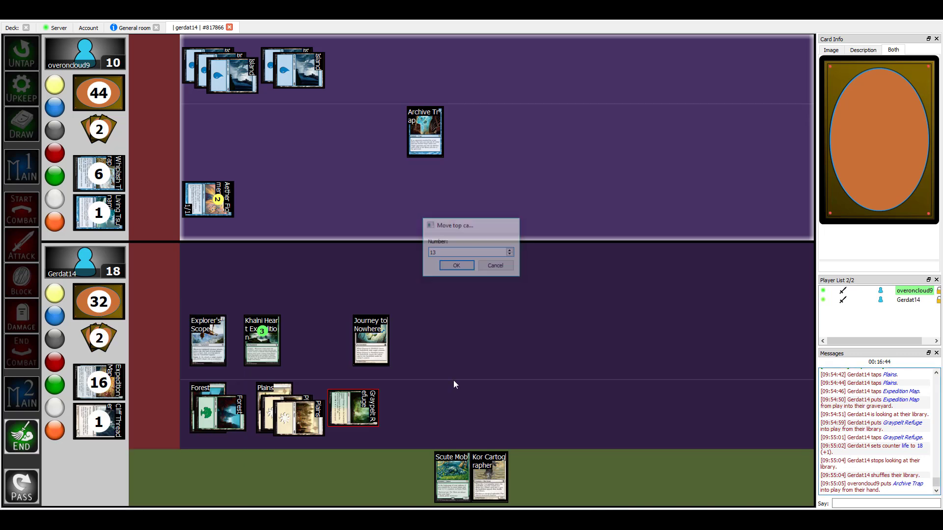
pyautogui.click(456, 265)
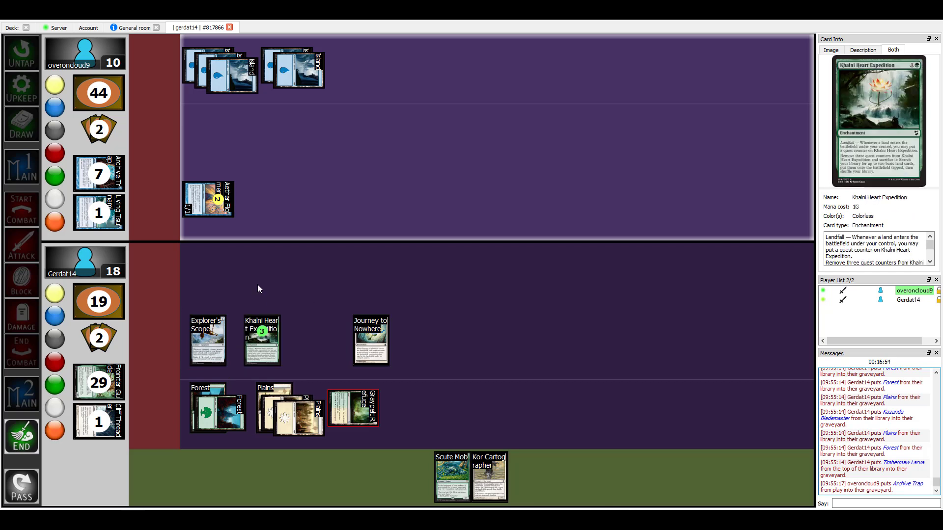
pyautogui.moveTo(261, 343)
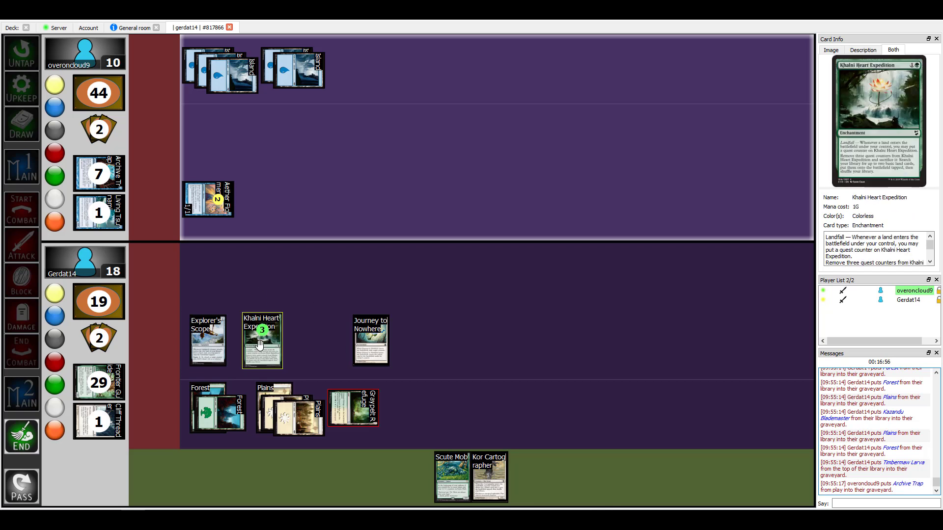
# Sacrifice Khalni Heart Expedition to the graveyard and search the library for lands.
pyautogui.moveTo(261, 340); pyautogui.dragTo(216, 340)
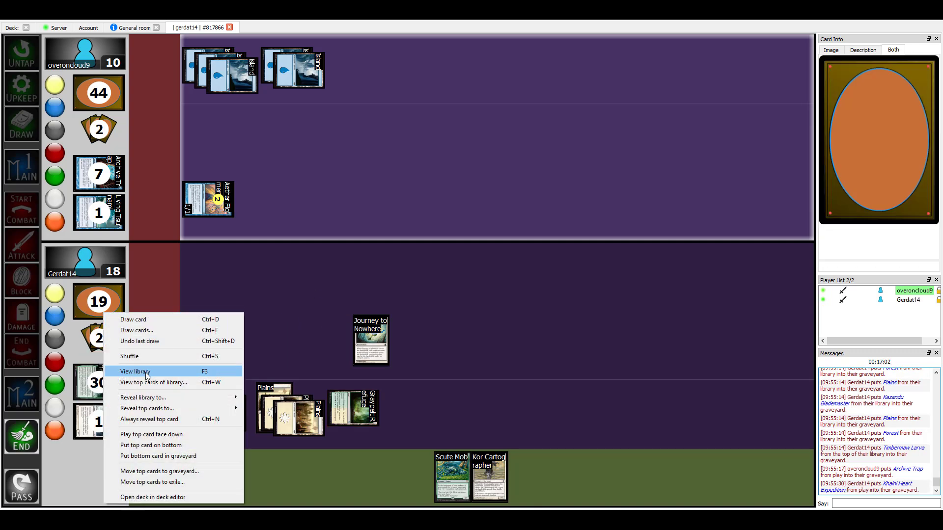
pyautogui.click(136, 372)
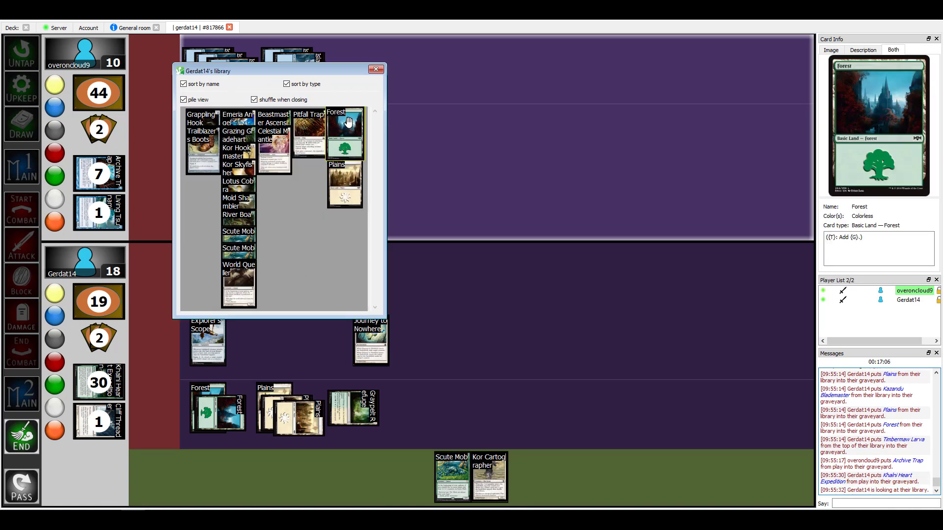
pyautogui.moveTo(238, 281)
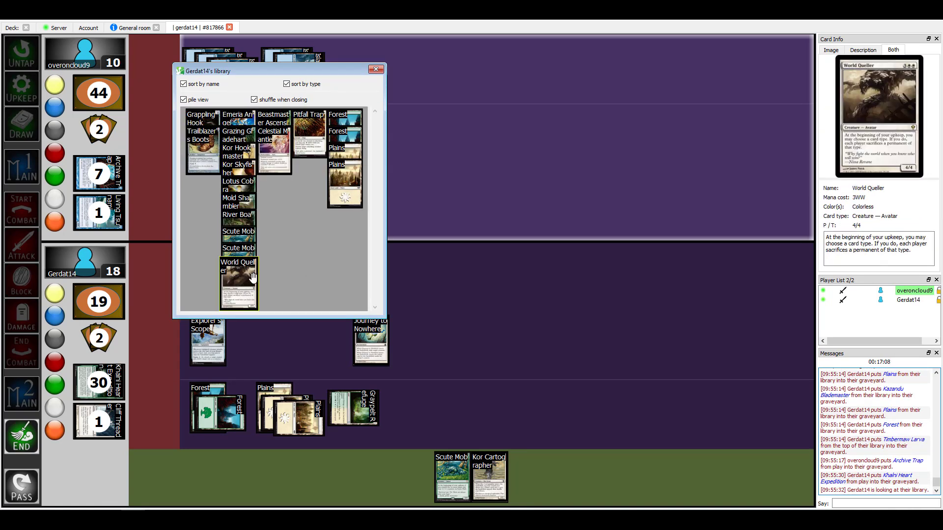
pyautogui.moveTo(251, 209)
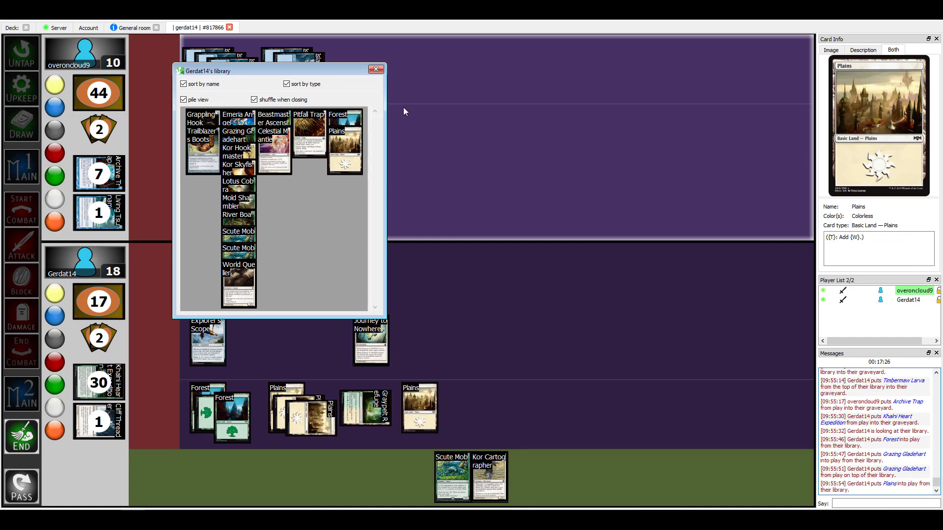
# Finish searching and shuffle the library after fetching a Forest and a Plains.
pyautogui.click(377, 69)
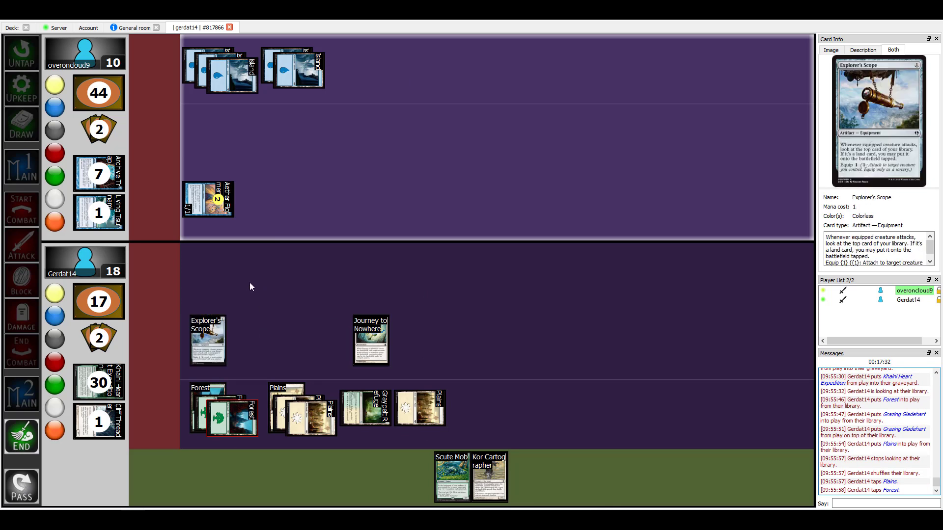
pyautogui.moveTo(265, 308)
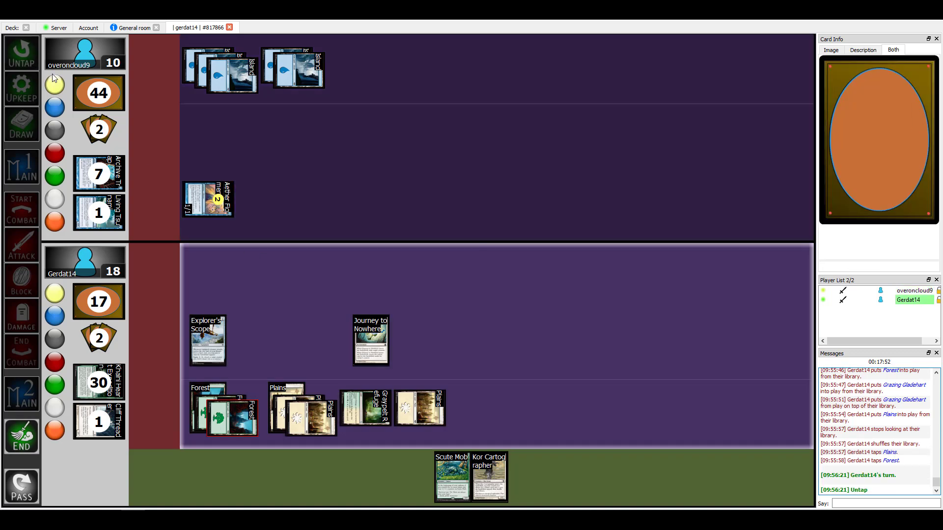
# Advance to the draw step, draw a card, and tap a Plains for mana.
pyautogui.click(17, 54)
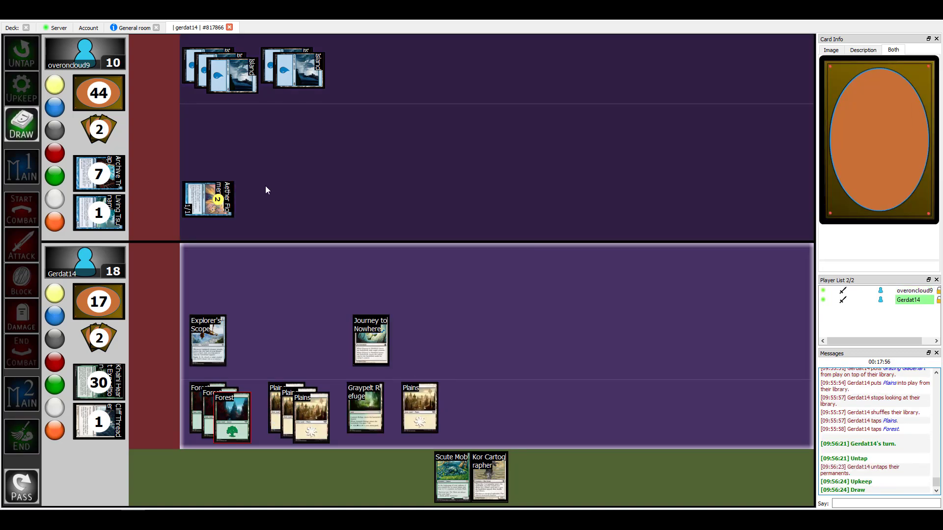
pyautogui.click(21, 126)
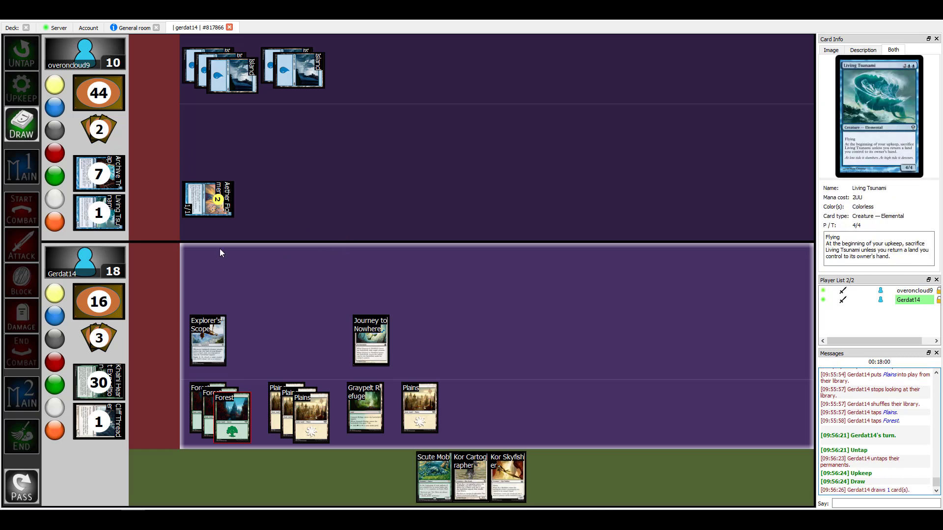
pyautogui.moveTo(434, 481)
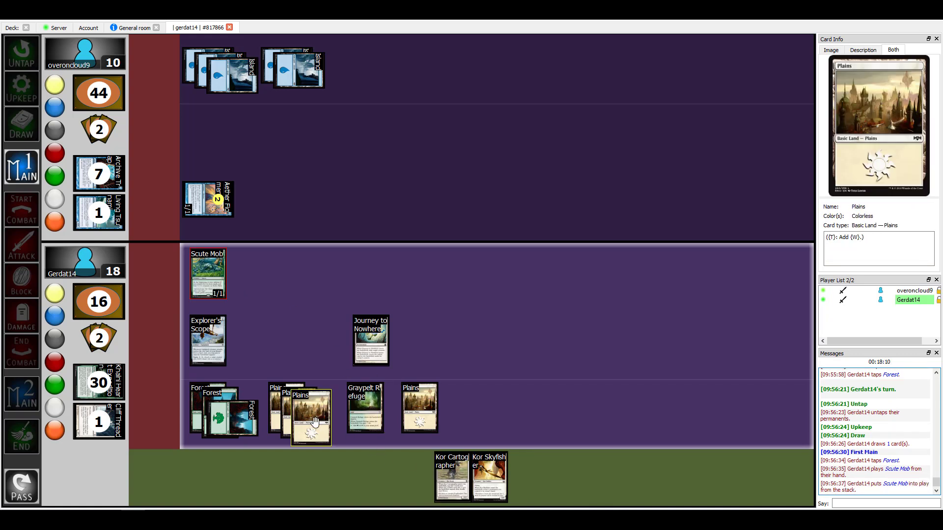
pyautogui.click(305, 417)
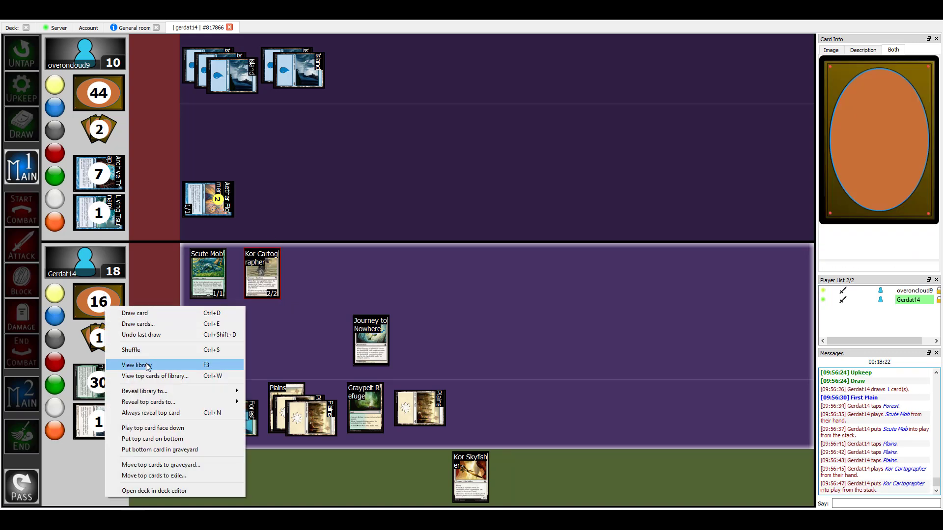
# Search the library via View library and pick a Plains out onto the battlefield.
pyautogui.click(137, 365)
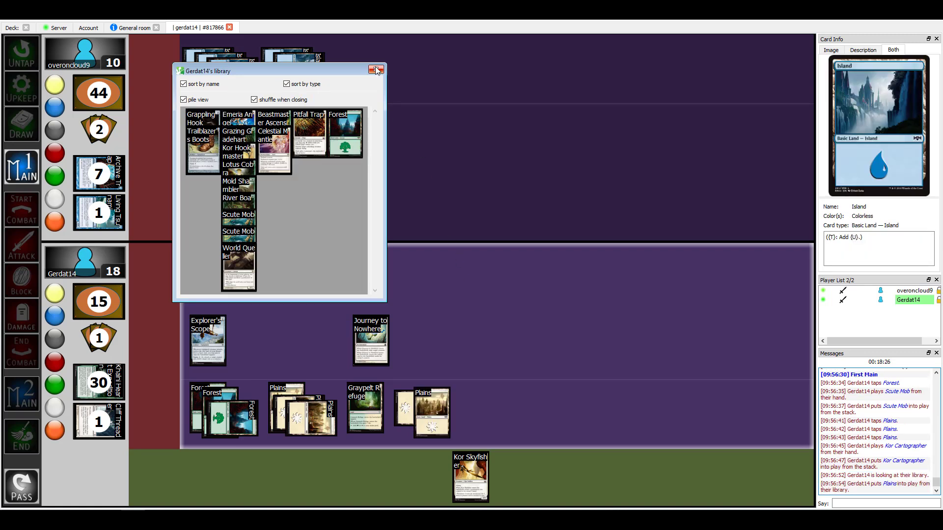
pyautogui.click(375, 69)
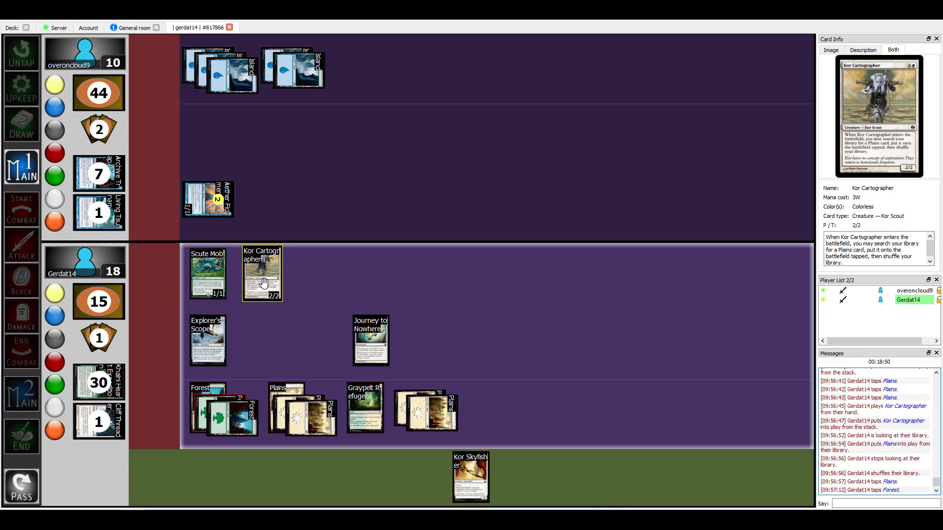
pyautogui.moveTo(203, 385)
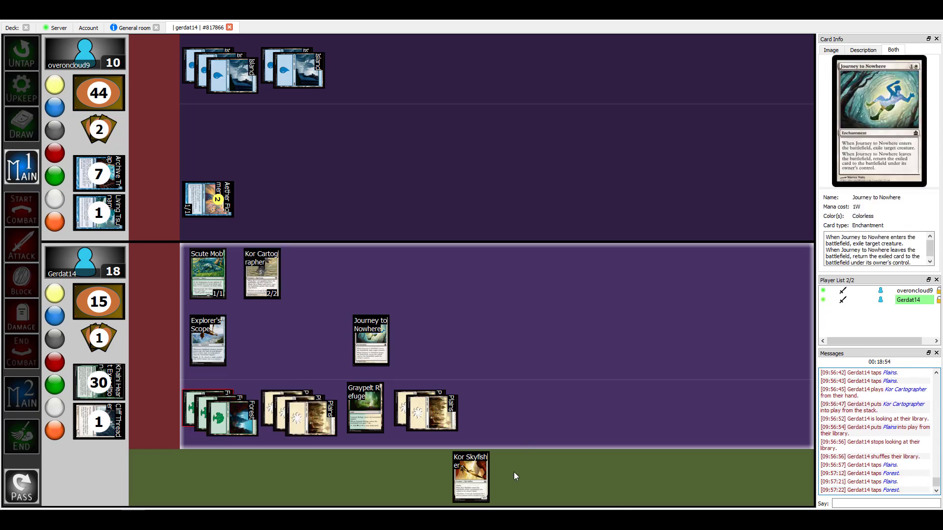
pyautogui.moveTo(471, 476)
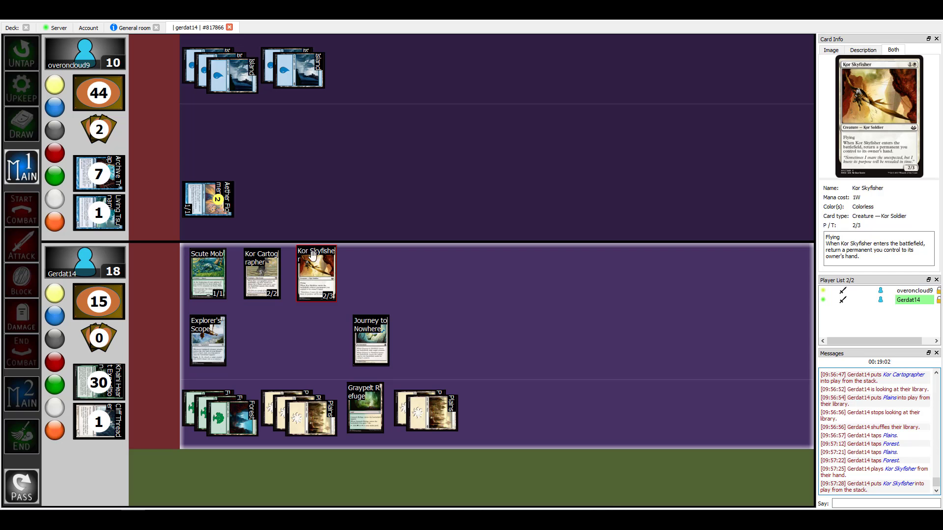
pyautogui.moveTo(372, 405)
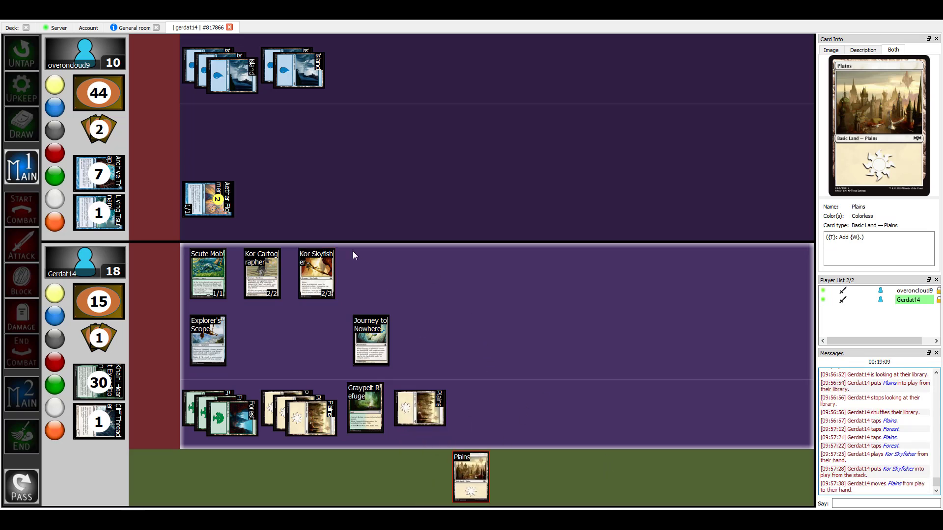
pyautogui.moveTo(517, 357)
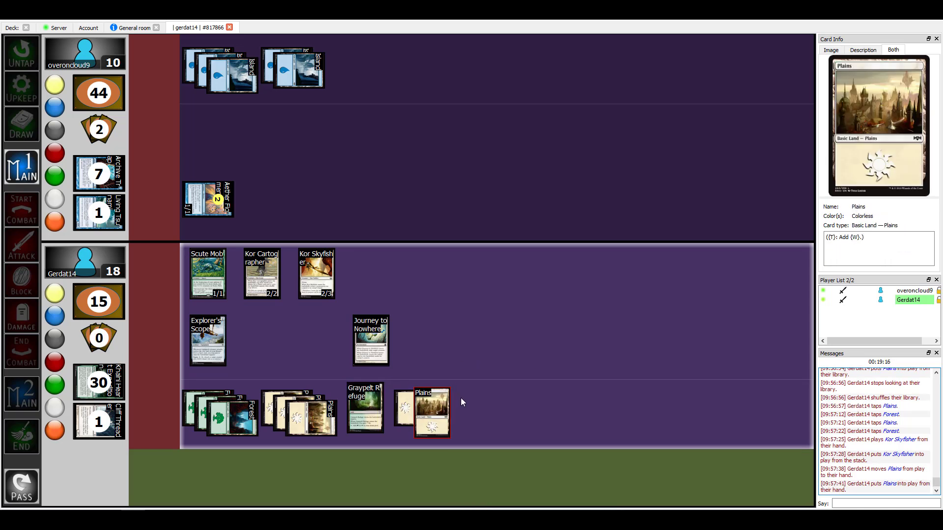
pyautogui.moveTo(367, 411)
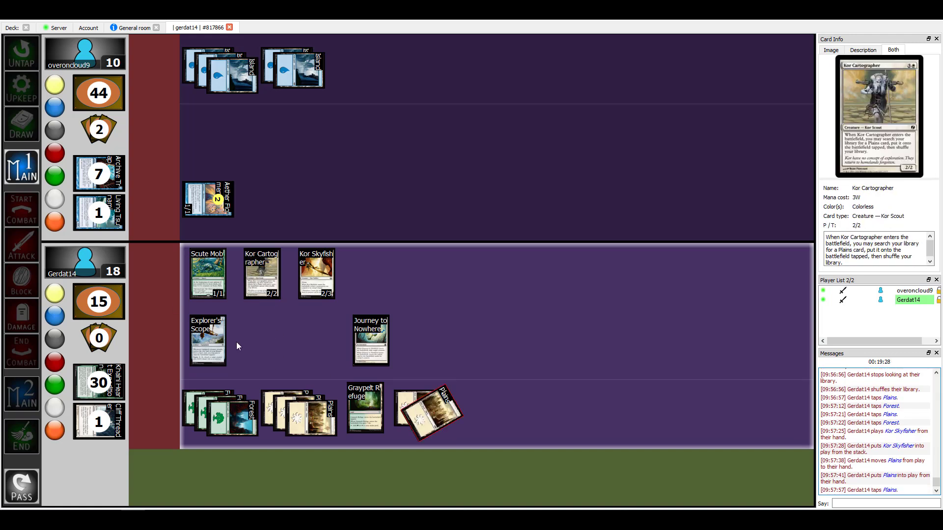
# Attach Explorer's Scope to Scute Mob and move the turn to its end step.
pyautogui.rightClick(208, 340)
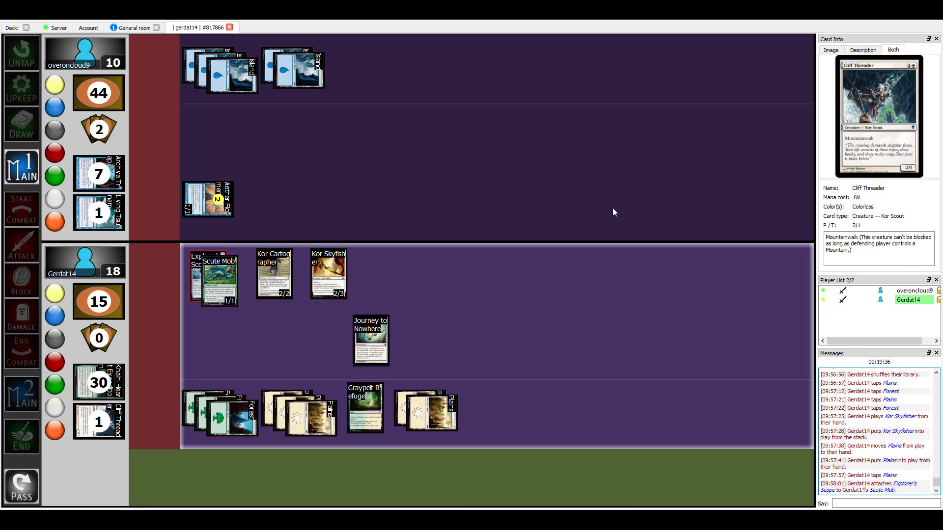
pyautogui.click(22, 436)
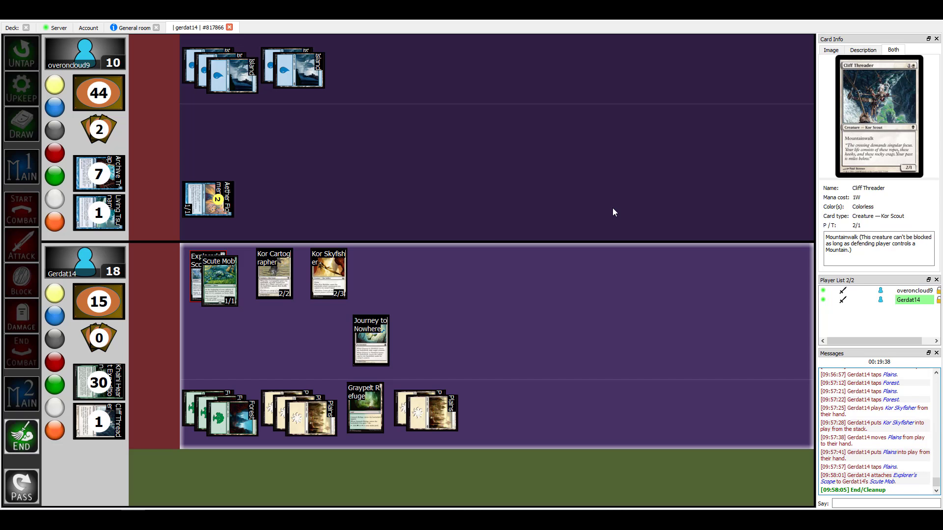
pyautogui.moveTo(328, 273)
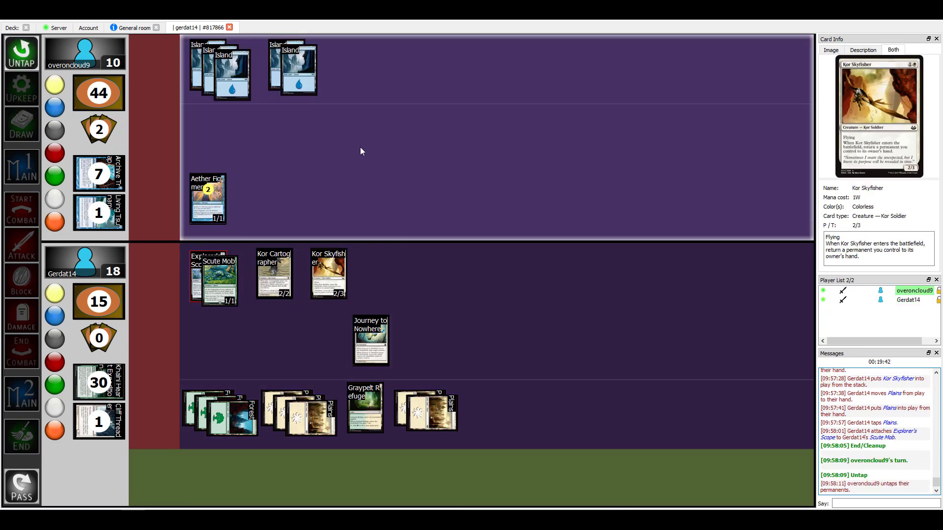
# Advance the blue player's turn toward the first main phase.
pyautogui.click(19, 133)
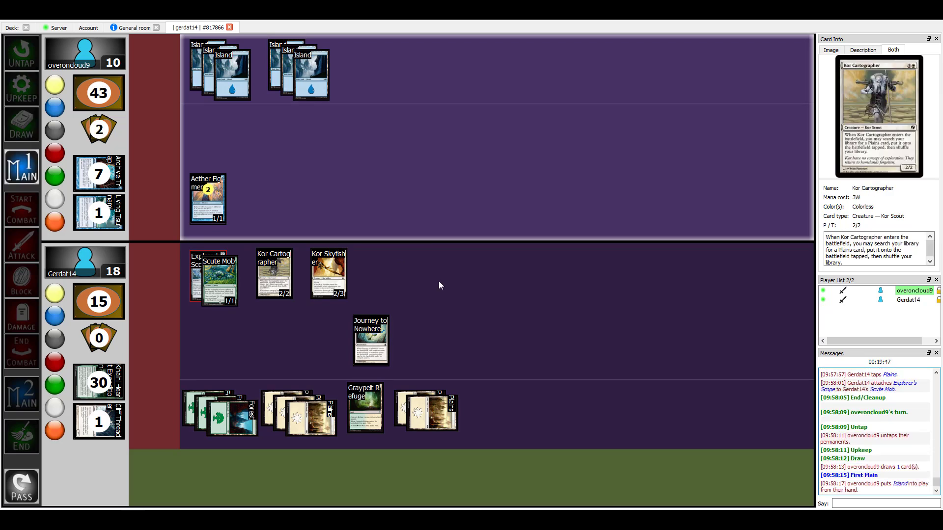
pyautogui.moveTo(371, 175)
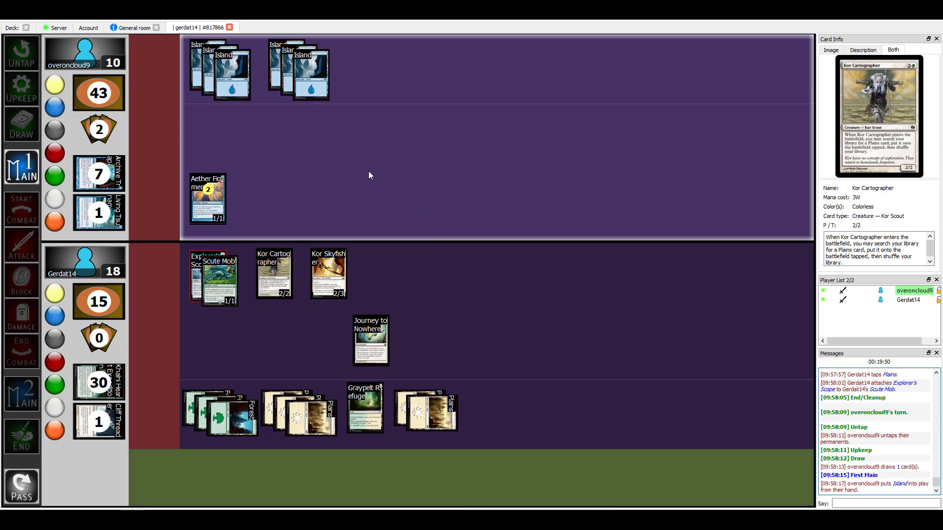
pyautogui.moveTo(321, 161)
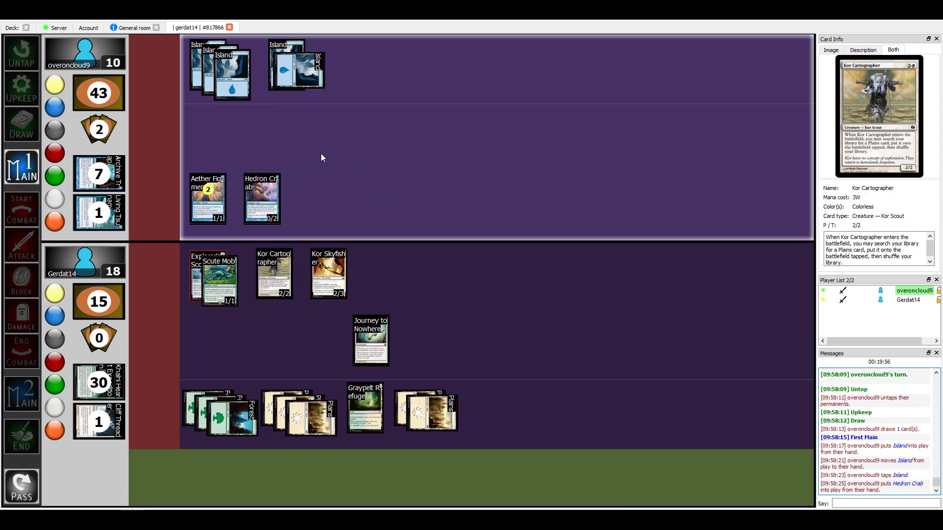
pyautogui.moveTo(261, 198)
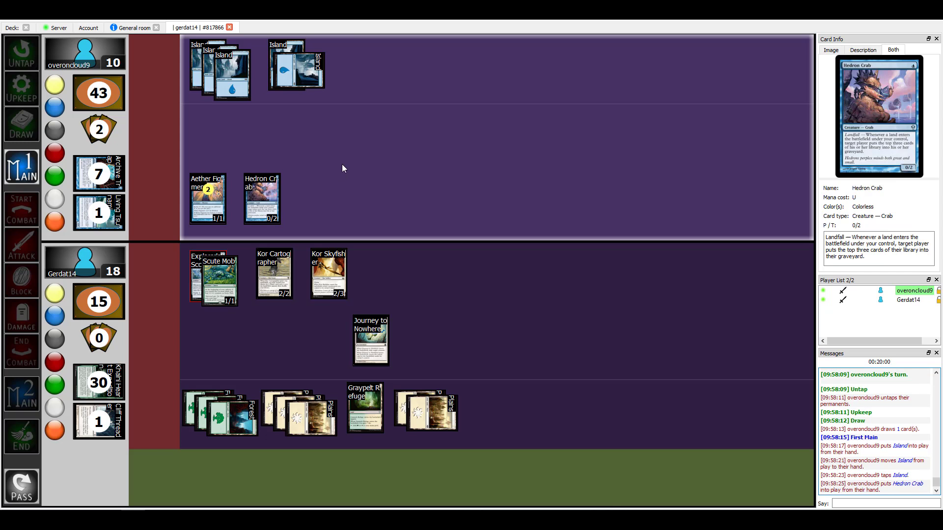
pyautogui.moveTo(324, 143)
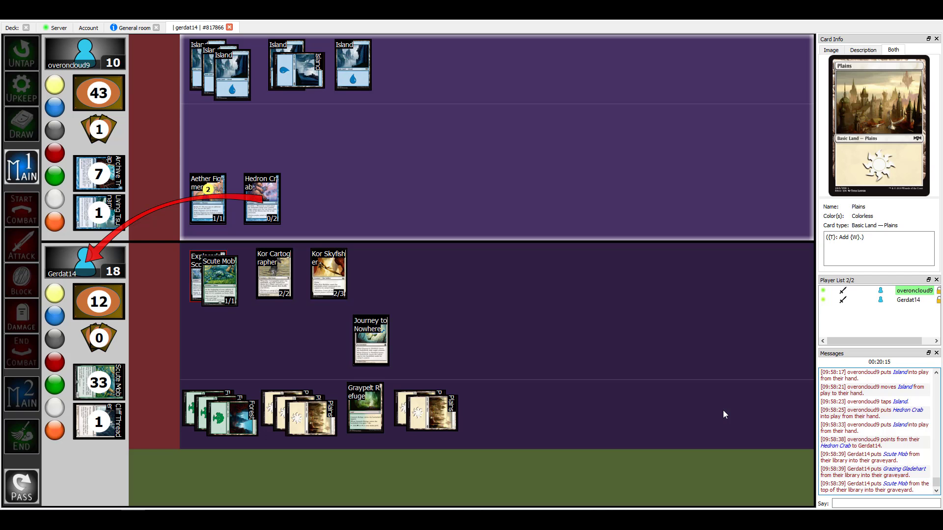
pyautogui.moveTo(375, 208)
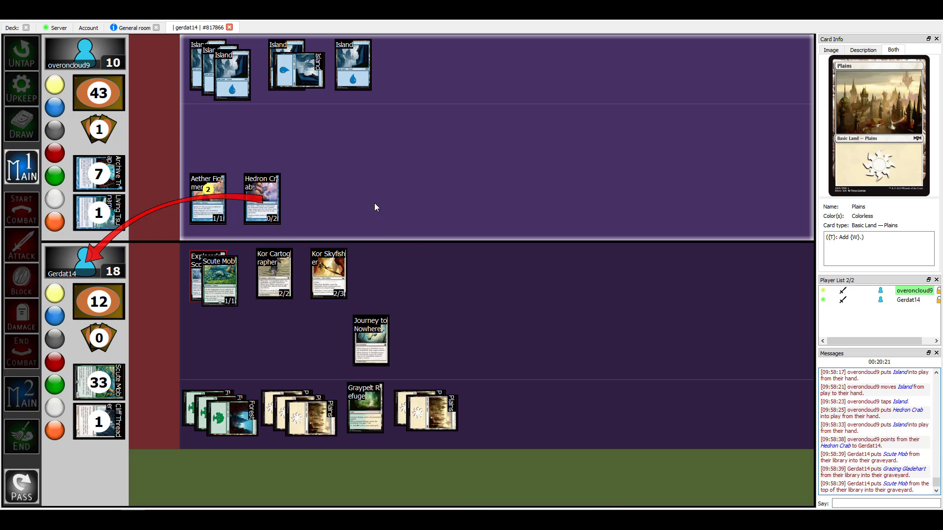
pyautogui.moveTo(356, 179)
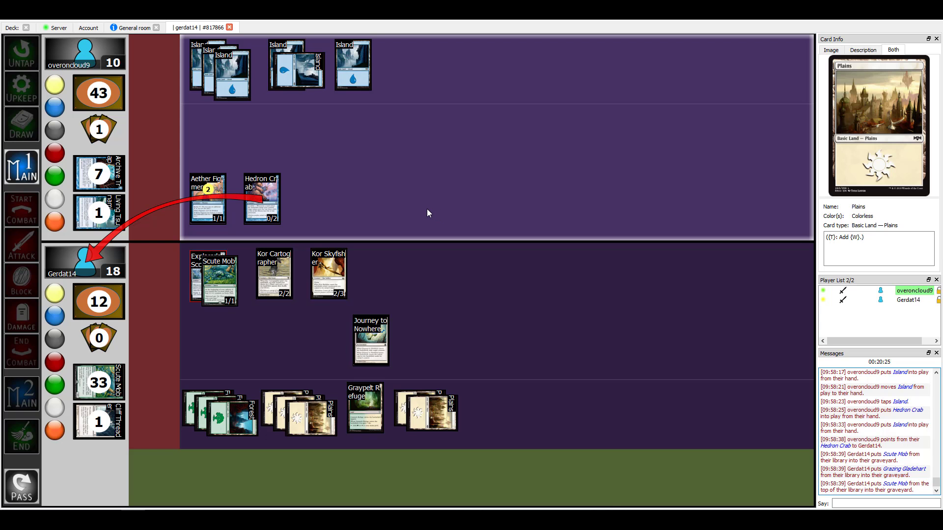
pyautogui.moveTo(400, 202)
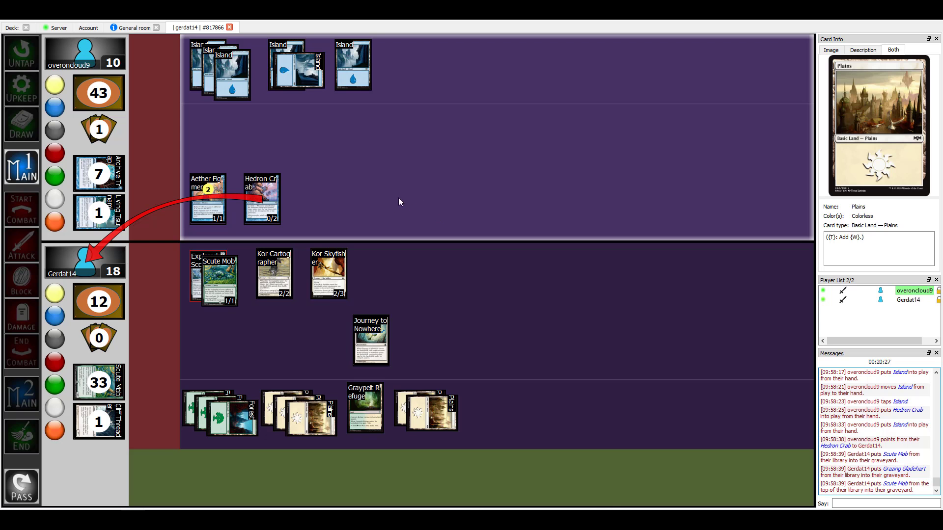
pyautogui.moveTo(366, 190)
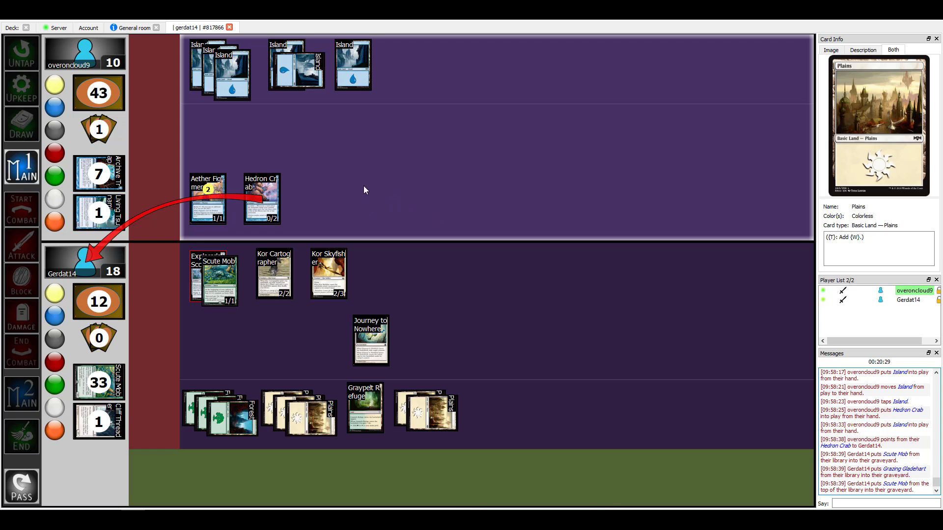
pyautogui.moveTo(359, 192)
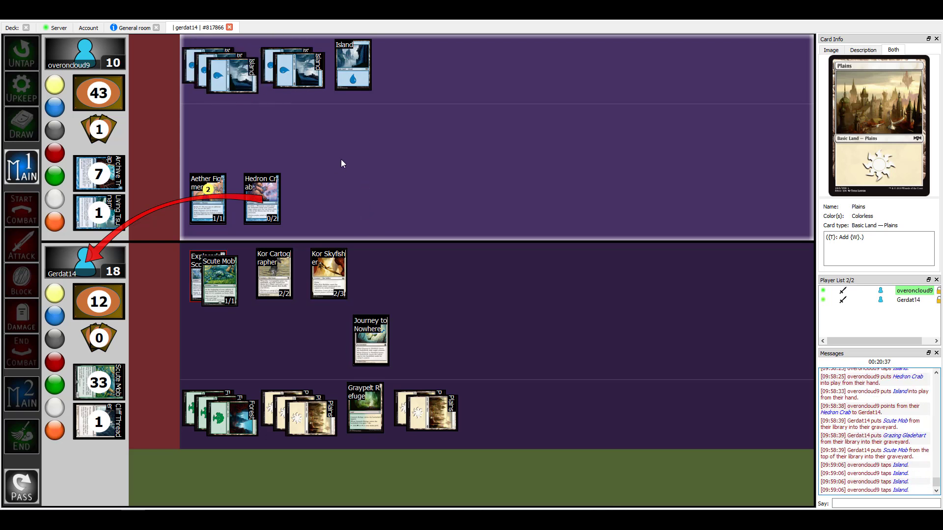
# Cast Rite of Replication with four Islands tapped.
pyautogui.click(371, 132)
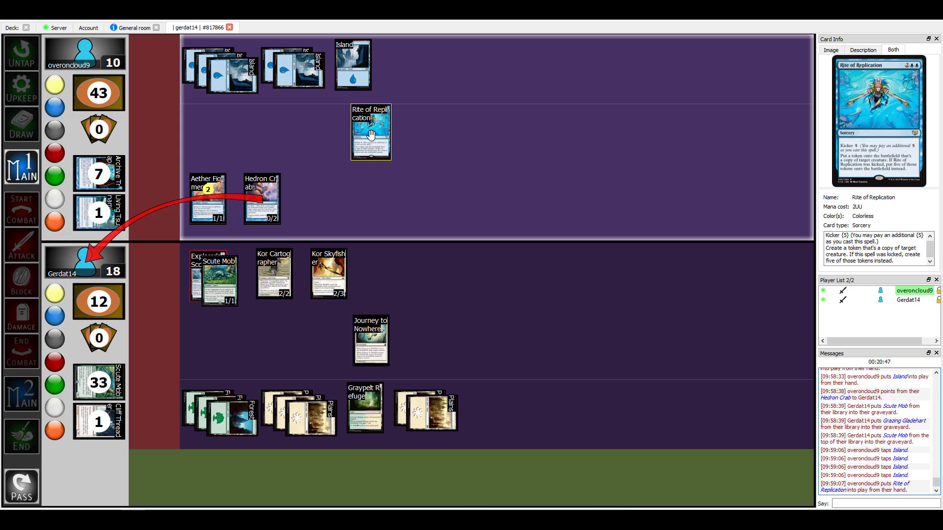
pyautogui.moveTo(365, 147)
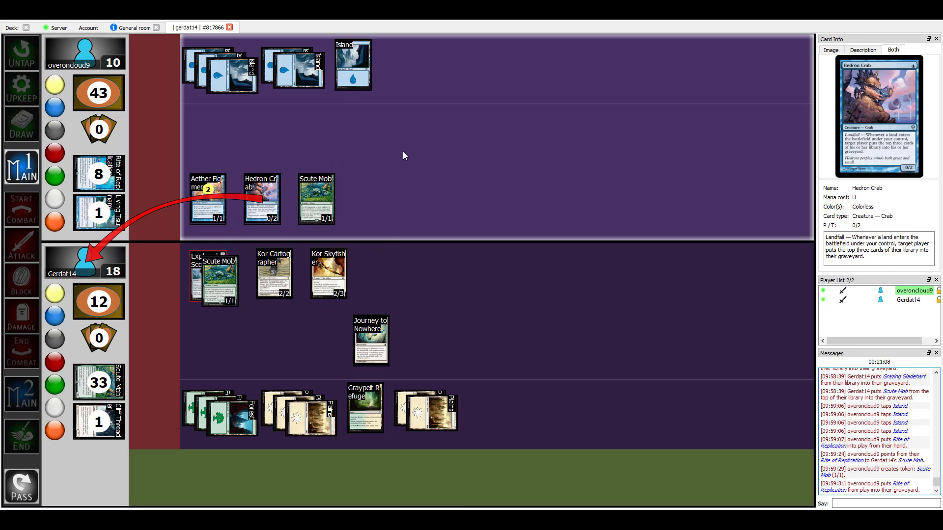
pyautogui.moveTo(393, 210)
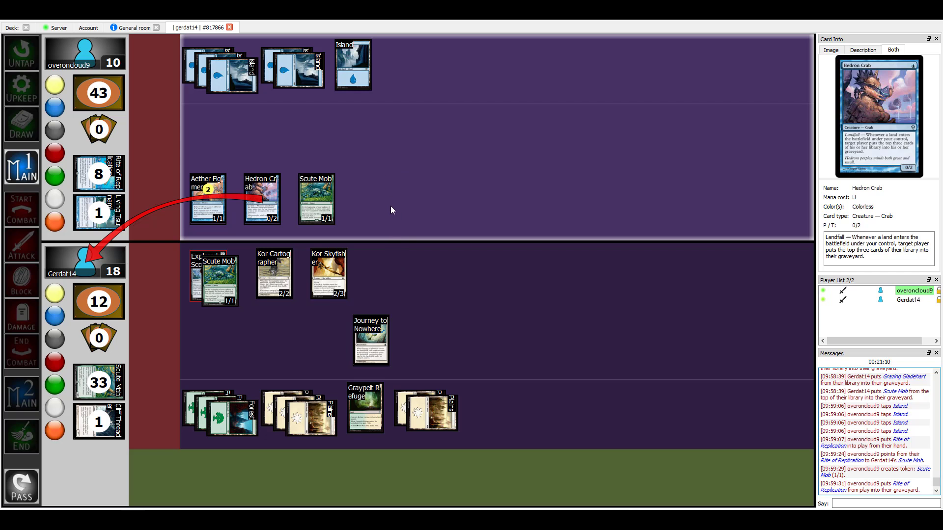
pyautogui.moveTo(384, 163)
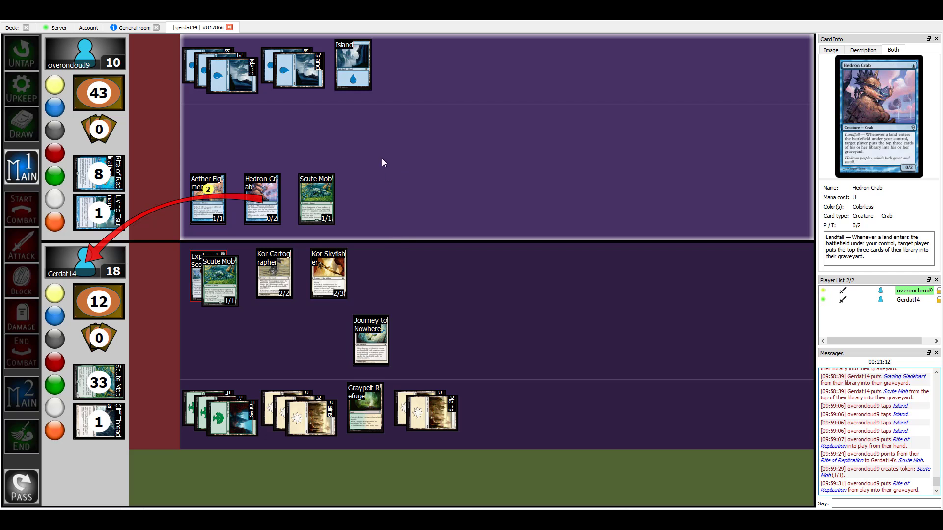
# Declare attackers, then bring up Scute Mob's card options at Gerdat14's upkeep.
pyautogui.click(20, 208)
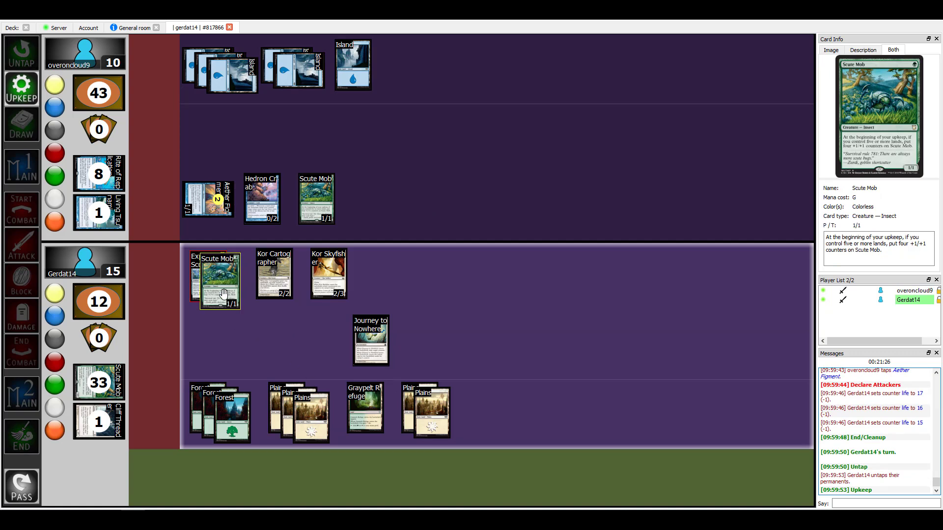
pyautogui.rightClick(224, 292)
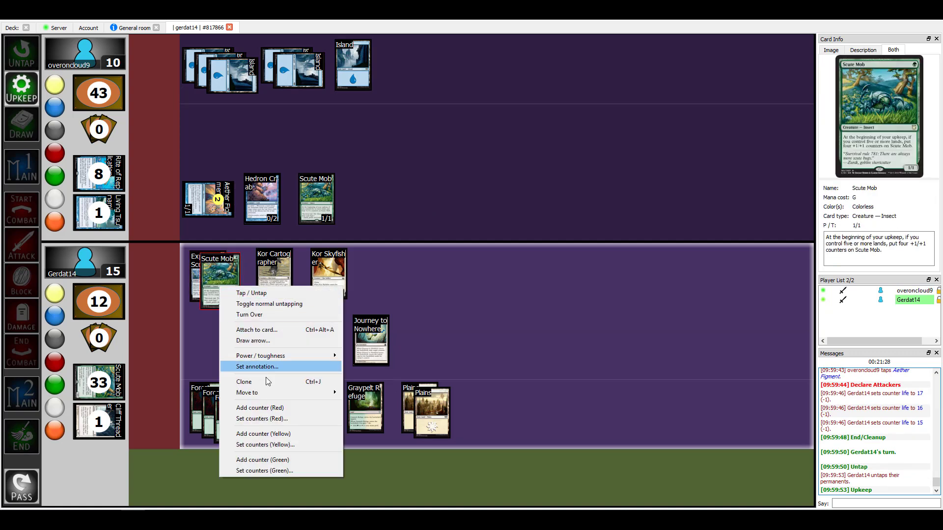